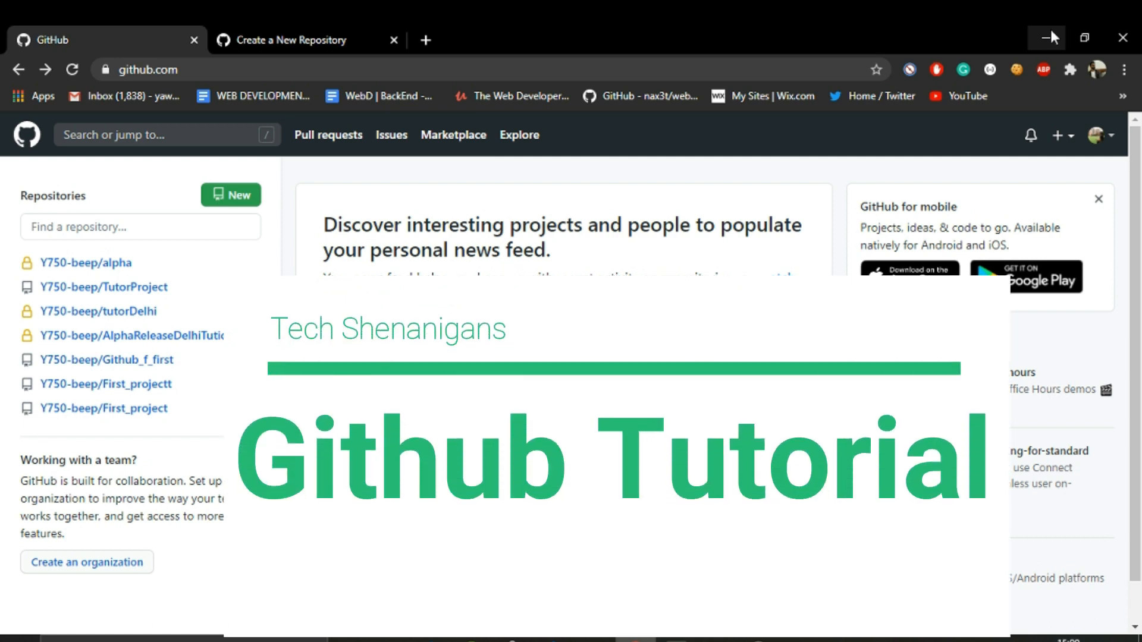
- Create a new public GitHub repository named NewProjForDemonstration
{"action": "left_click", "coordinate": [1101, 136]}
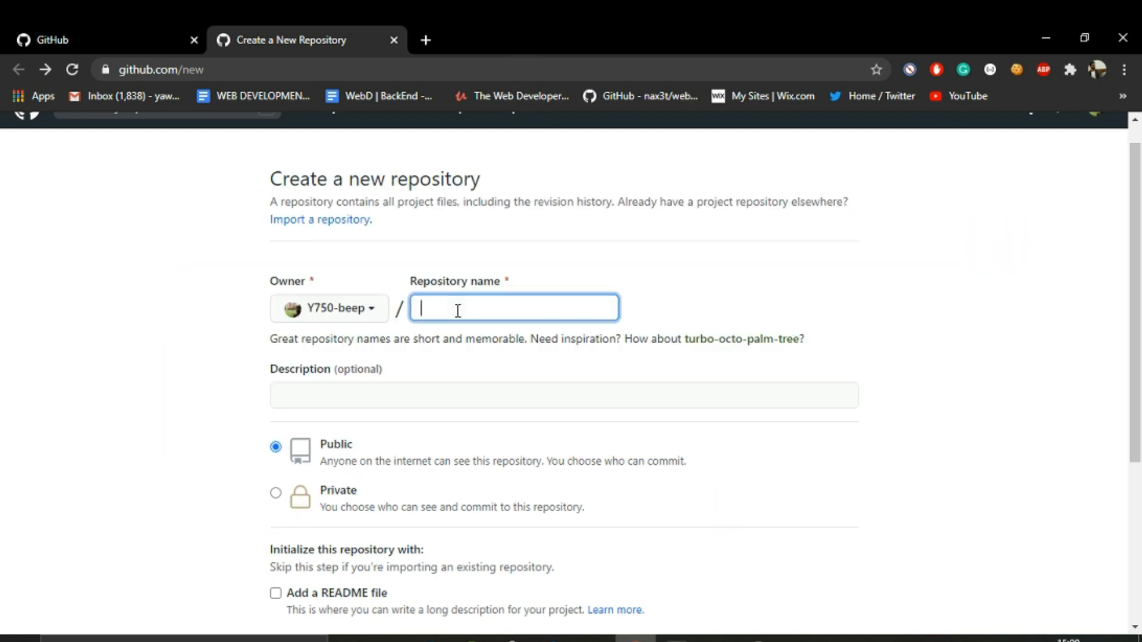
{"action": "type", "text": "NewOrg"}
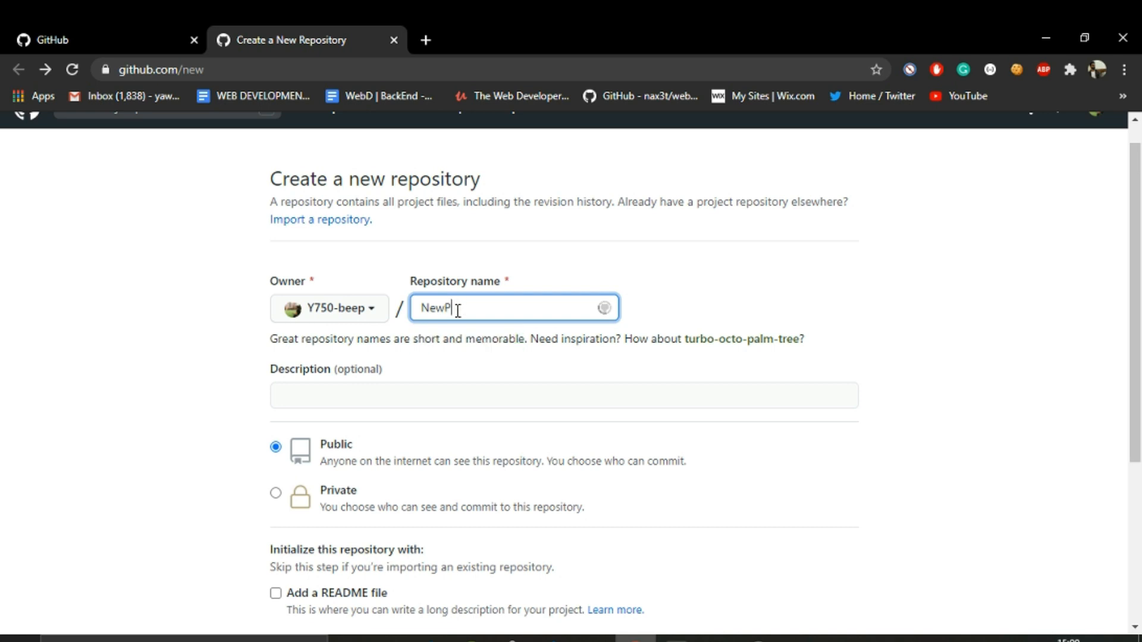
{"action": "type", "text": "roj"}
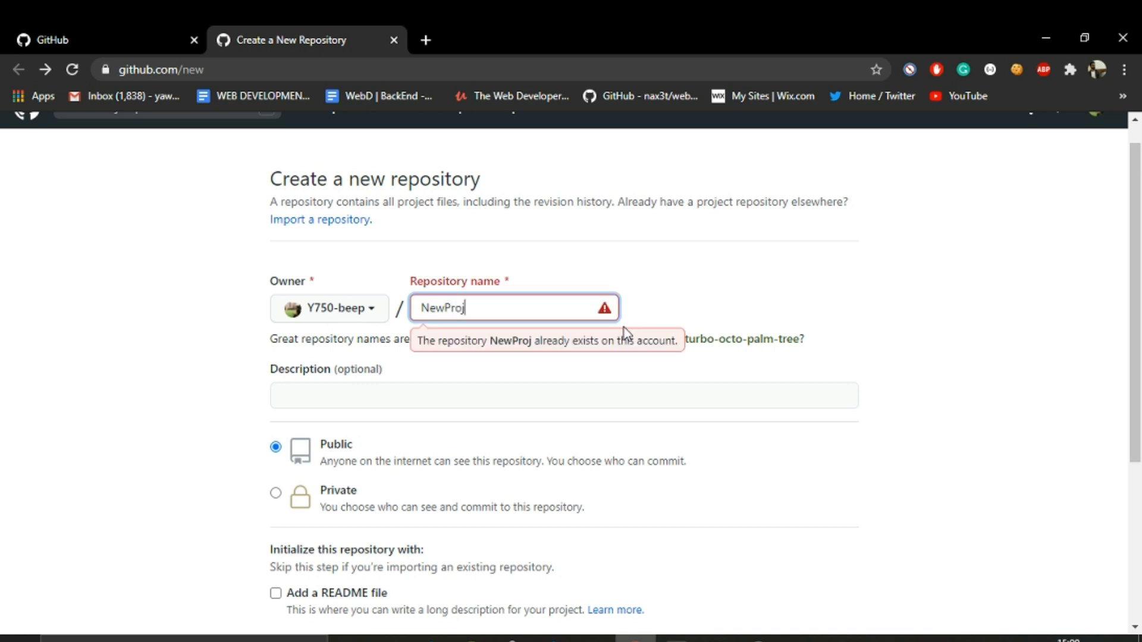
{"action": "mouse_move", "coordinate": [476, 305]}
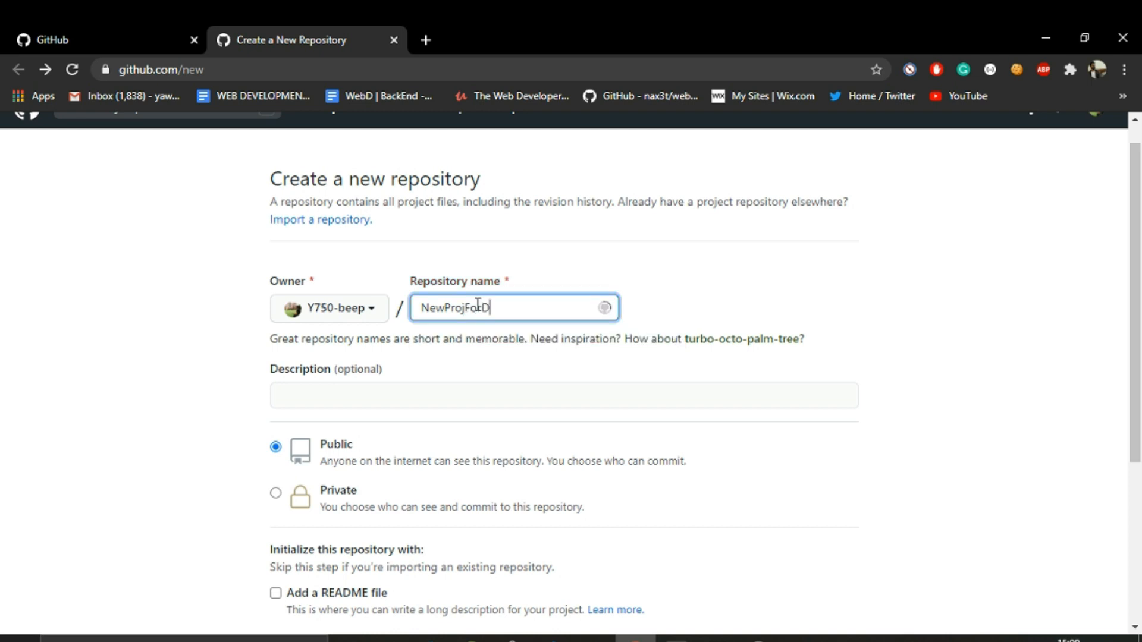
{"action": "type", "text": "Demonstration"}
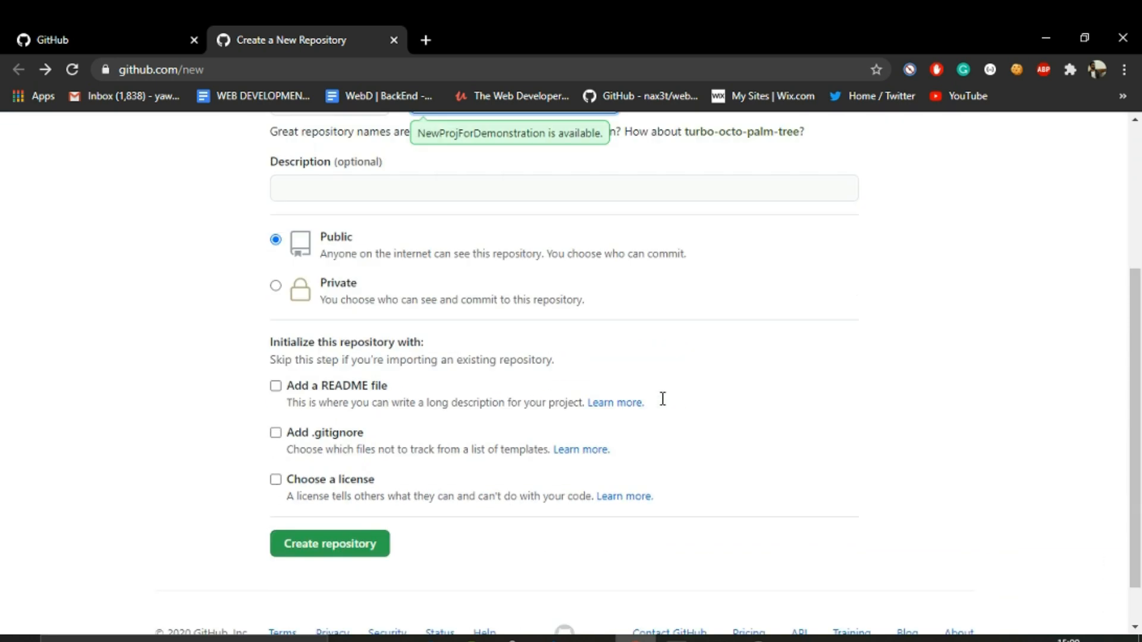
{"action": "scroll", "scroll_direction": "down", "scroll_amount": 3}
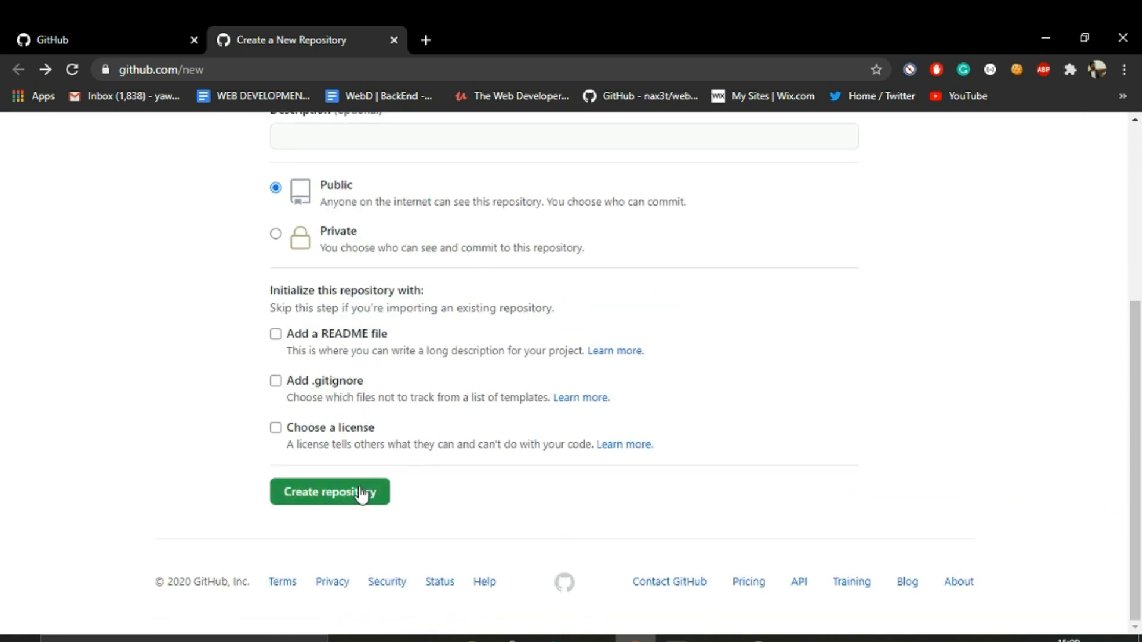
{"action": "left_click", "coordinate": [329, 491]}
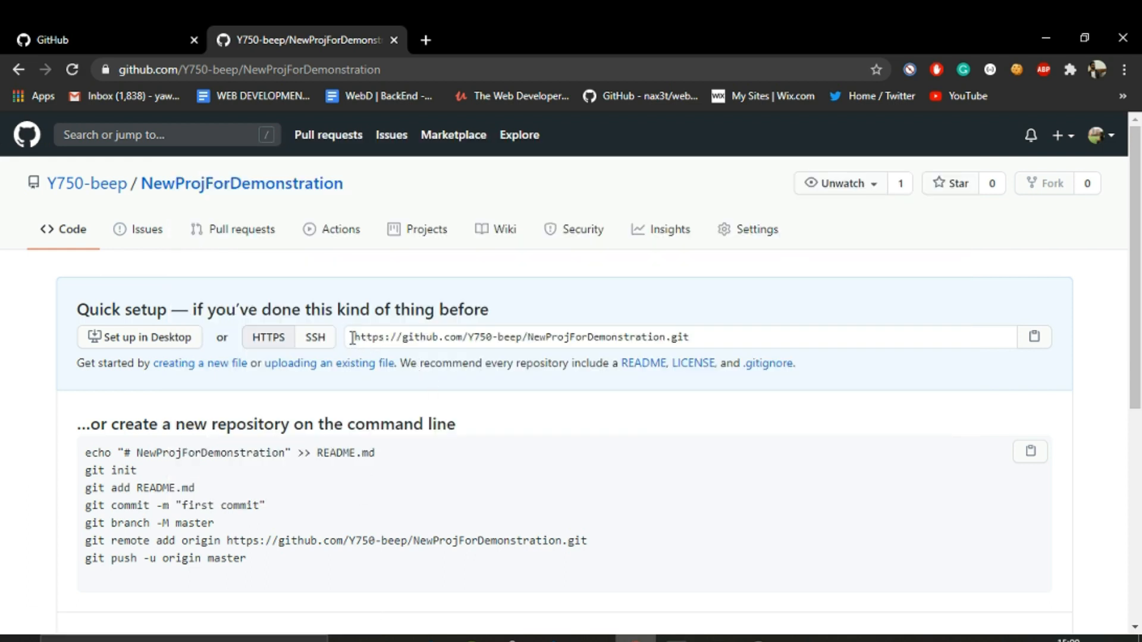
{"action": "left_click", "coordinate": [509, 337]}
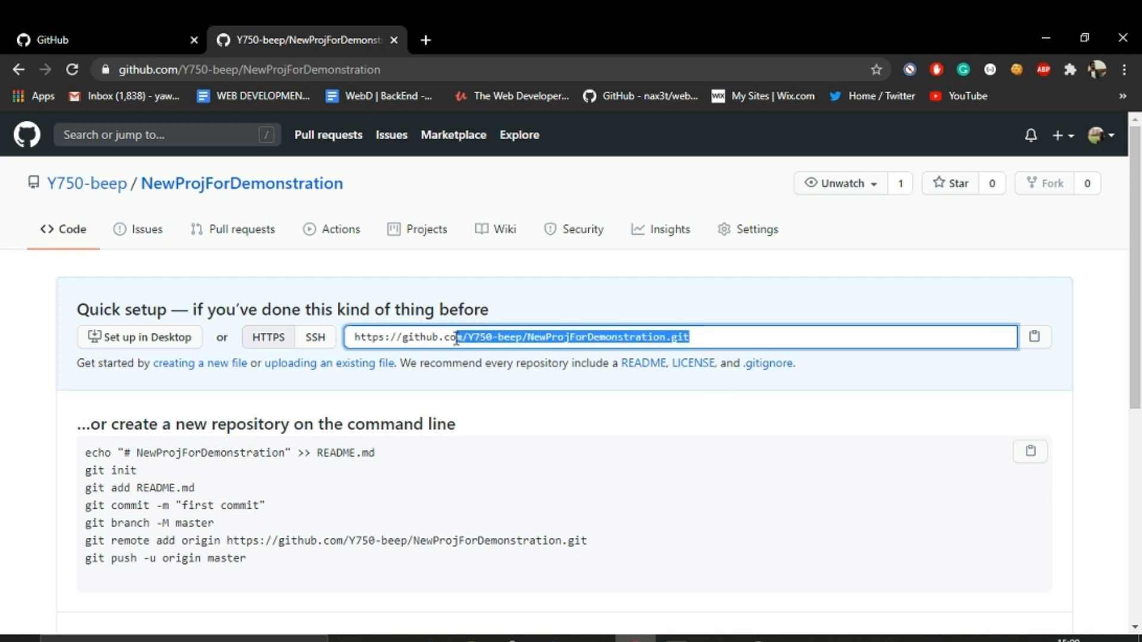
{"action": "scroll", "scroll_direction": "down", "scroll_amount": 3}
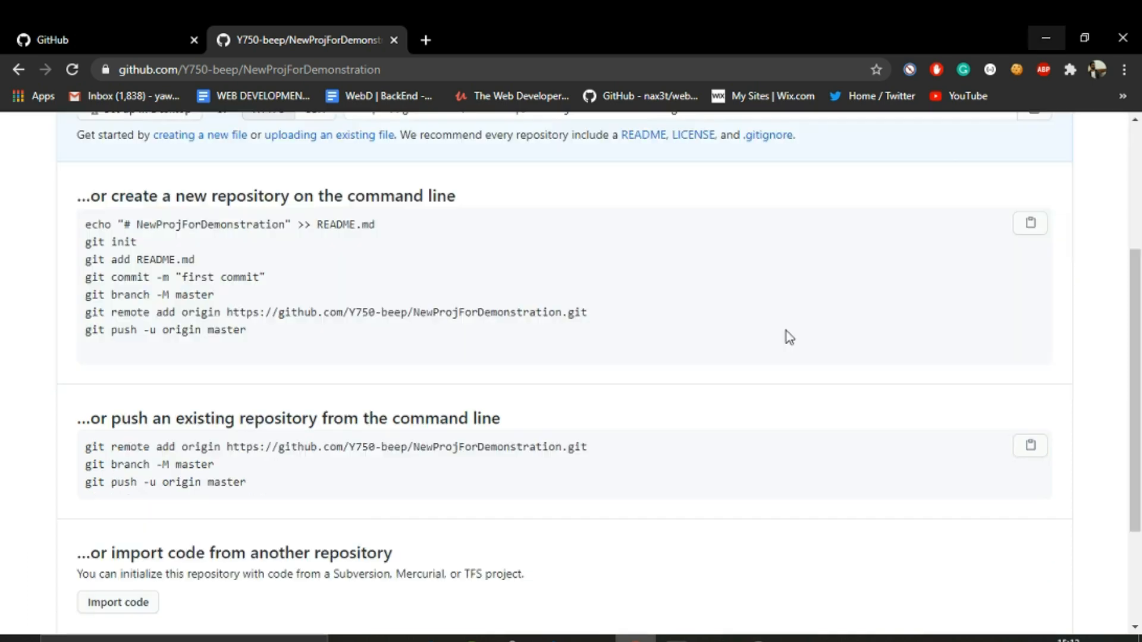
{"action": "scroll", "scroll_direction": "down", "scroll_amount": 3}
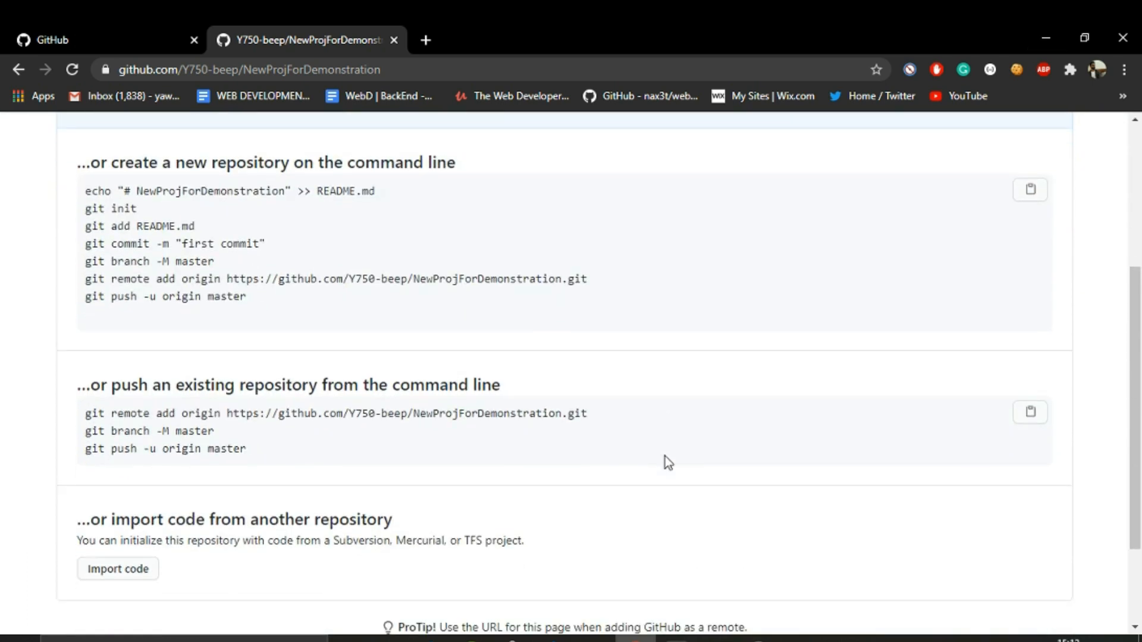
{"action": "scroll", "scroll_direction": "up", "scroll_amount": 3}
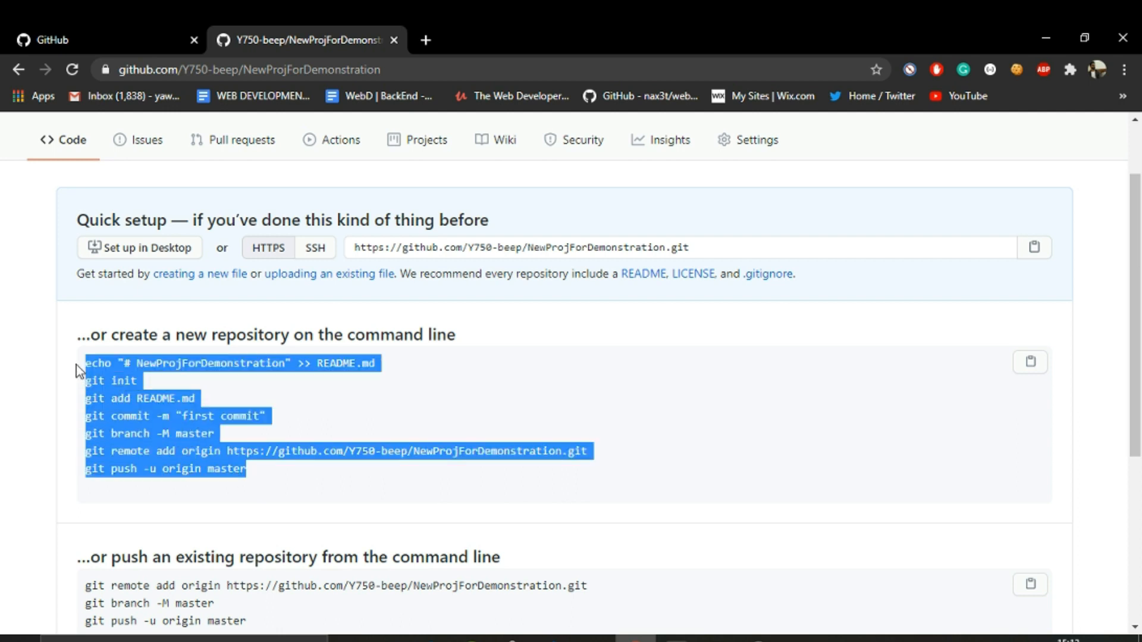
{"action": "left_click", "coordinate": [260, 468]}
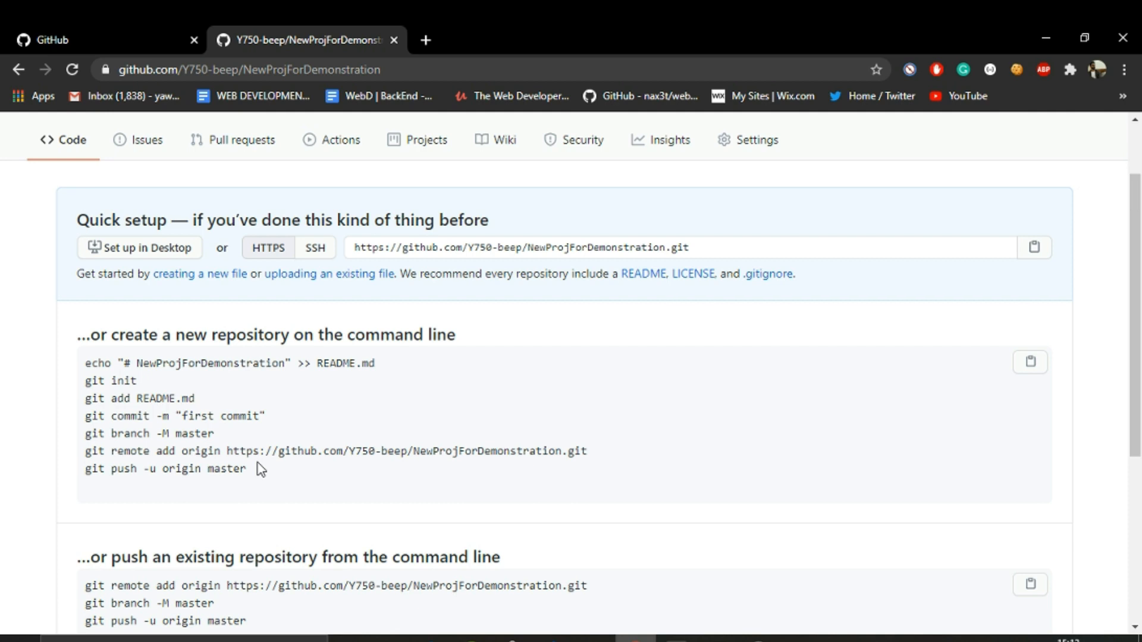
{"action": "left_click_drag", "start_coordinate": [86, 363], "coordinate": [246, 468]}
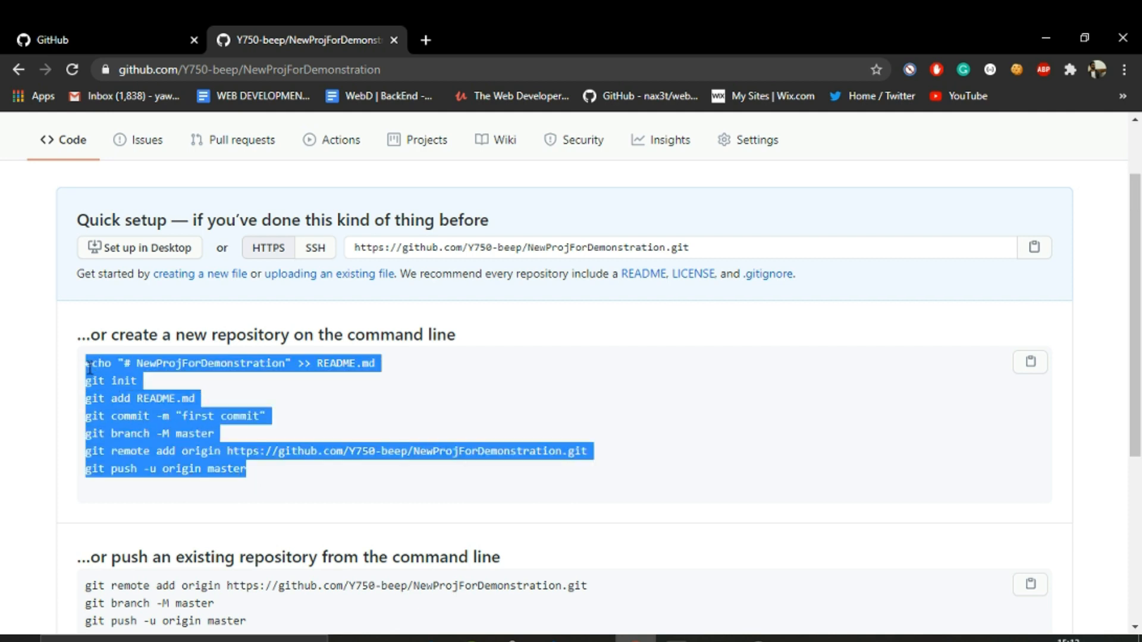
{"action": "left_click", "coordinate": [273, 477]}
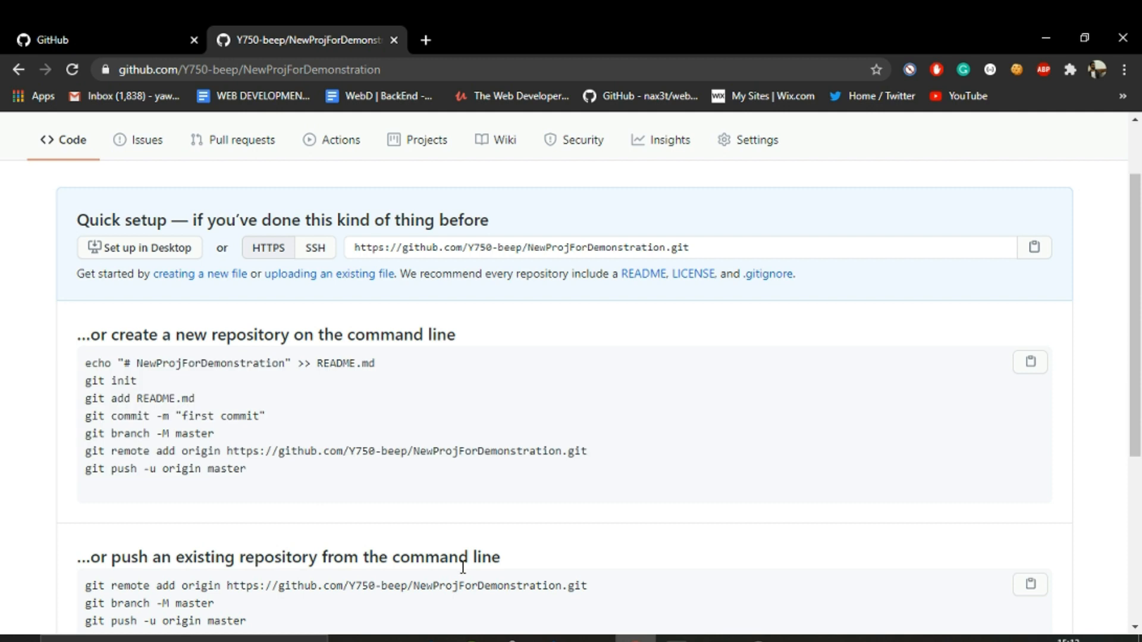
{"action": "scroll", "scroll_direction": "down", "scroll_amount": 3}
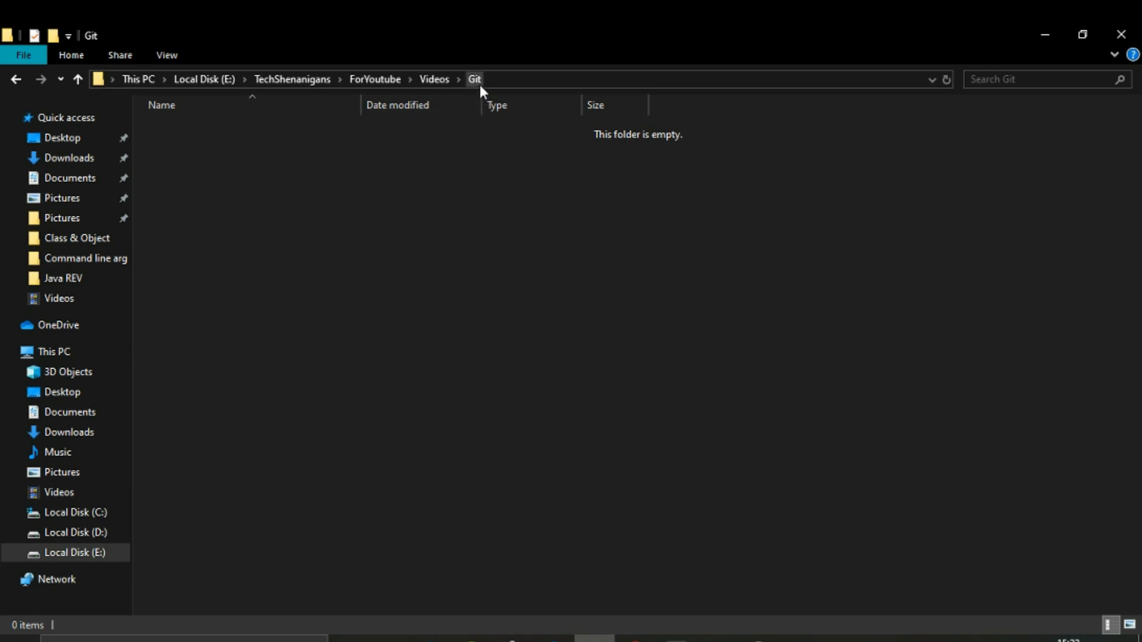
{"action": "mouse_move", "coordinate": [364, 219]}
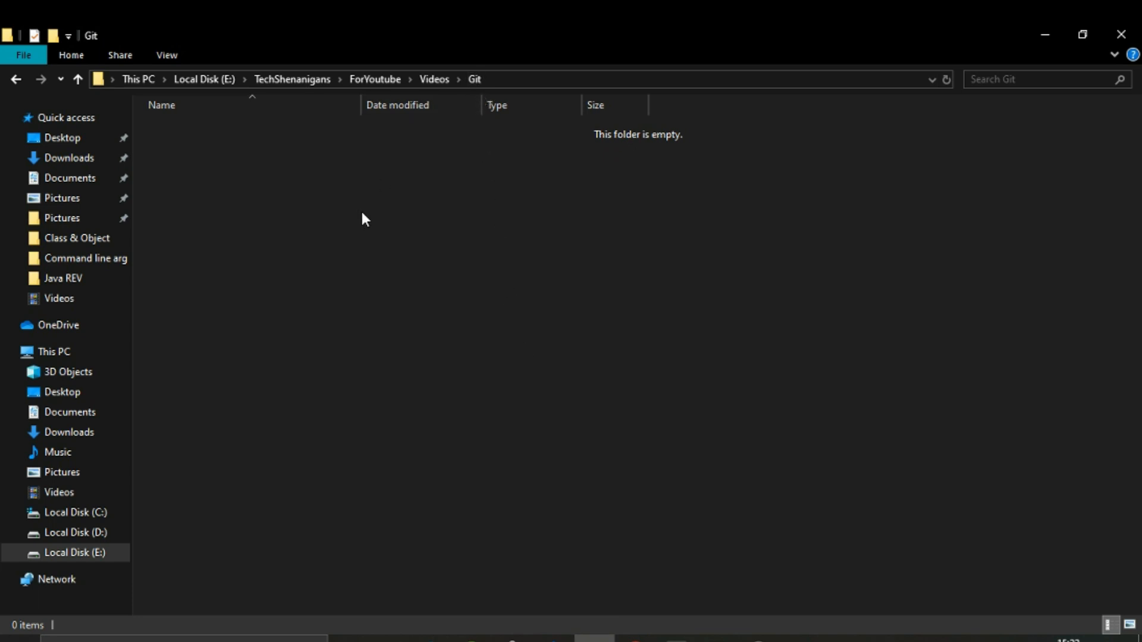
{"action": "mouse_move", "coordinate": [276, 175]}
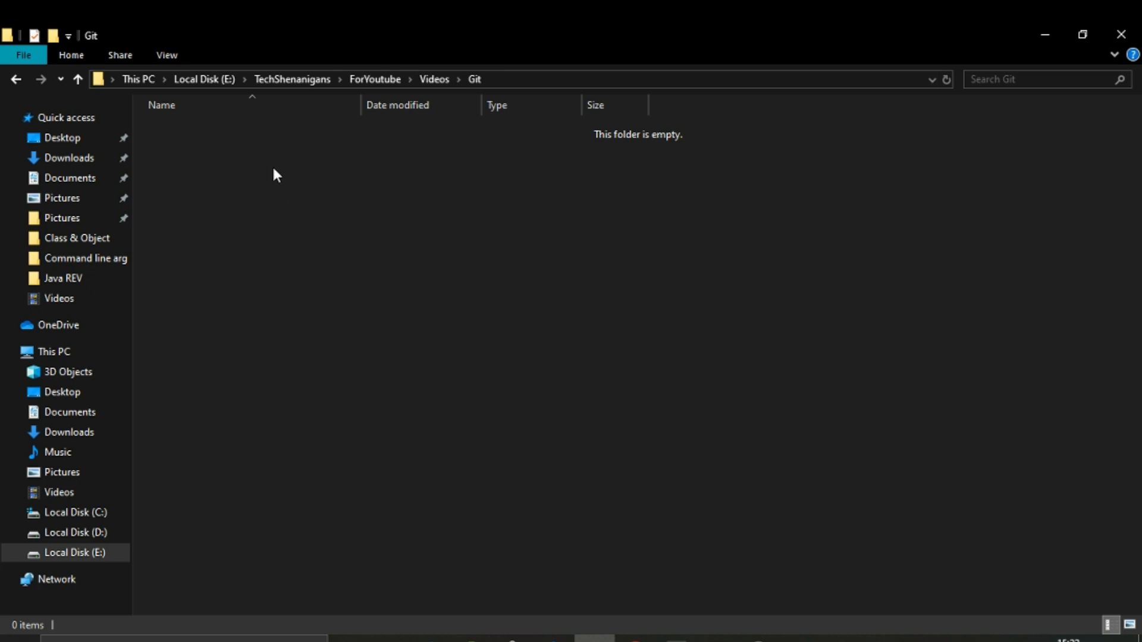
{"action": "mouse_move", "coordinate": [304, 211]}
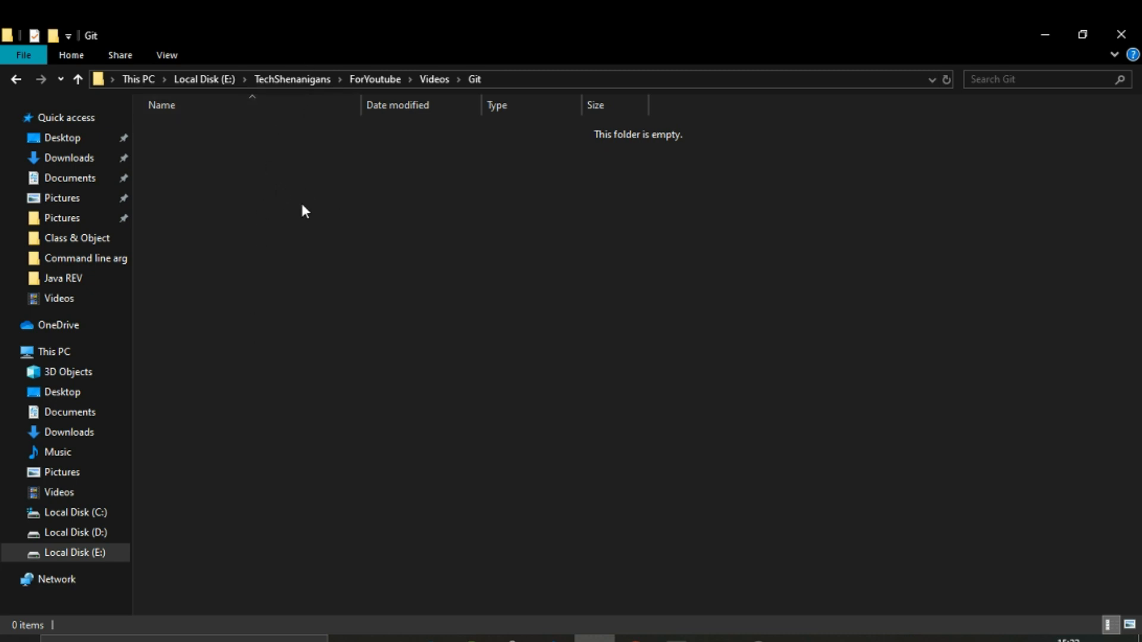
{"action": "mouse_move", "coordinate": [469, 195]}
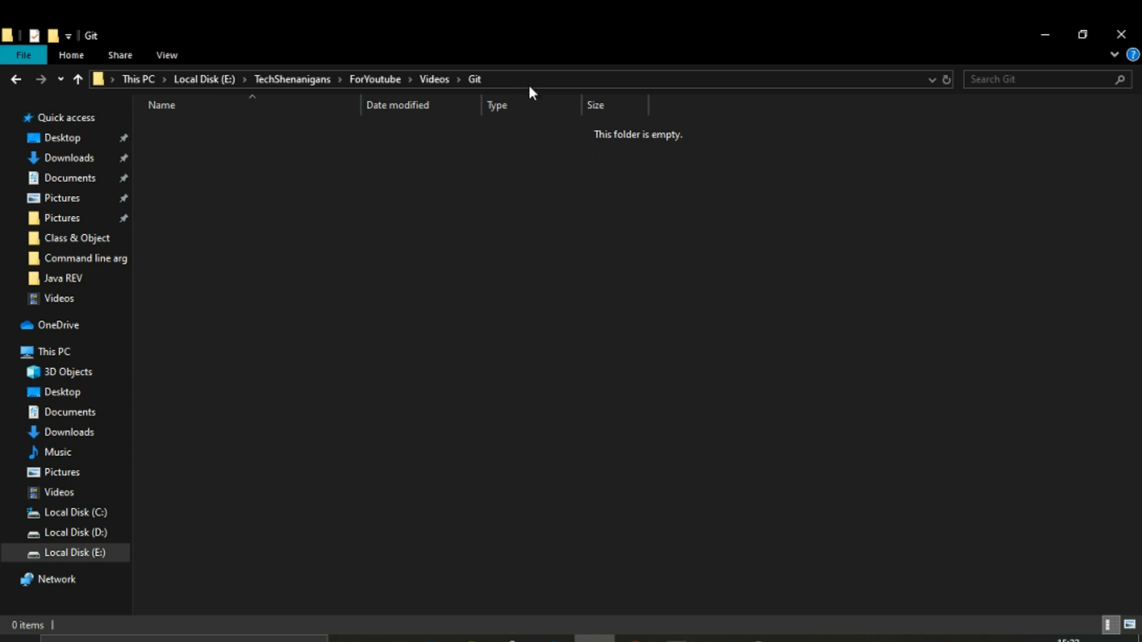
- Launch Command Prompt (cmd) from the empty E:\TechShenanigans\ForYoutube\Videos\Git folder
{"action": "type", "text": "cm"}
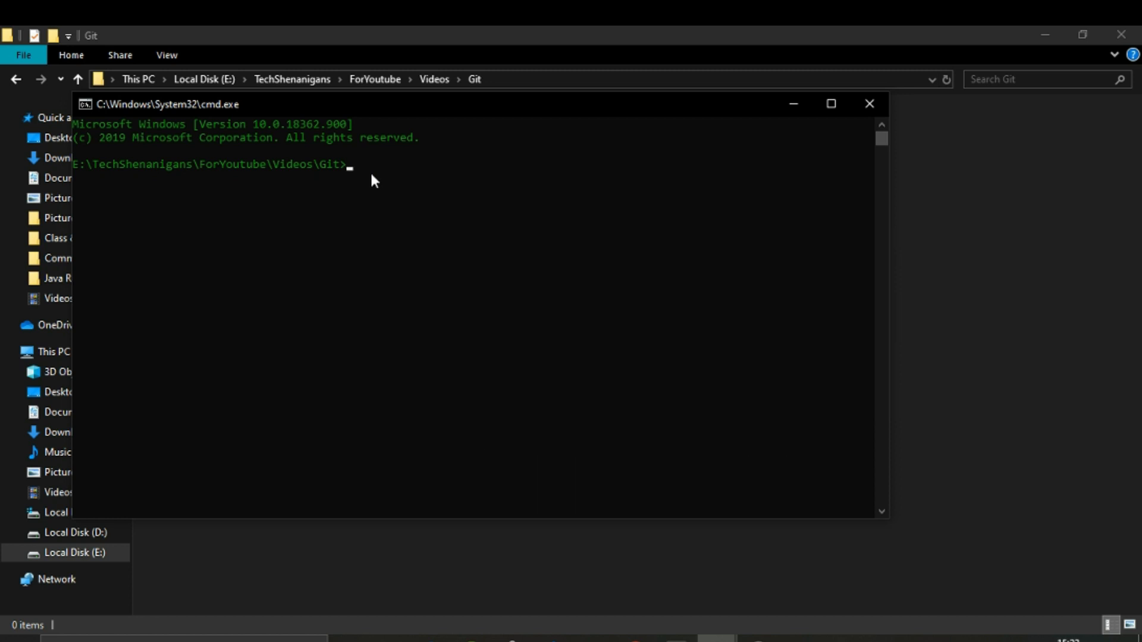
- Run npm init, keep package name 'git', and enter description 'This is a demonstration'
{"action": "type", "text": "npm init"}
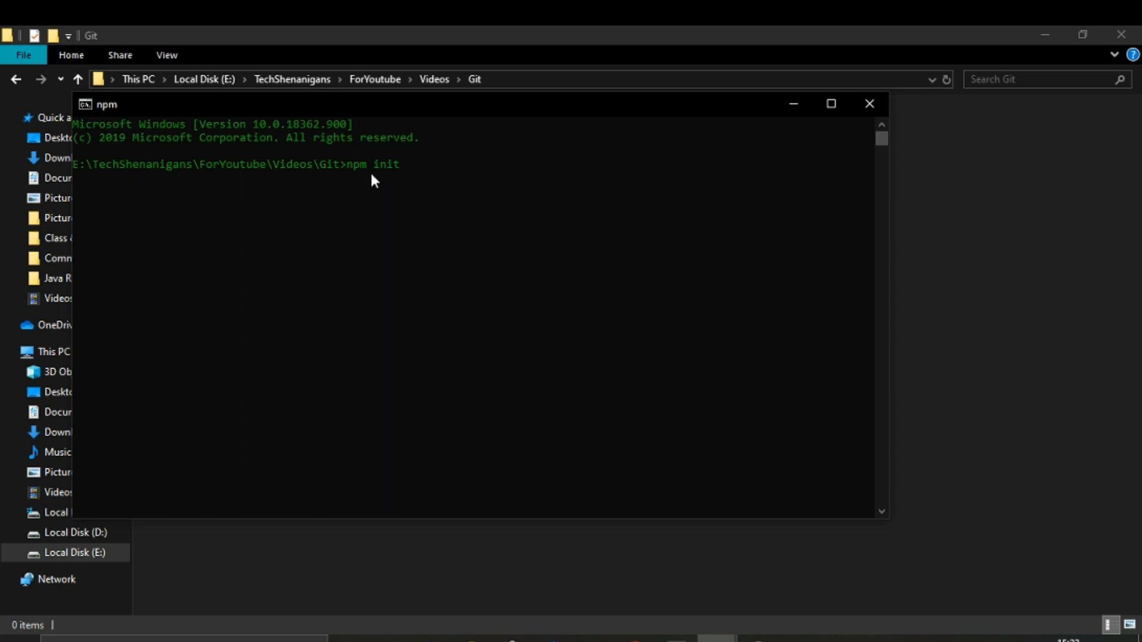
{"action": "key", "text": "enter"}
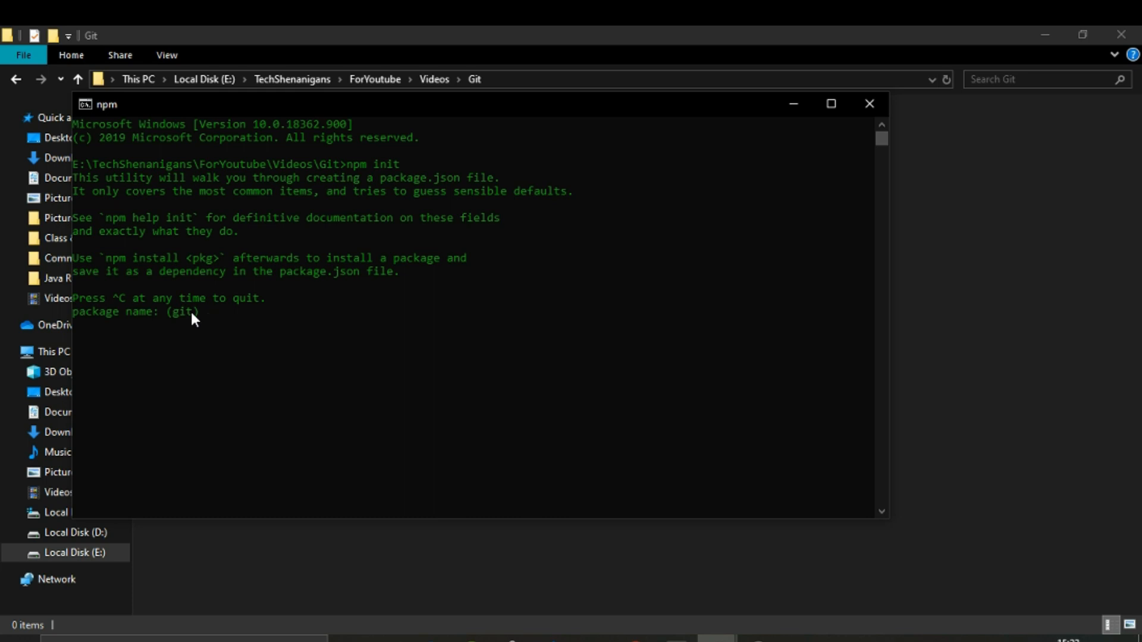
{"action": "key", "text": "enter"}
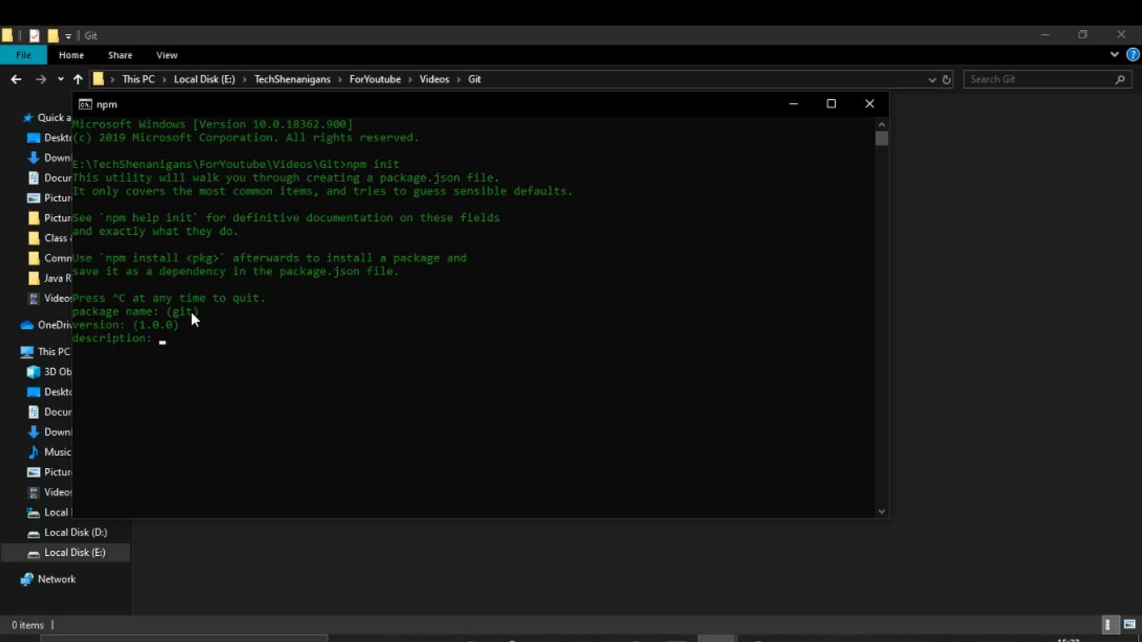
{"action": "type", "text": "TH"}
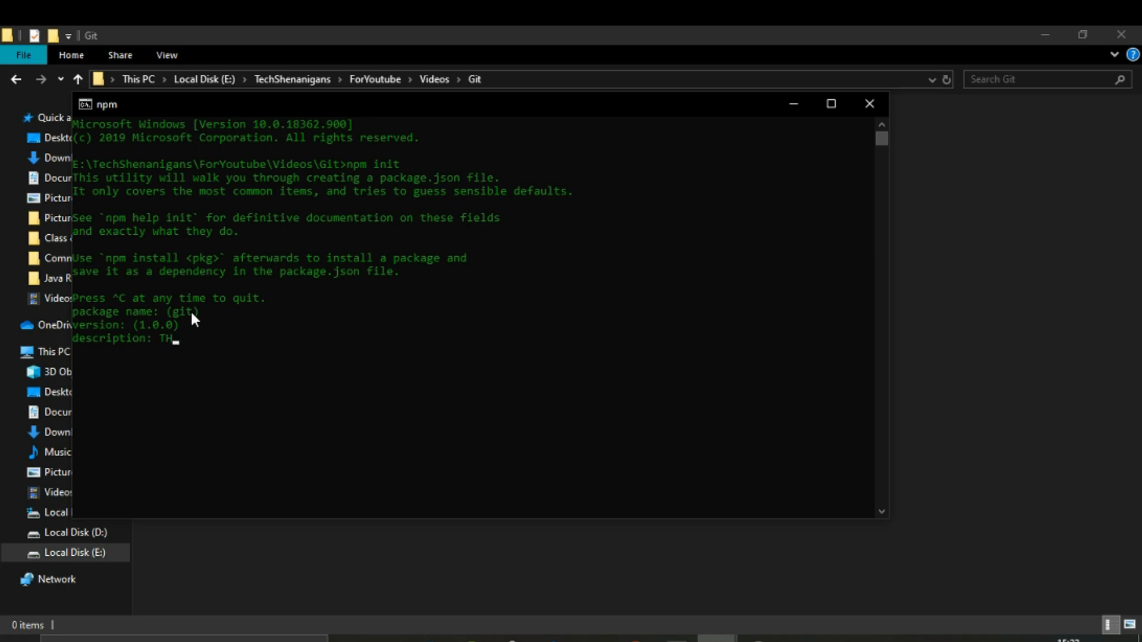
{"action": "type", "text": "his is"}
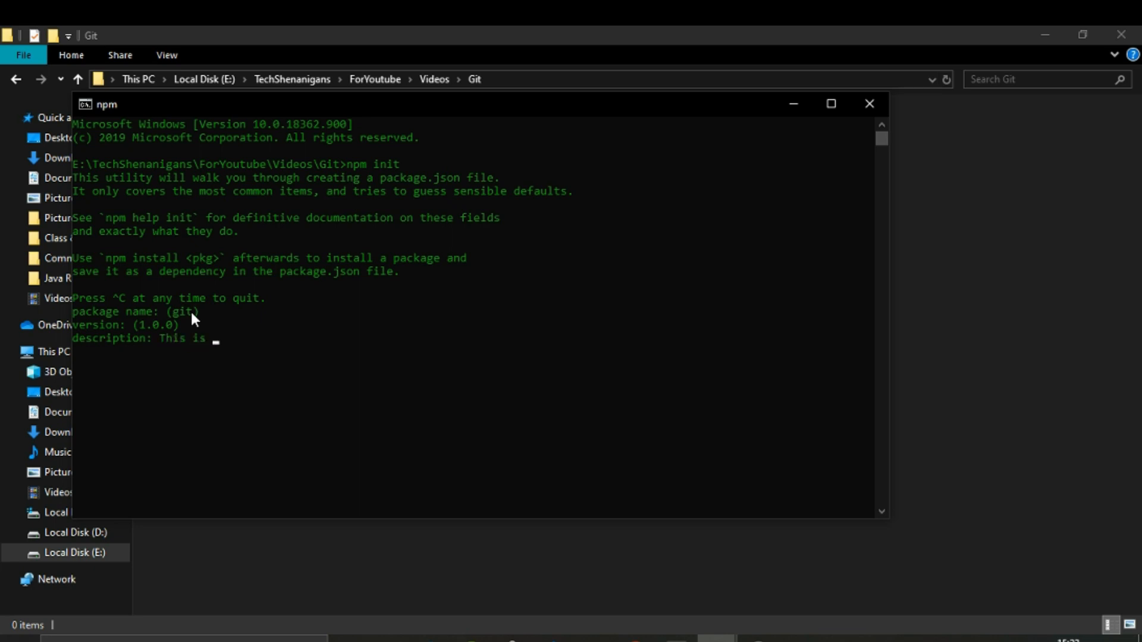
{"action": "type", "text": "a de"}
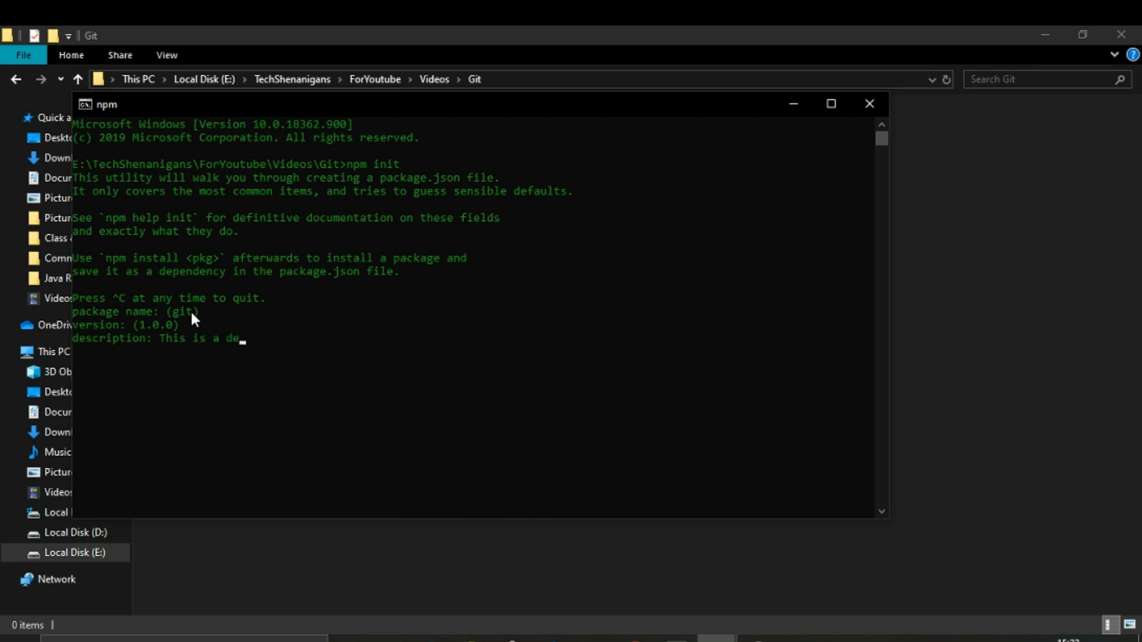
{"action": "type", "text": "monstratio"}
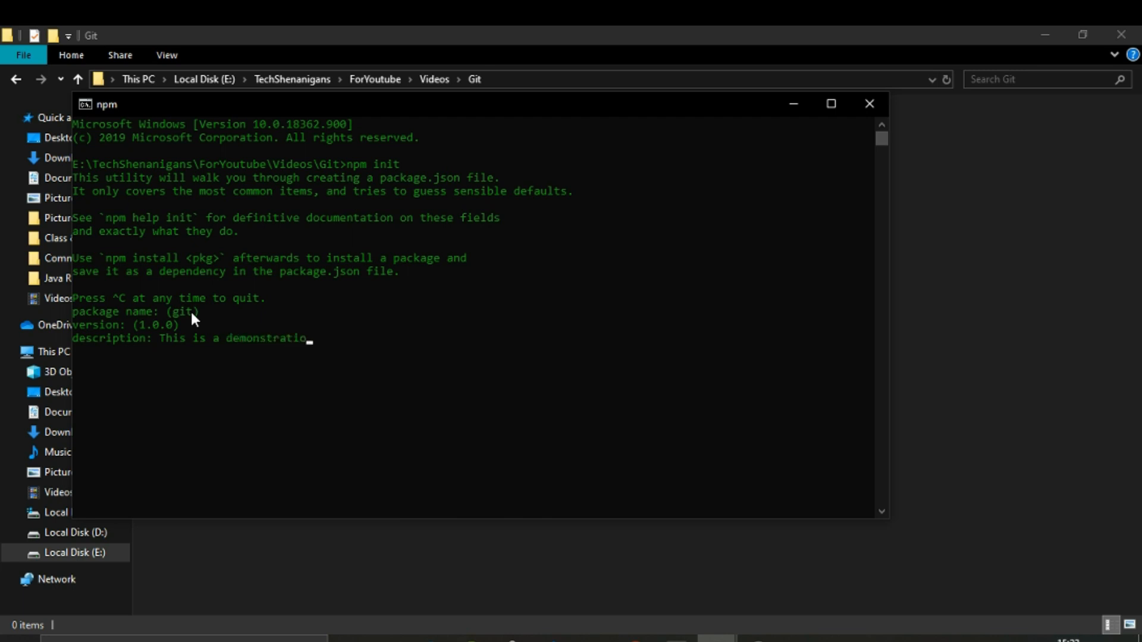
{"action": "key", "text": "enter"}
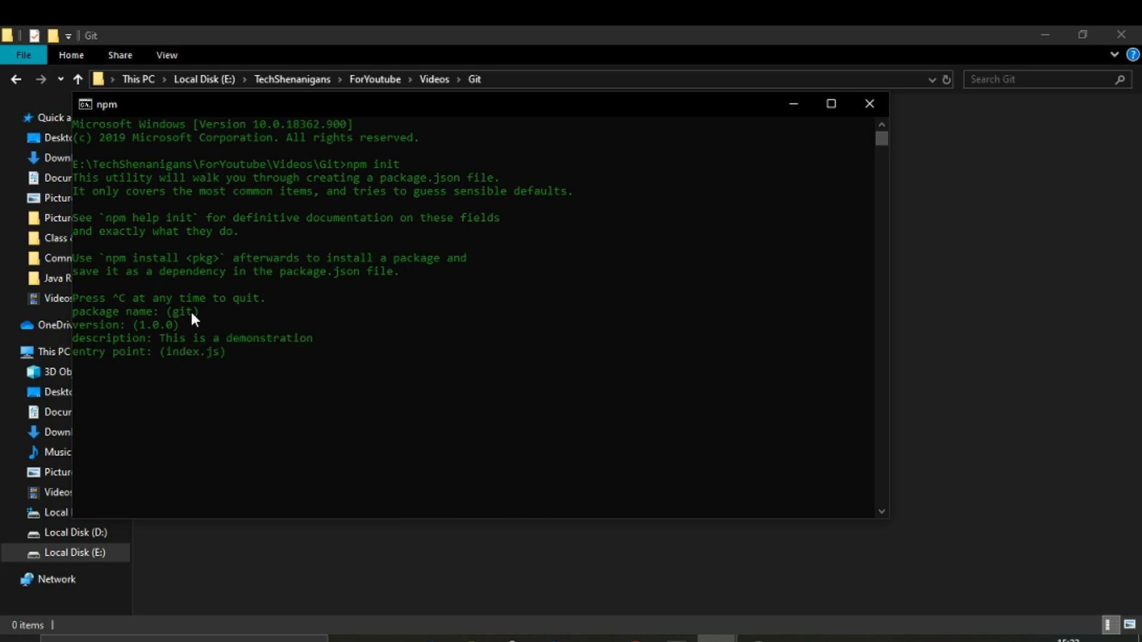
- Enter app.js as the entry point and Yawar Azeem as the author
{"action": "type", "text": "app.js"}
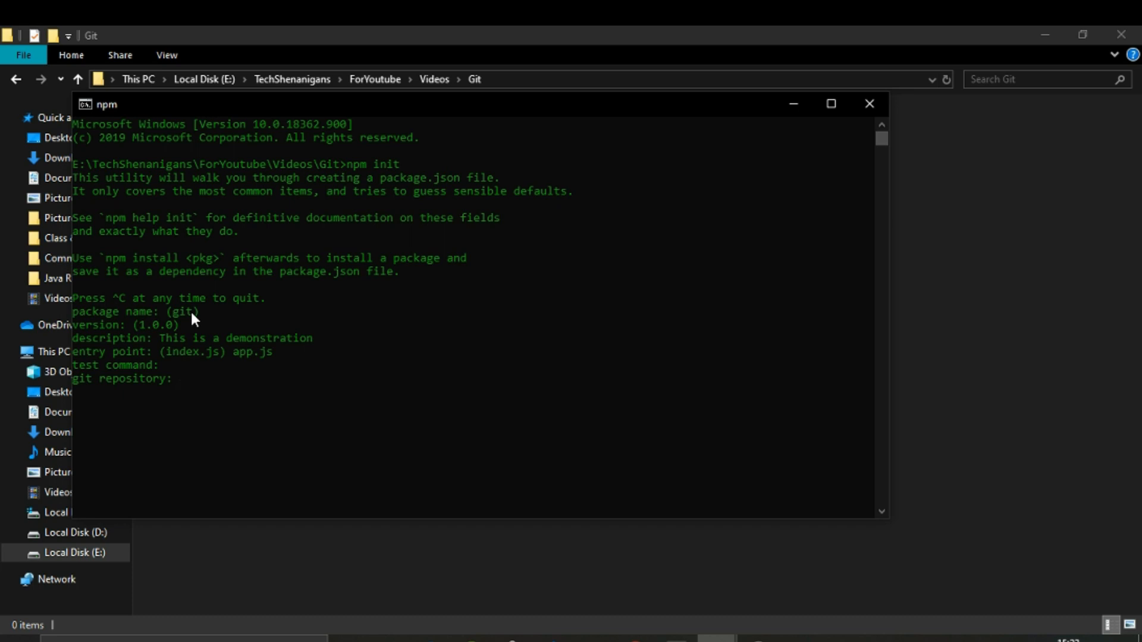
{"action": "mouse_move", "coordinate": [133, 386]}
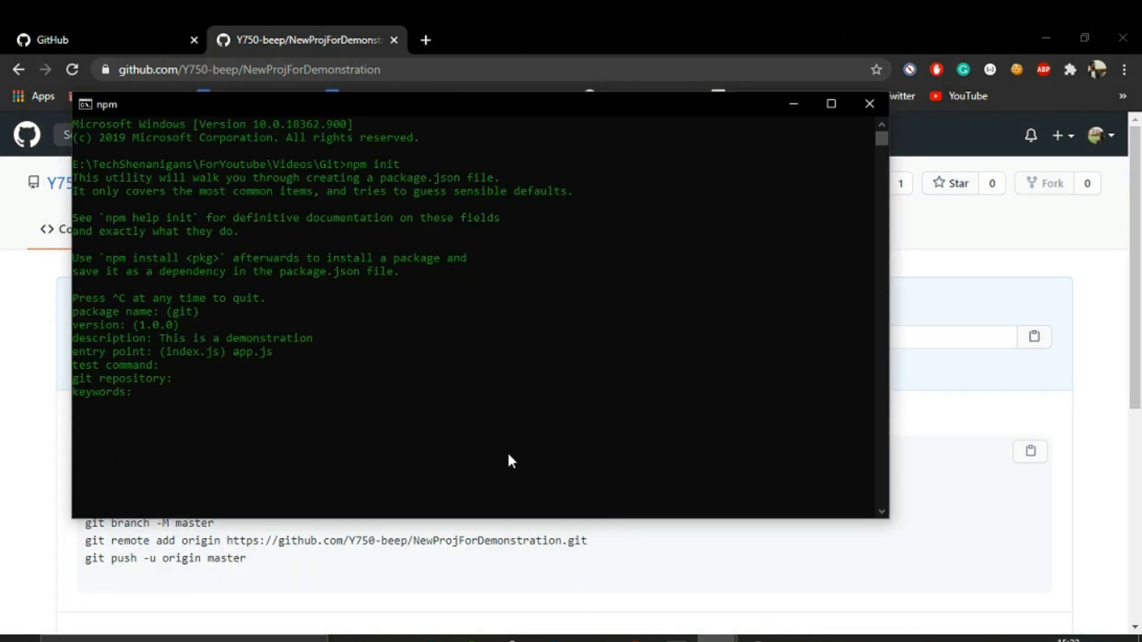
{"action": "type", "text": "Yawar"}
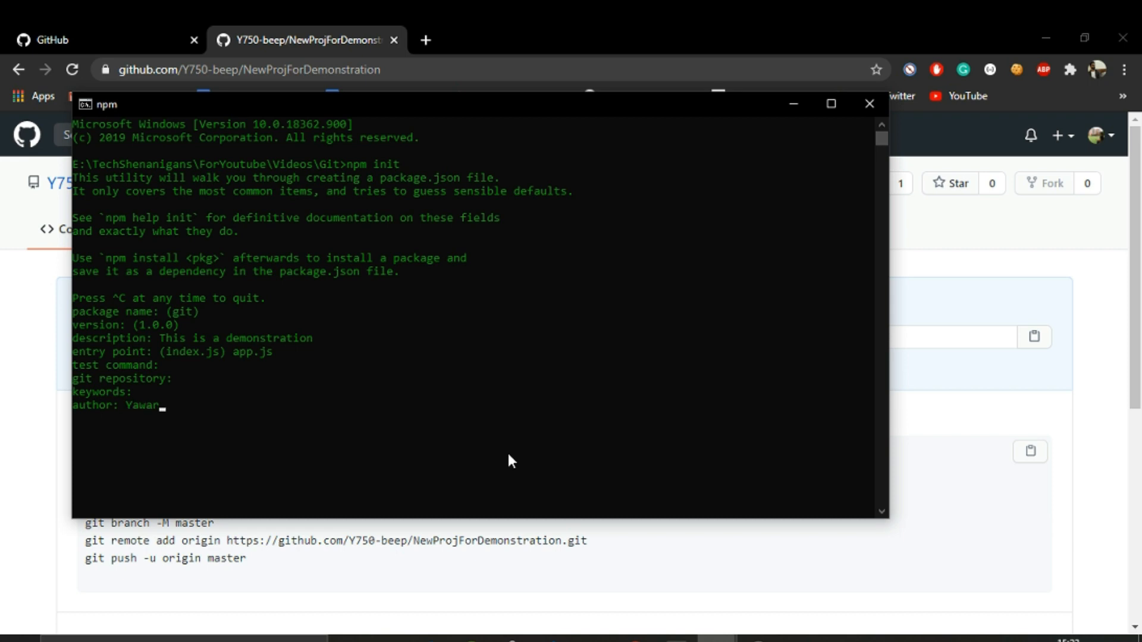
{"action": "type", "text": "Azeem"}
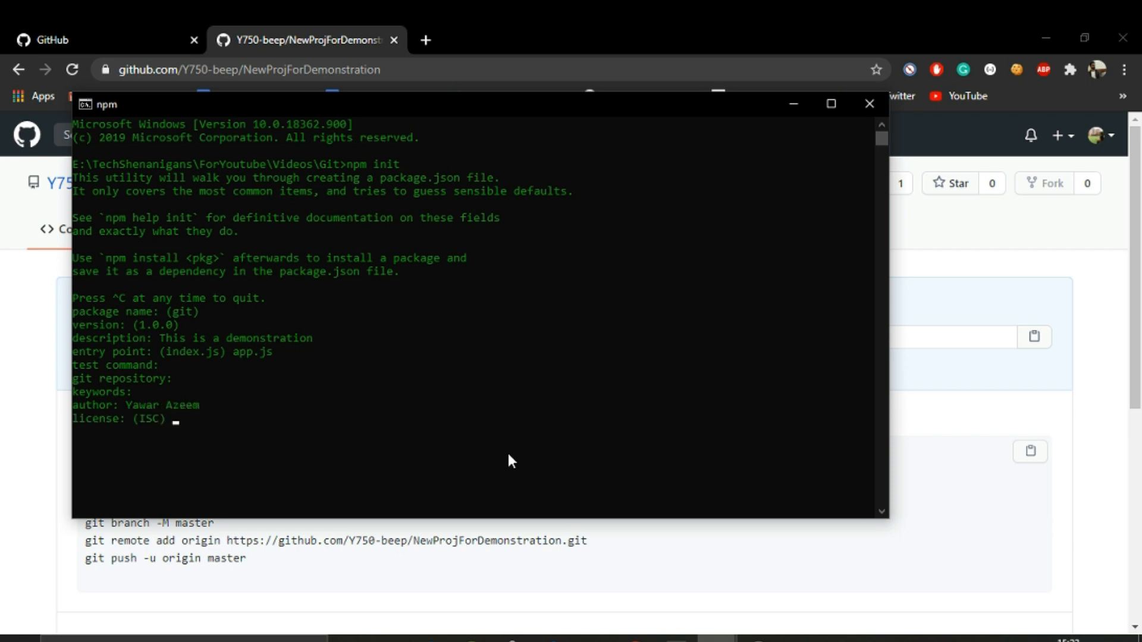
{"action": "key", "text": "enter"}
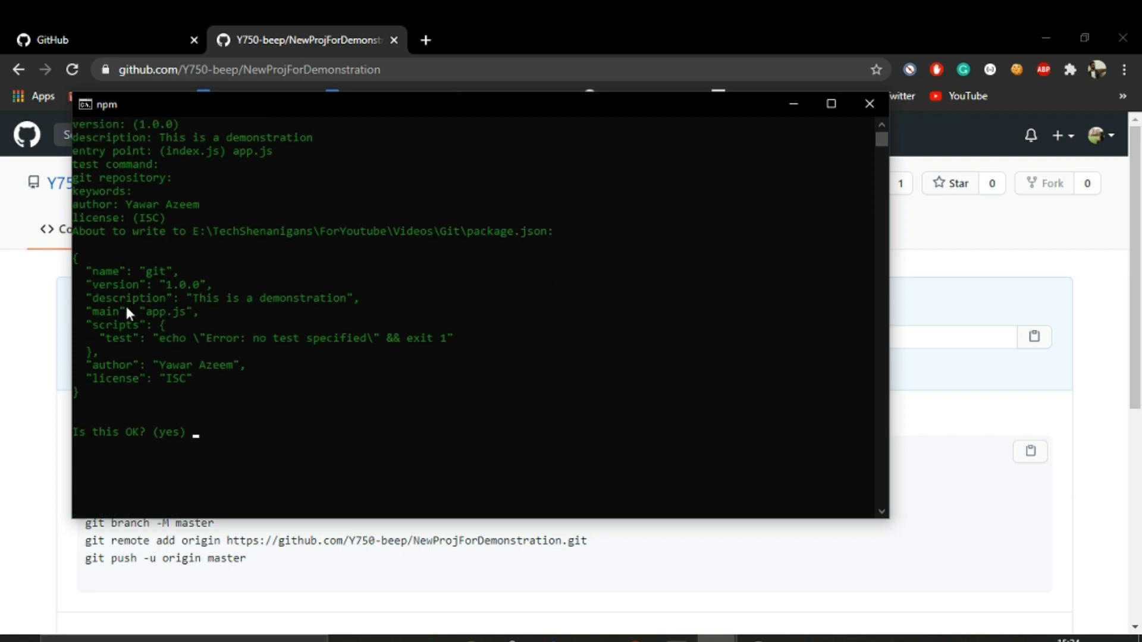
{"action": "mouse_move", "coordinate": [167, 288]}
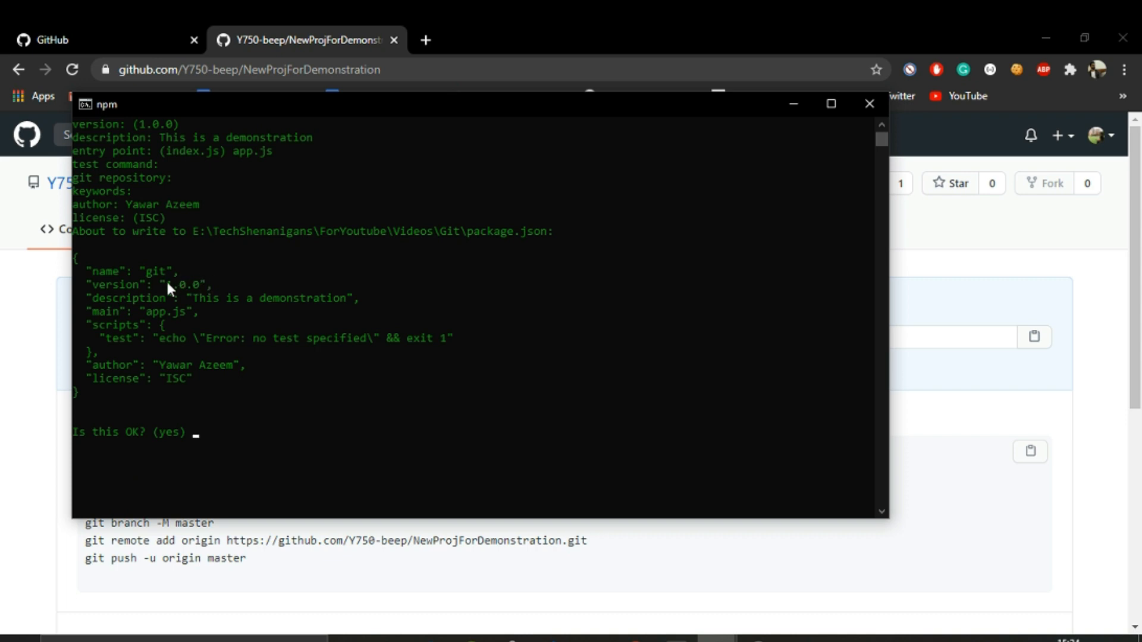
- Highlight the main app.js entry in the package.json preview
{"action": "left_click_drag", "start_coordinate": [169, 297], "coordinate": [333, 314]}
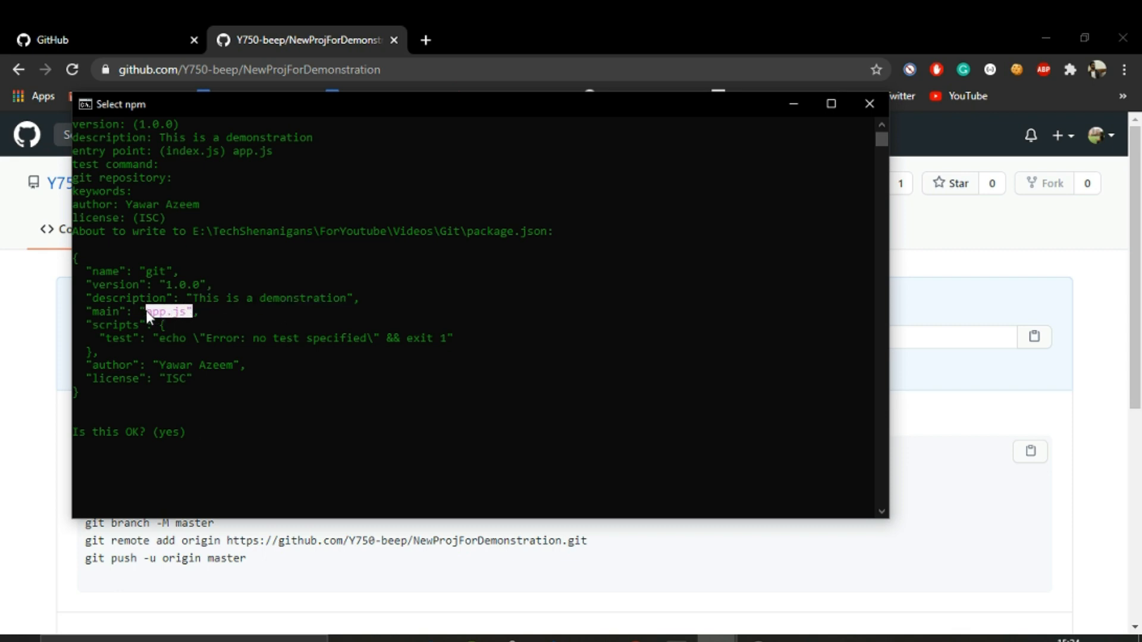
{"action": "mouse_move", "coordinate": [160, 377]}
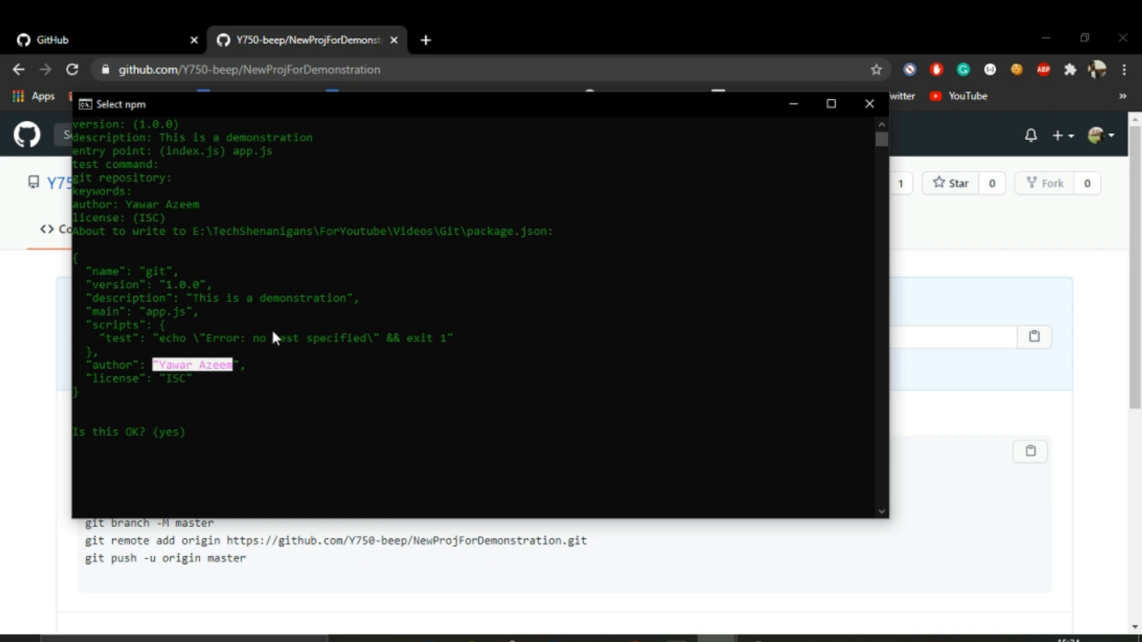
{"action": "mouse_move", "coordinate": [250, 440]}
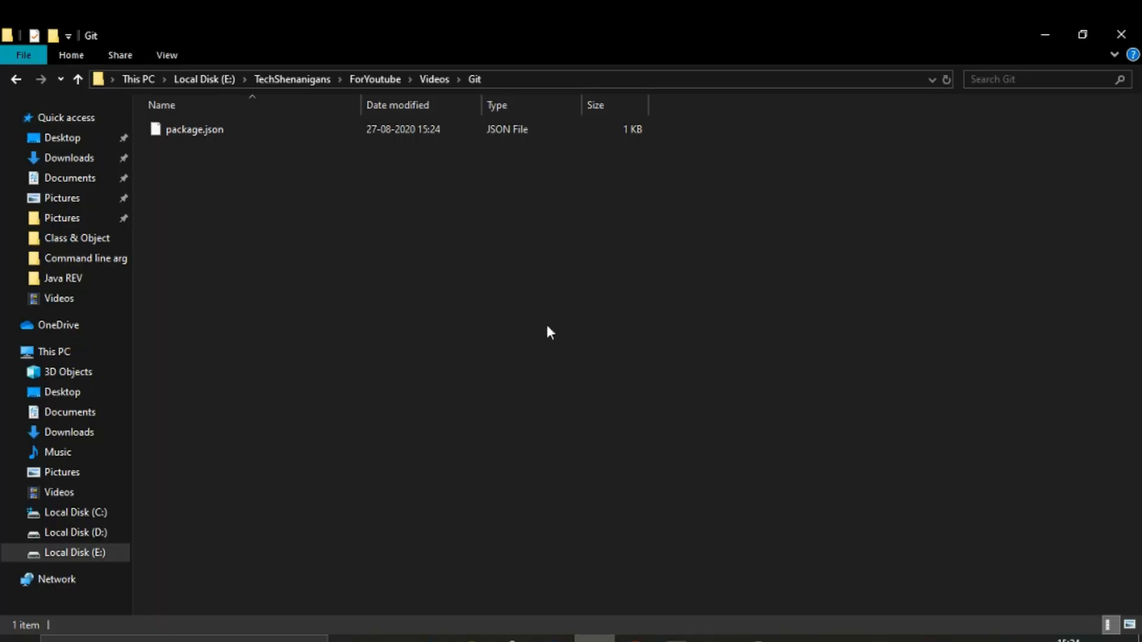
{"action": "mouse_move", "coordinate": [655, 612]}
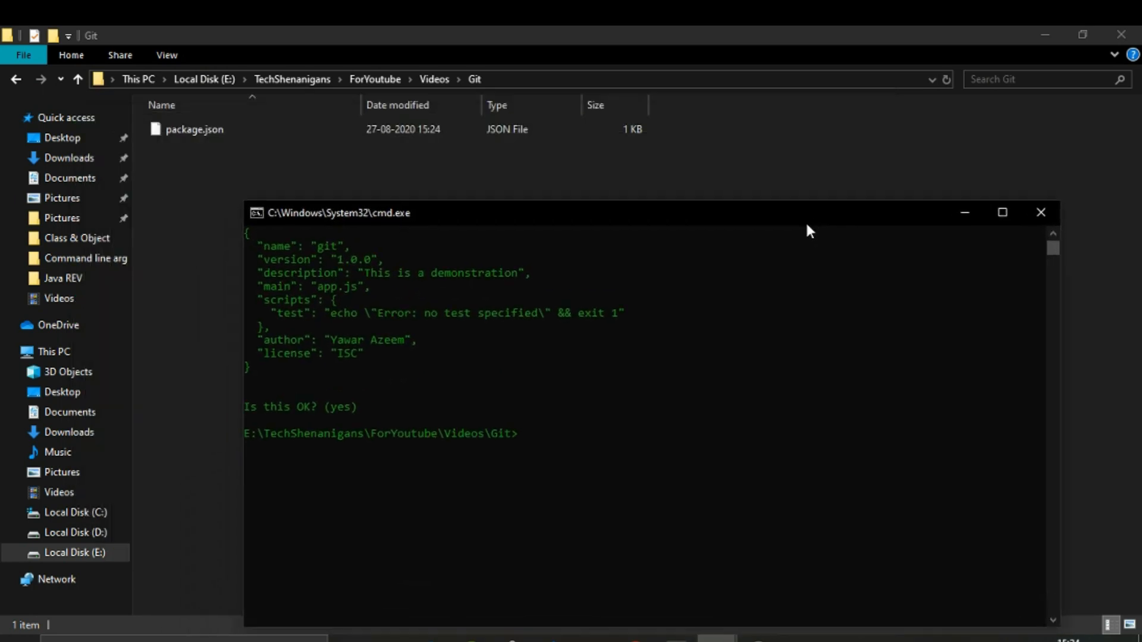
{"action": "mouse_move", "coordinate": [588, 415]}
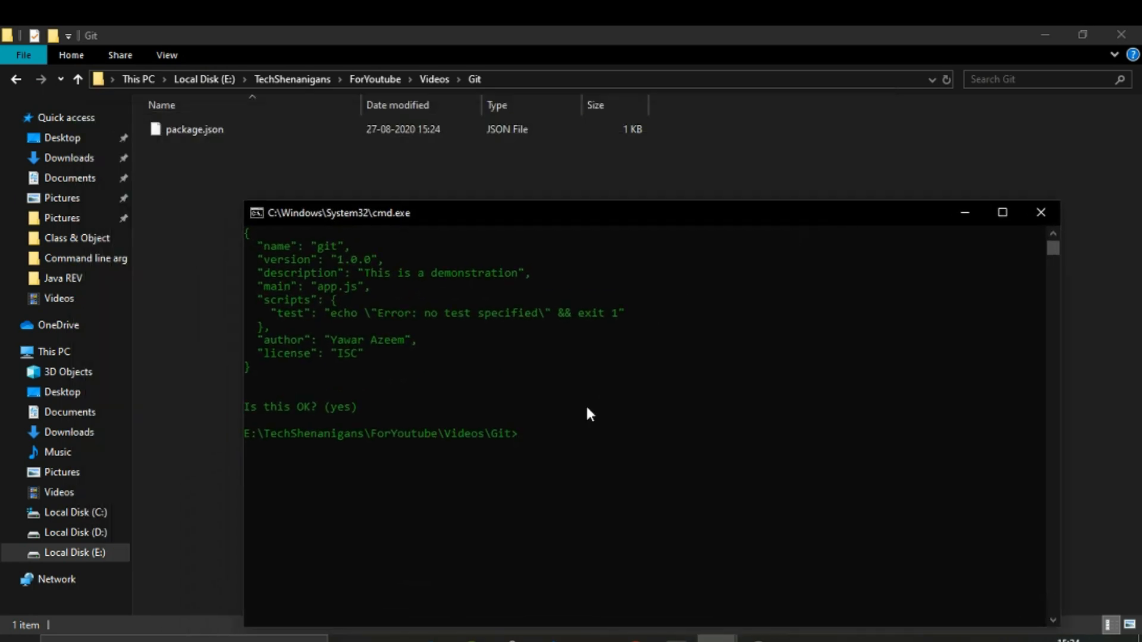
- Install Express with npm install --save express, then create an empty app.js using type nul
{"action": "type", "text": "nom"}
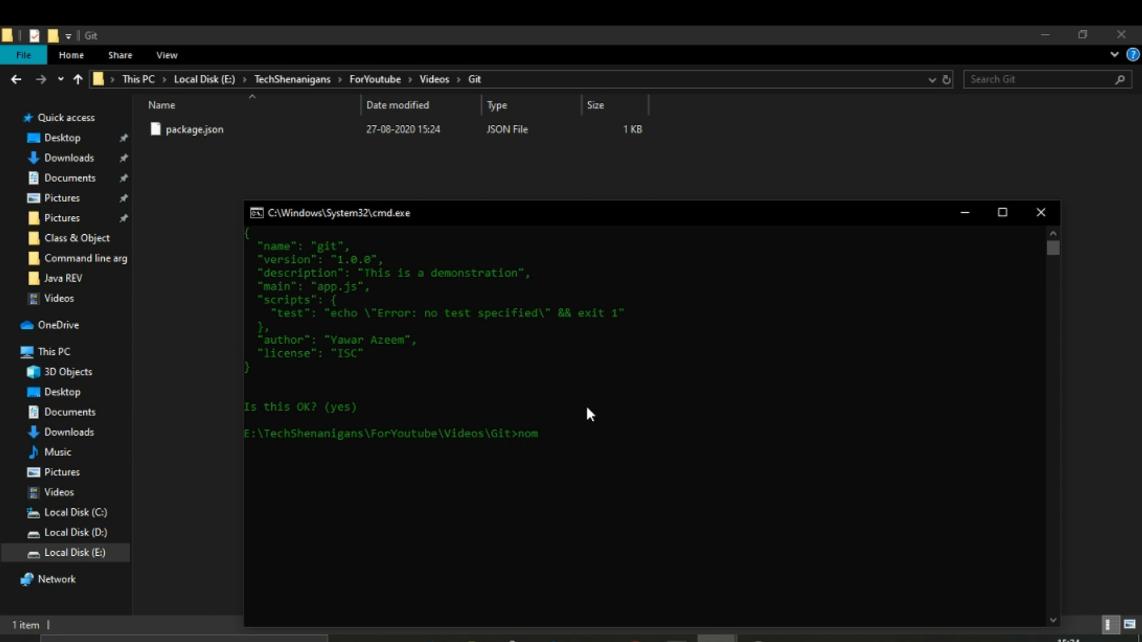
{"action": "type", "text": "npm install"}
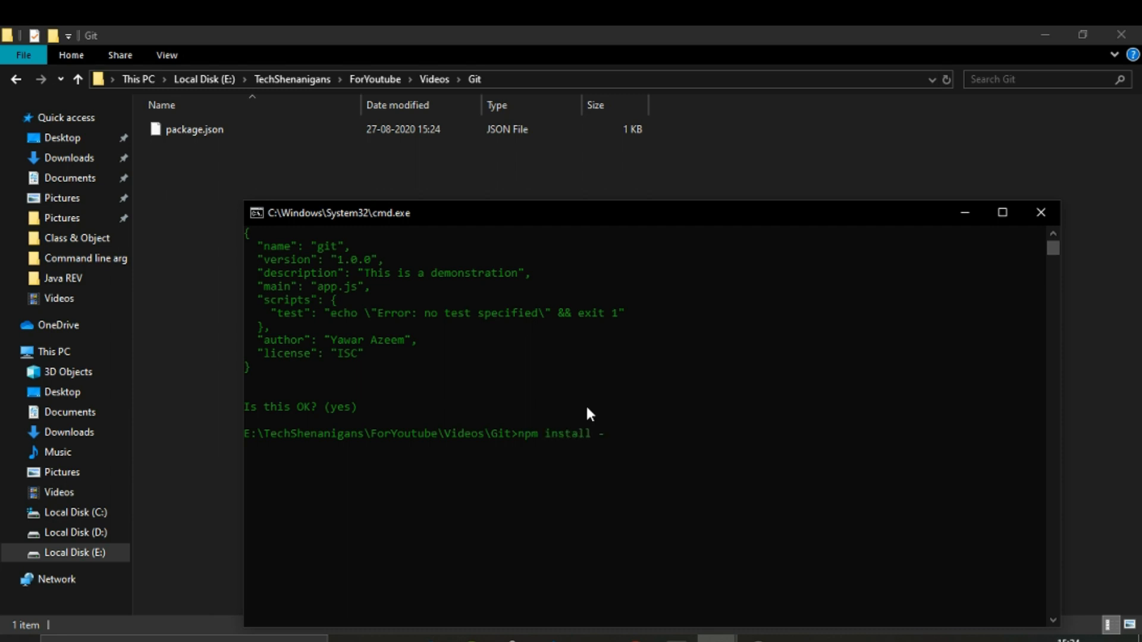
{"action": "type", "text": "-save express"}
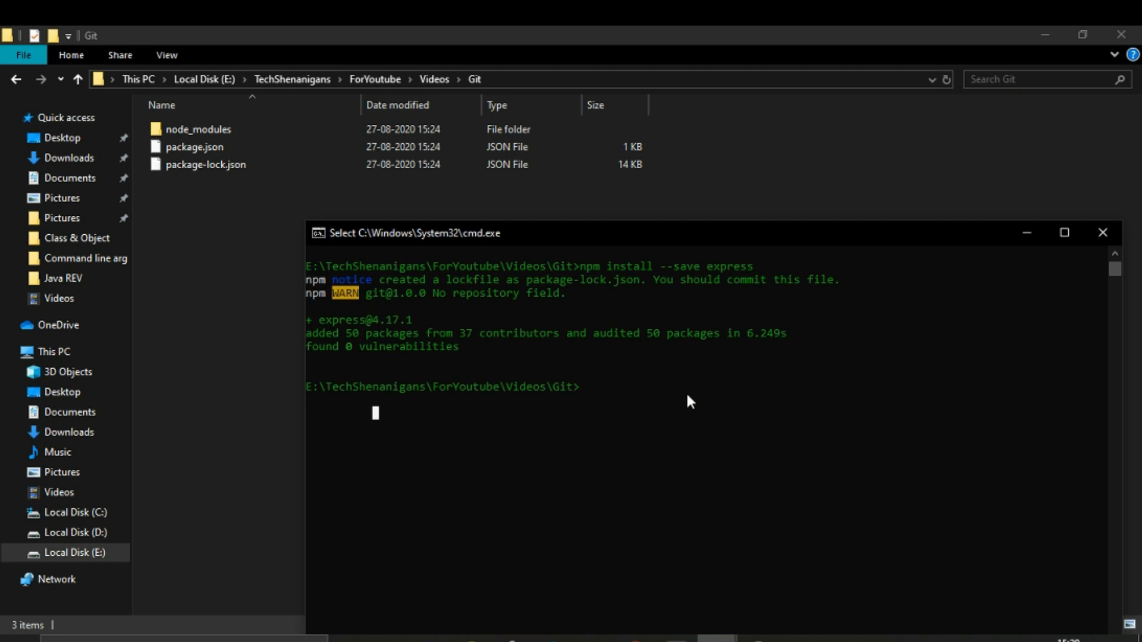
{"action": "type", "text": "type nul> app.js"}
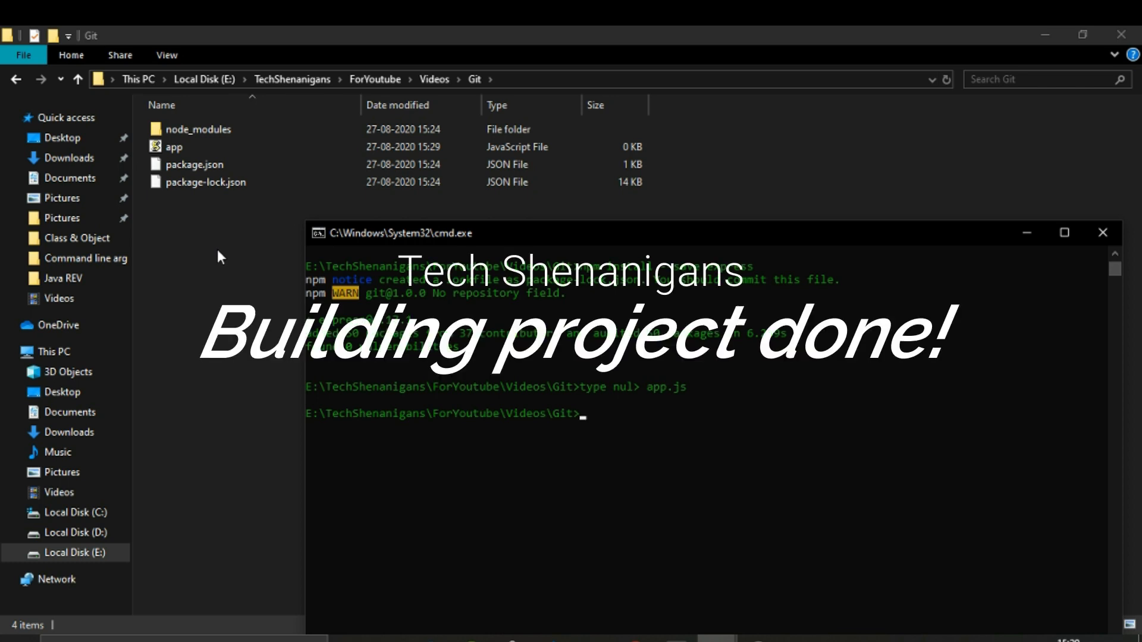
{"action": "mouse_move", "coordinate": [496, 525]}
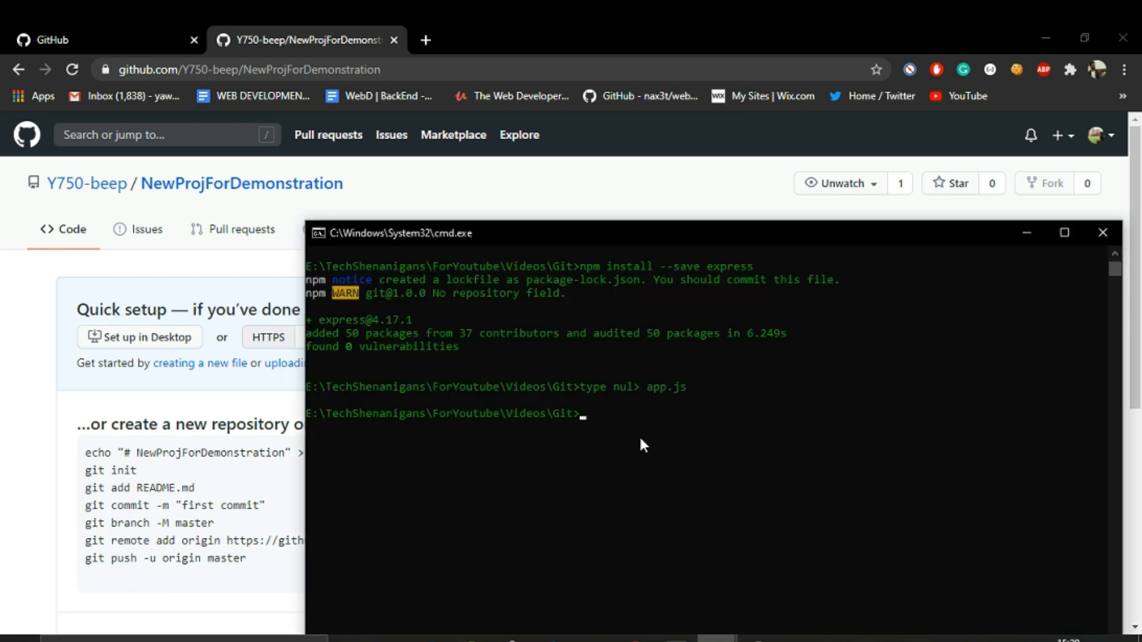
{"action": "mouse_move", "coordinate": [143, 380]}
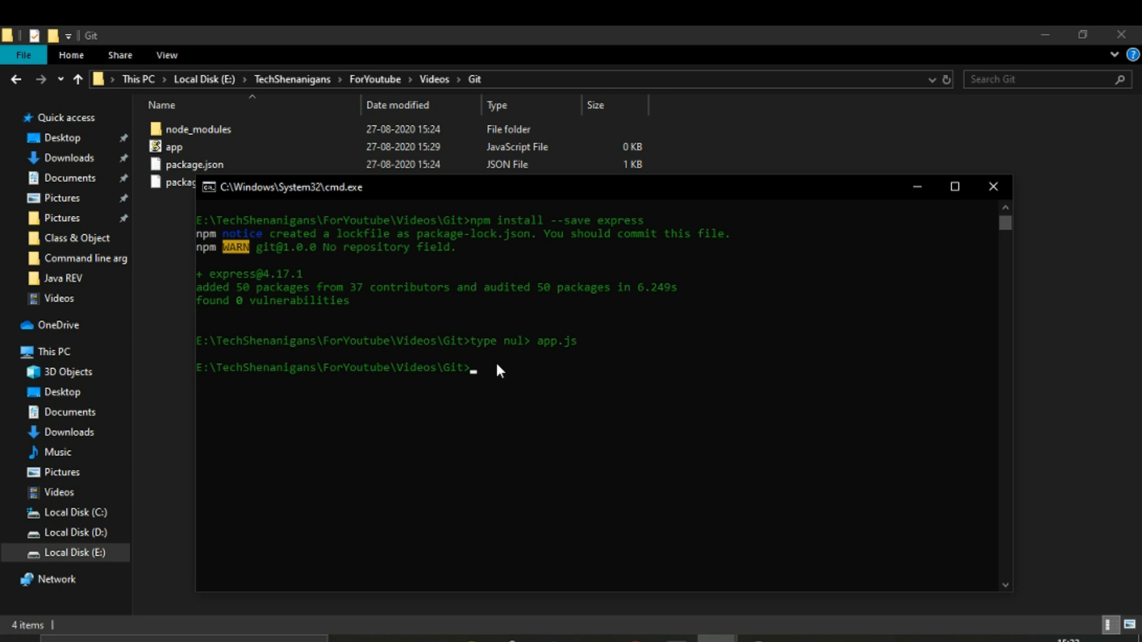
- Initialise Git with git init and list the four untracked items with git status
{"action": "type", "text": "git init"}
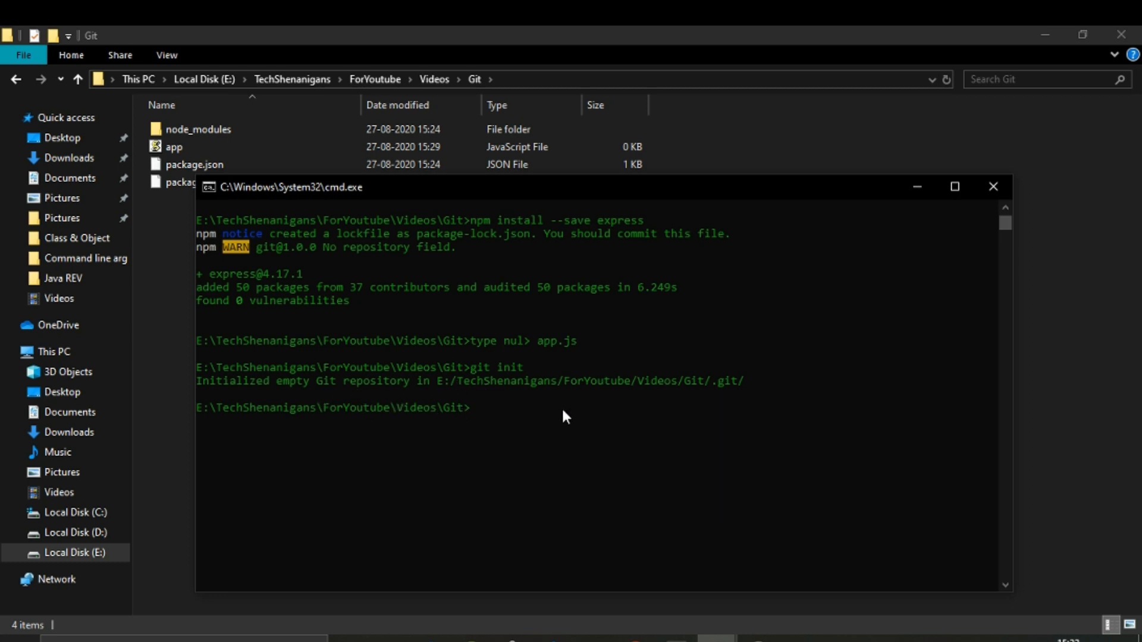
{"action": "type", "text": "g"}
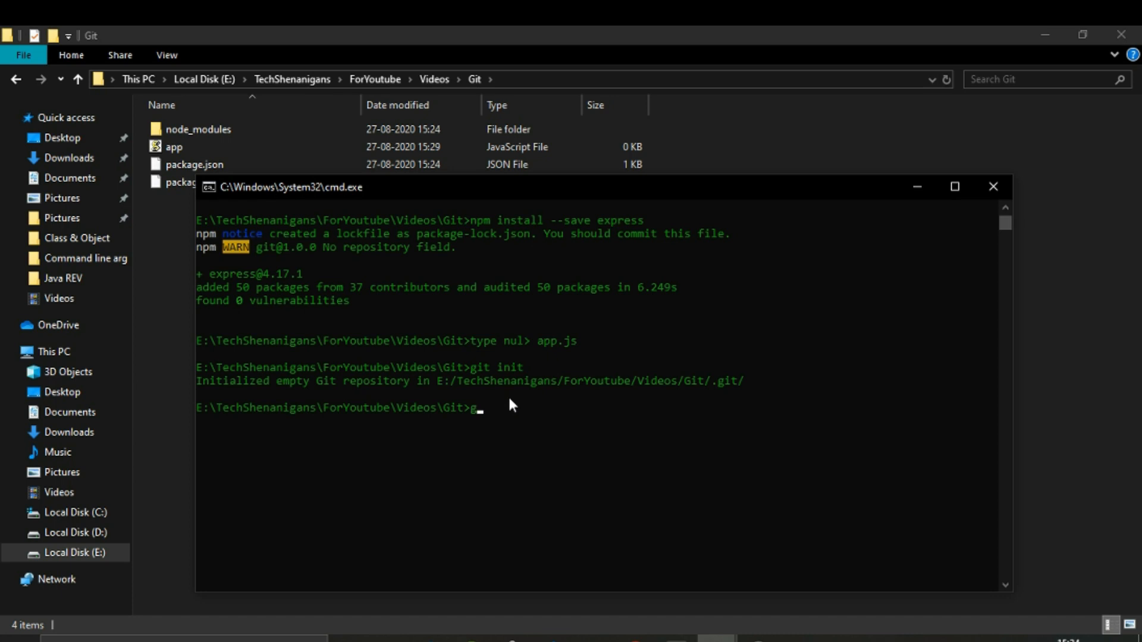
{"action": "type", "text": "it status"}
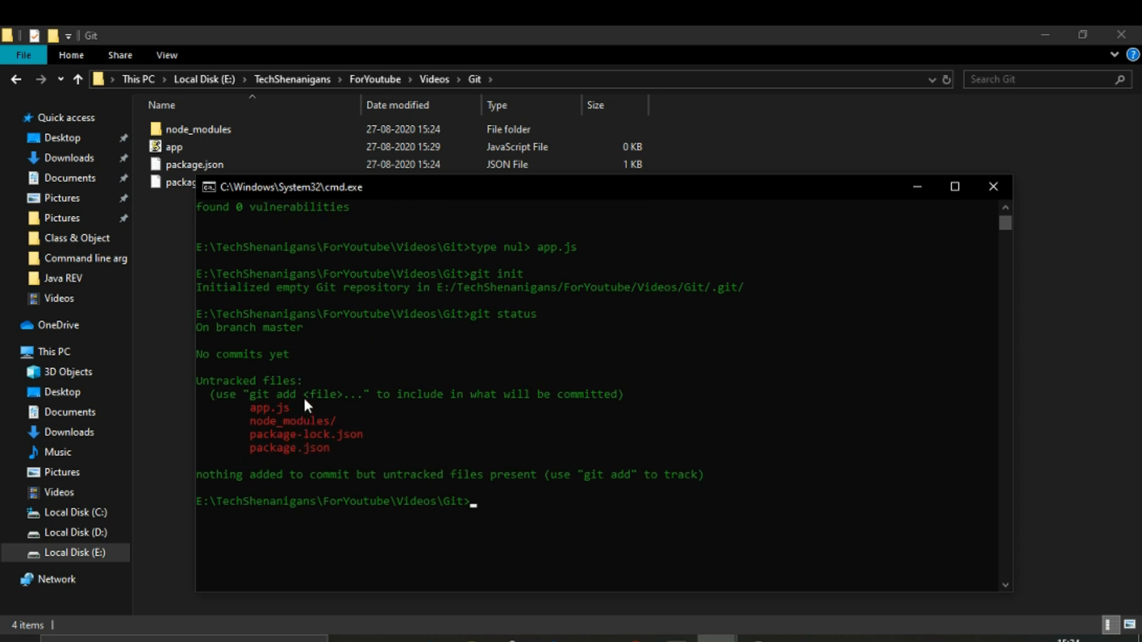
{"action": "mouse_move", "coordinate": [364, 421]}
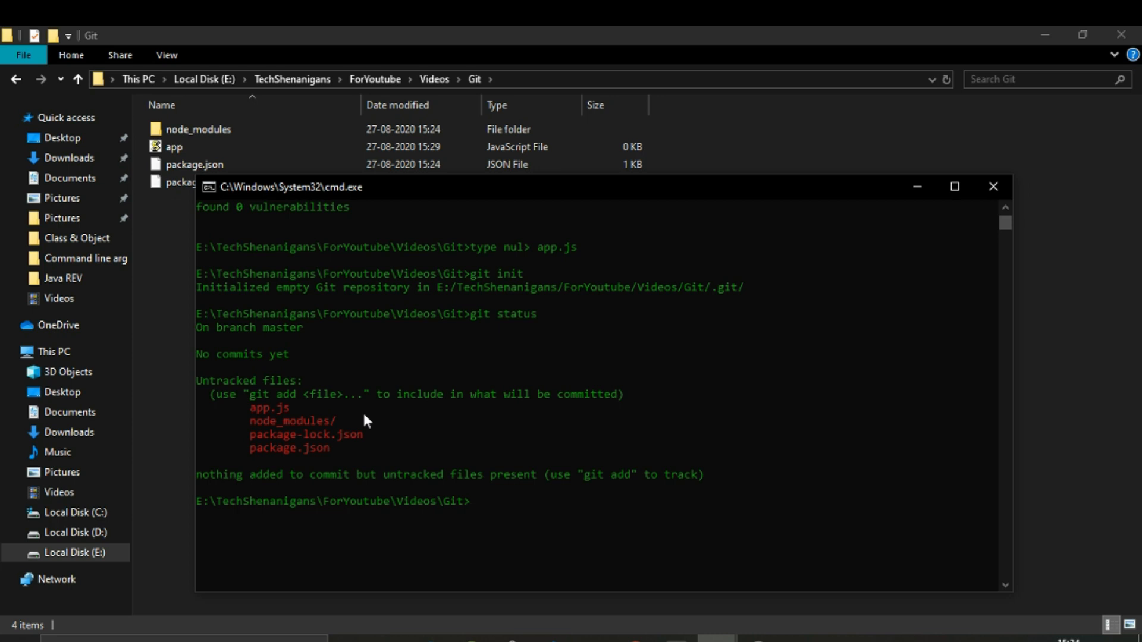
- Stage app.js with git add app.js
{"action": "type", "text": "git"}
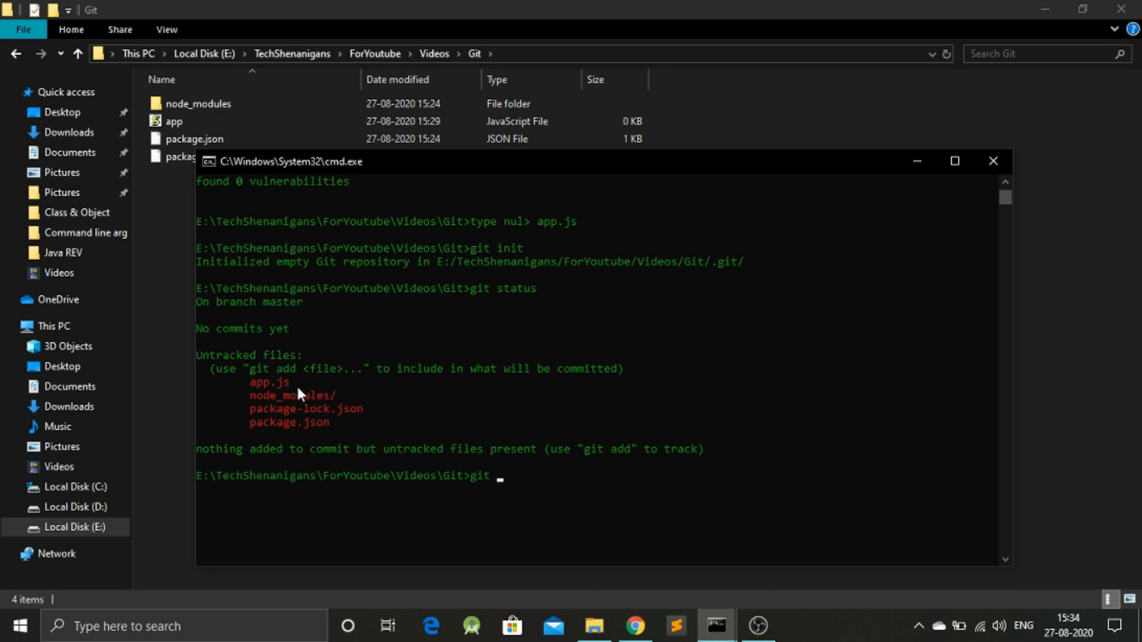
{"action": "type", "text": "a"}
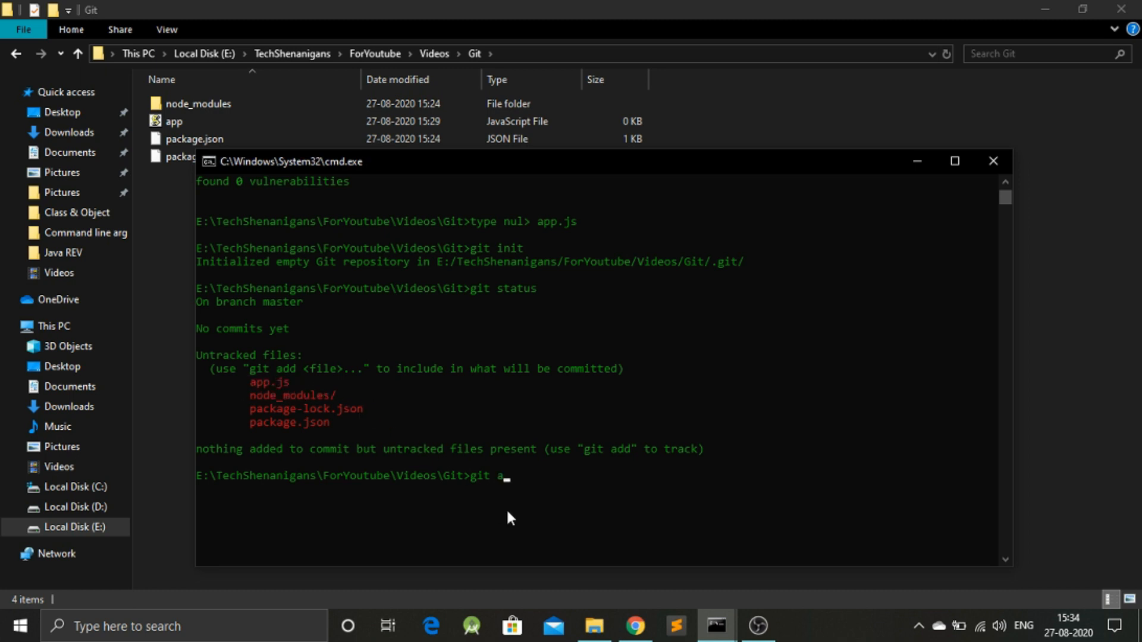
{"action": "type", "text": "dd"}
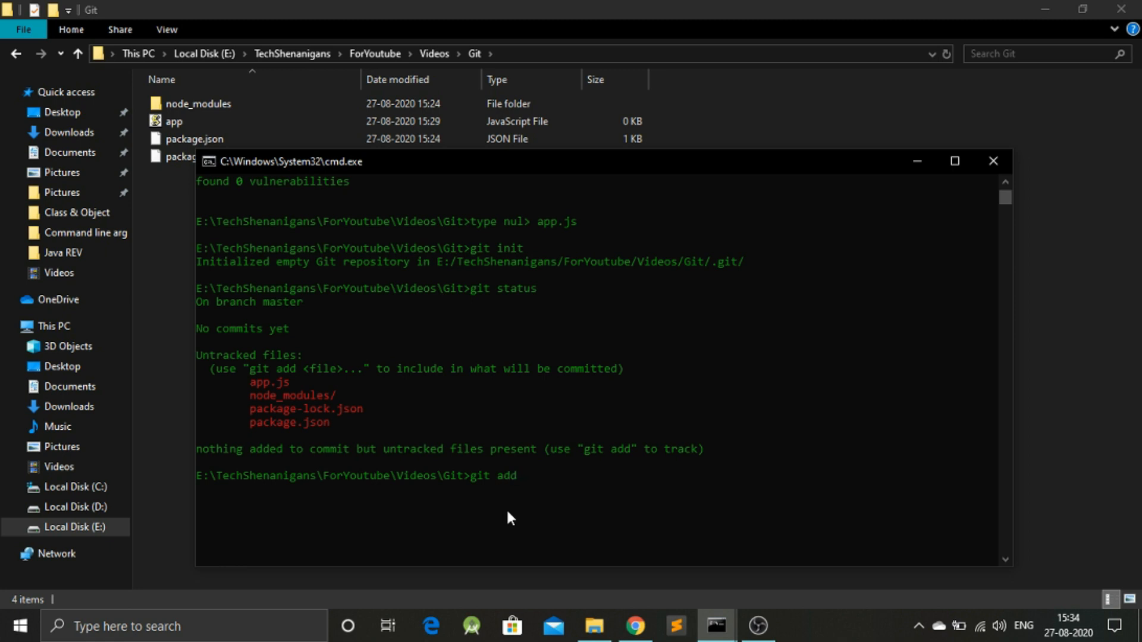
{"action": "type", "text": "app.js"}
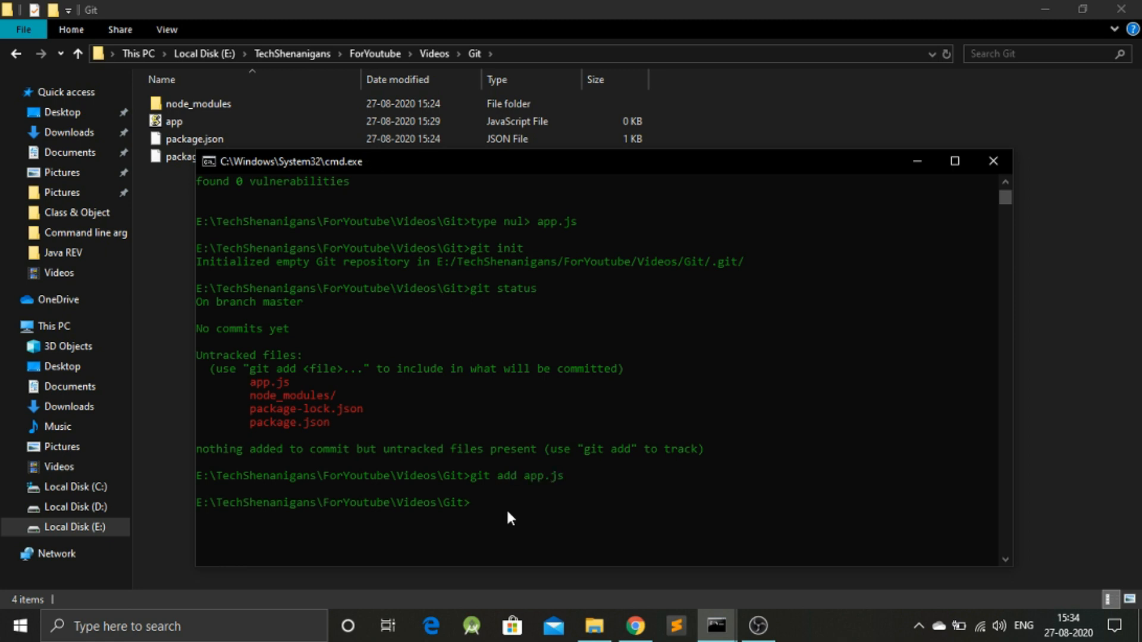
- Commit app.js with message "Added app.js" and highlight the one-file-changed result
{"action": "type", "text": "git"}
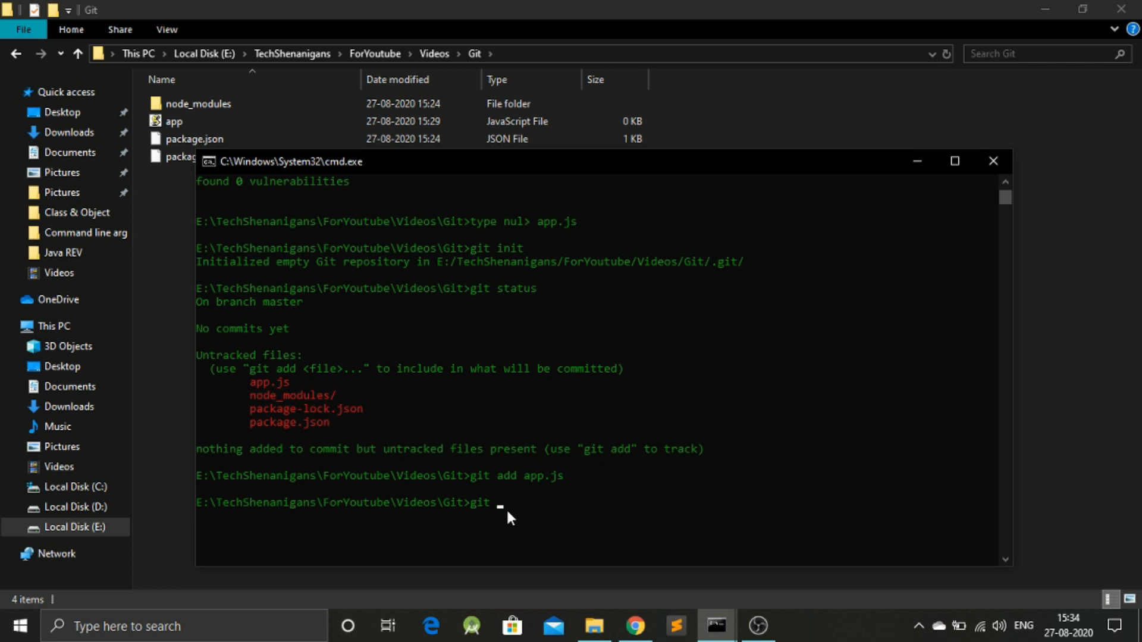
{"action": "type", "text": "commit"}
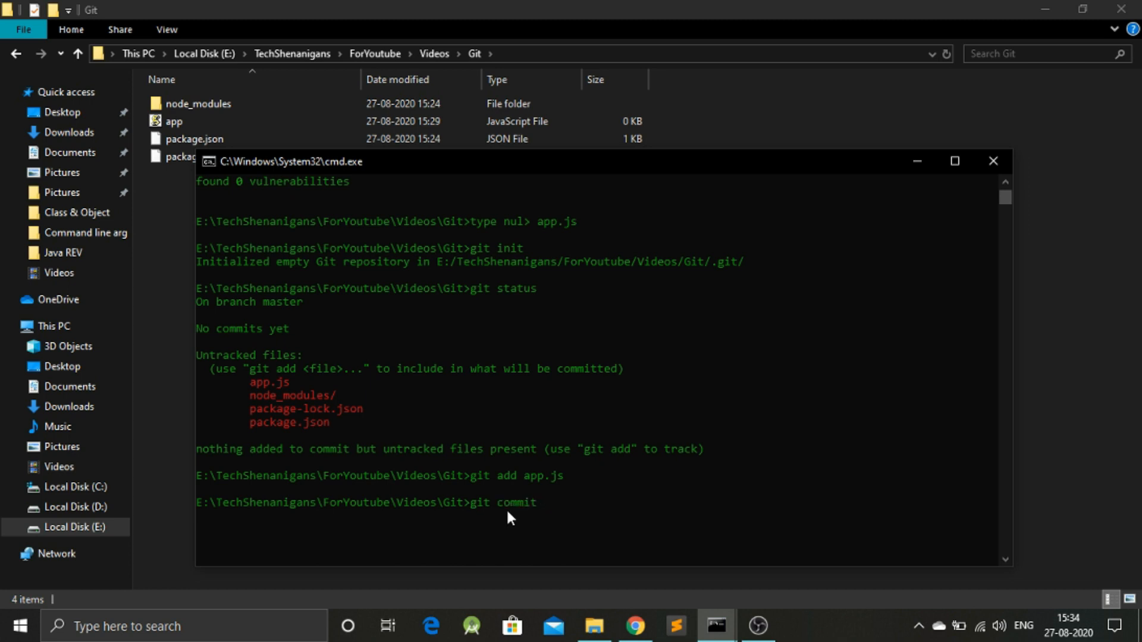
{"action": "type", "text": "-"}
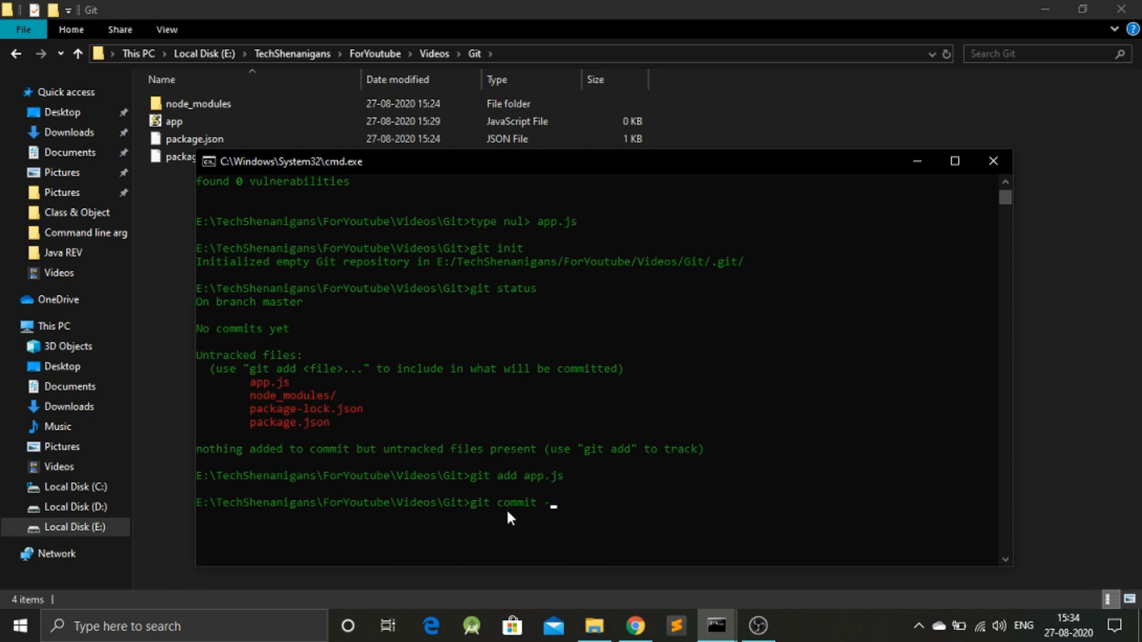
{"action": "type", "text": "m"}
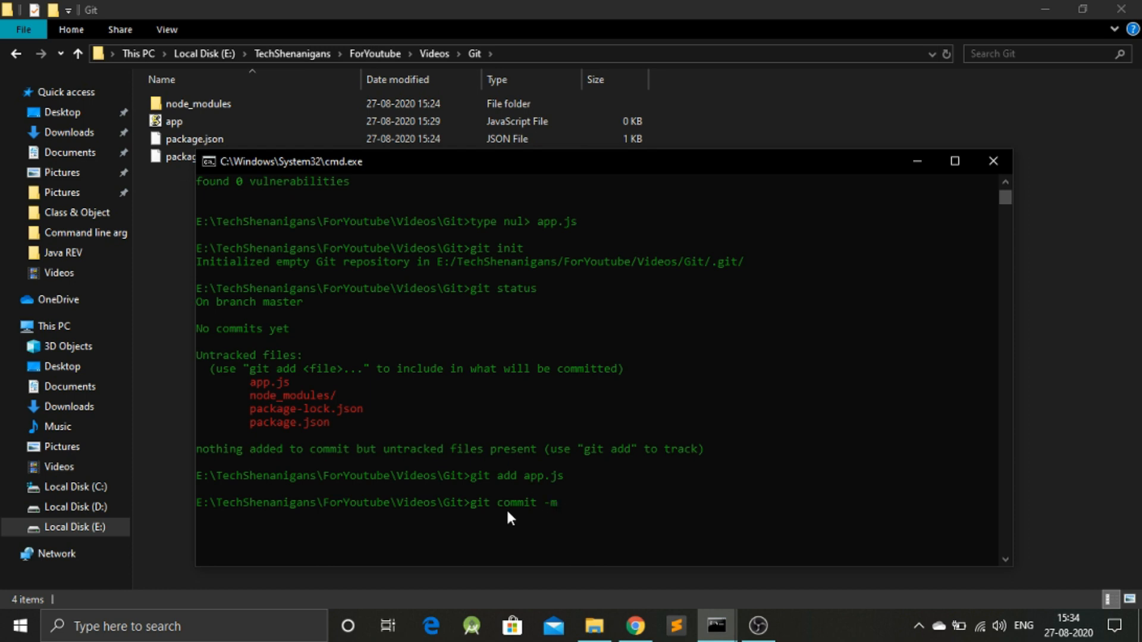
{"action": "type", "text": "\"A"}
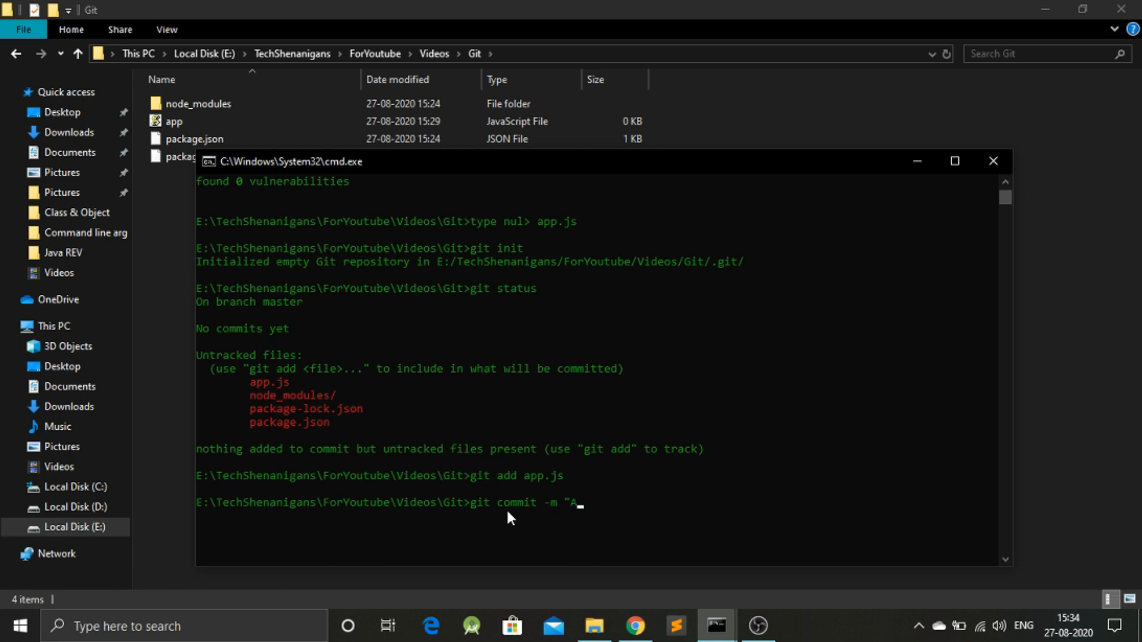
{"action": "type", "text": "dded a"}
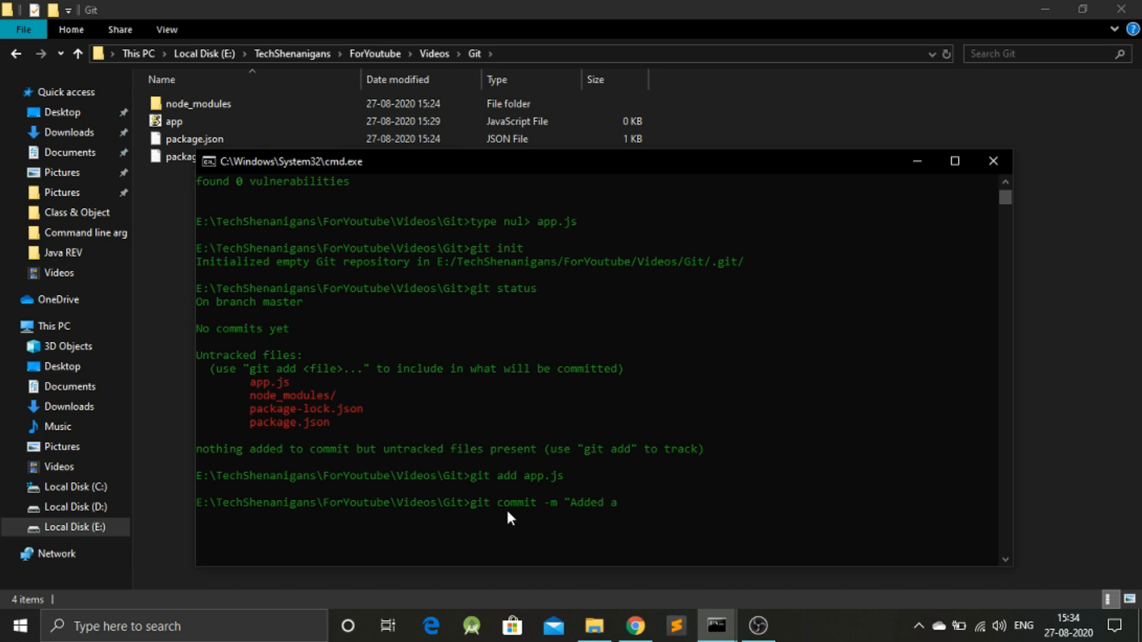
{"action": "type", "text": "pp"}
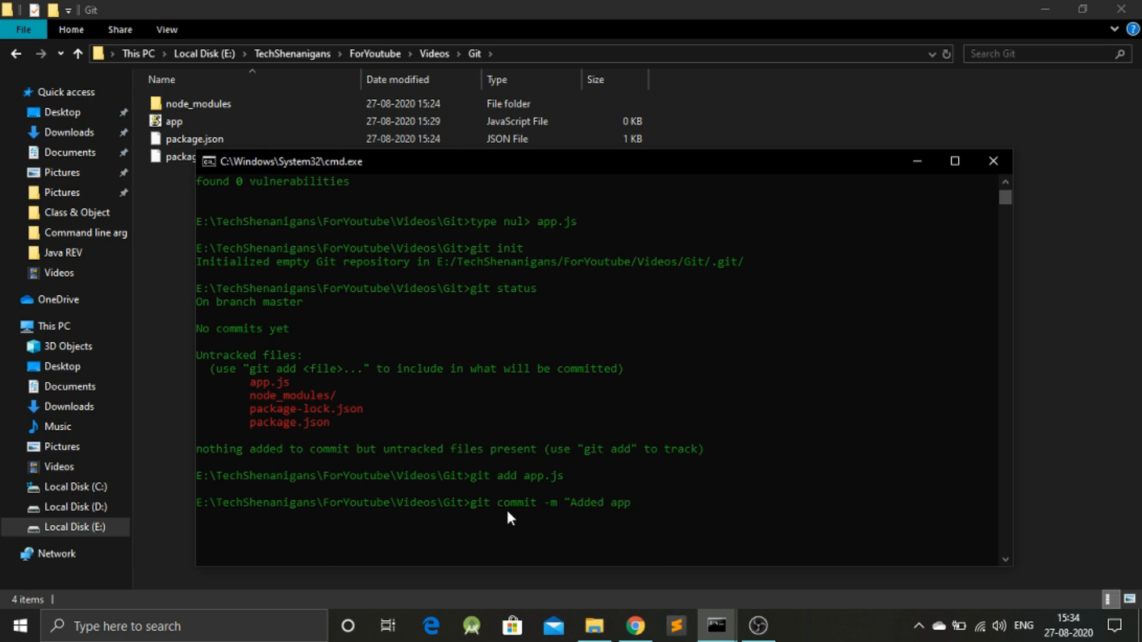
{"action": "type", "text": ".js\""}
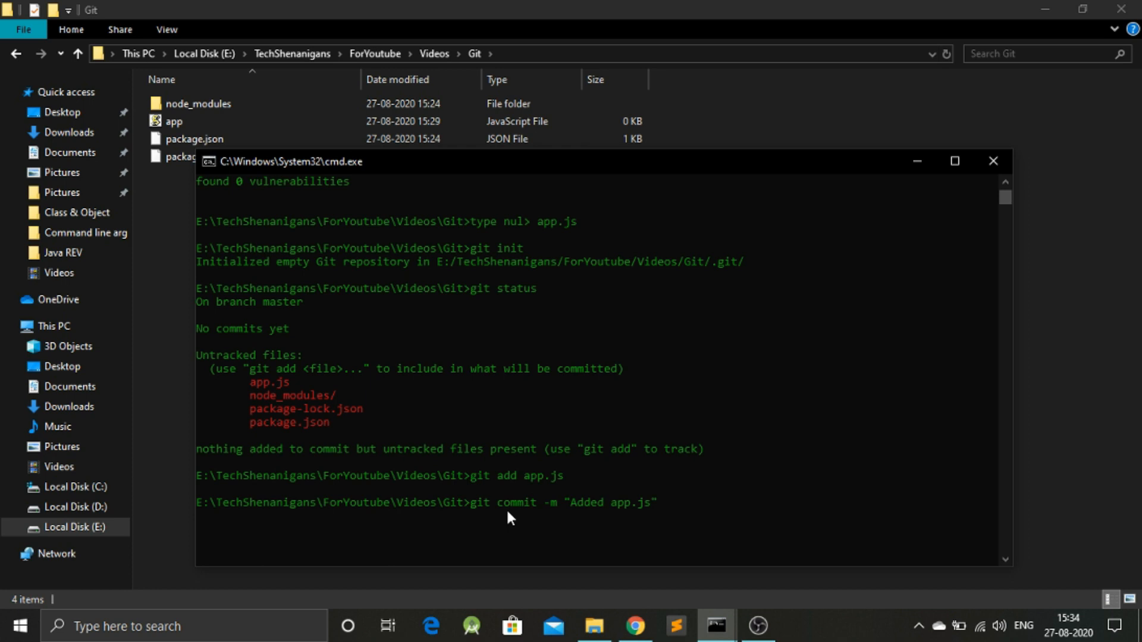
{"action": "key", "text": "enter"}
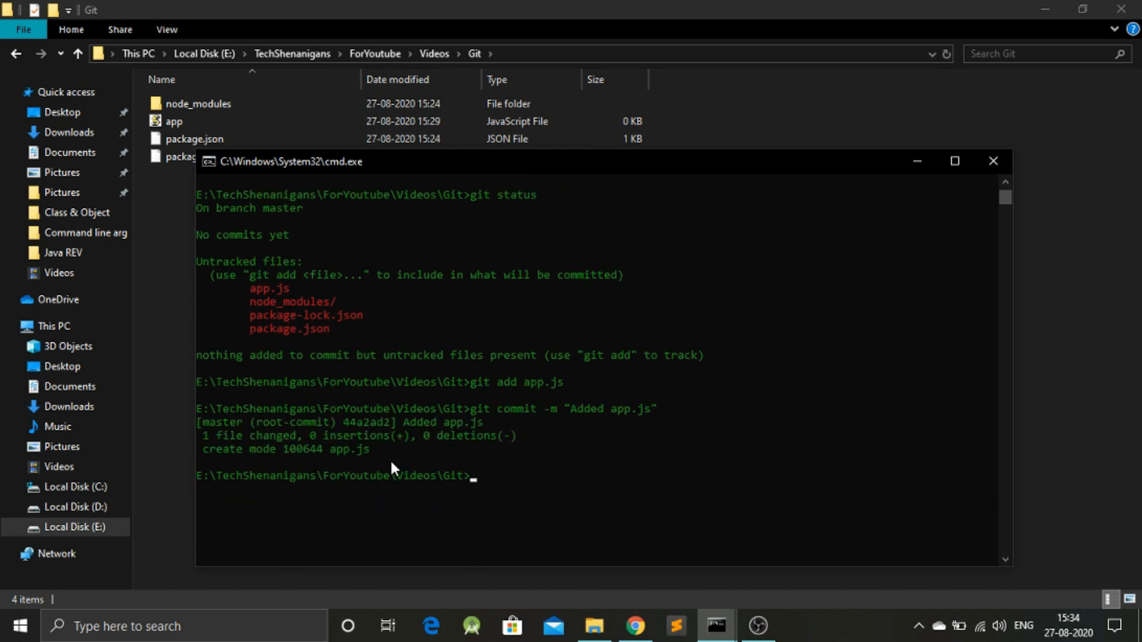
{"action": "left_click_drag", "start_coordinate": [238, 436], "coordinate": [298, 435]}
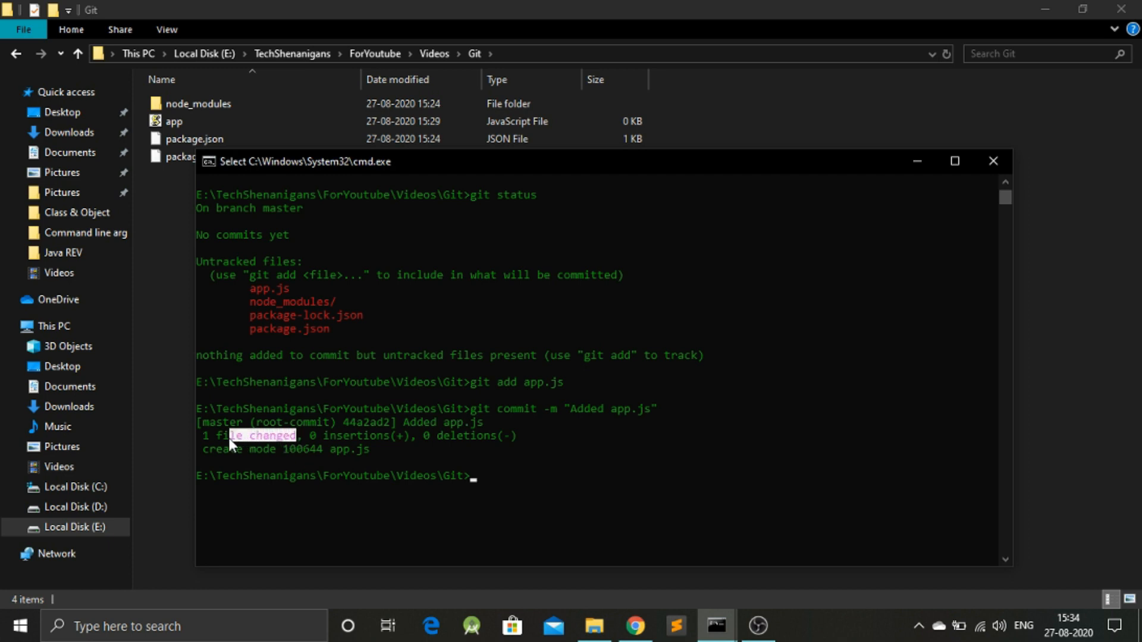
{"action": "type", "text": "git"}
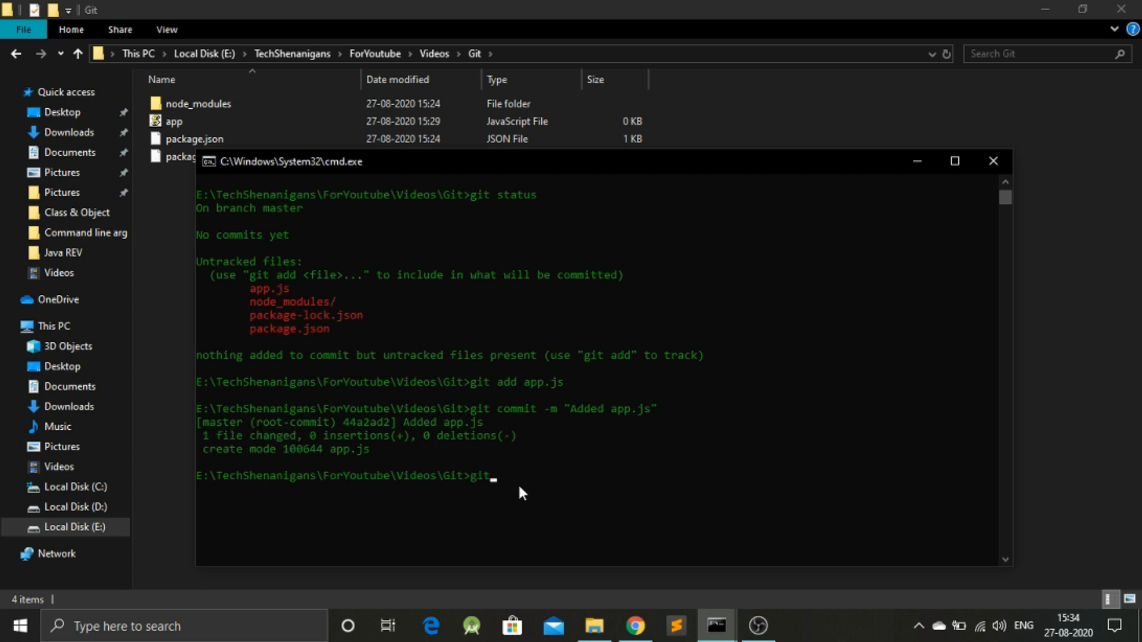
{"action": "type", "text": "status"}
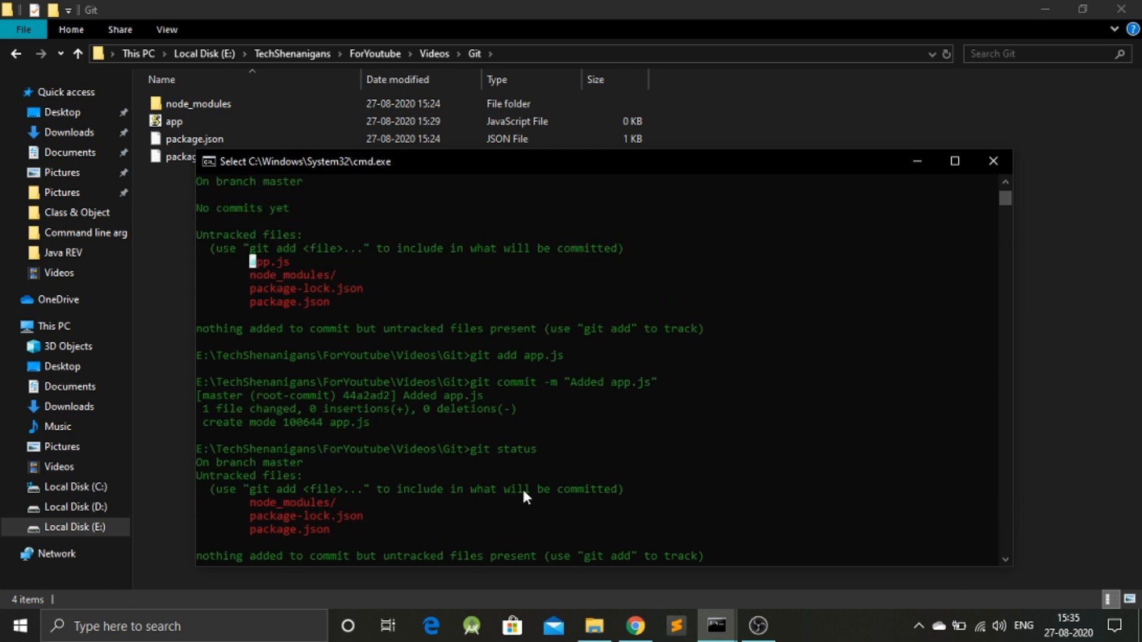
- Stage node_modules and both package files with git add
{"action": "scroll", "scroll_direction": "down", "scroll_amount": 3}
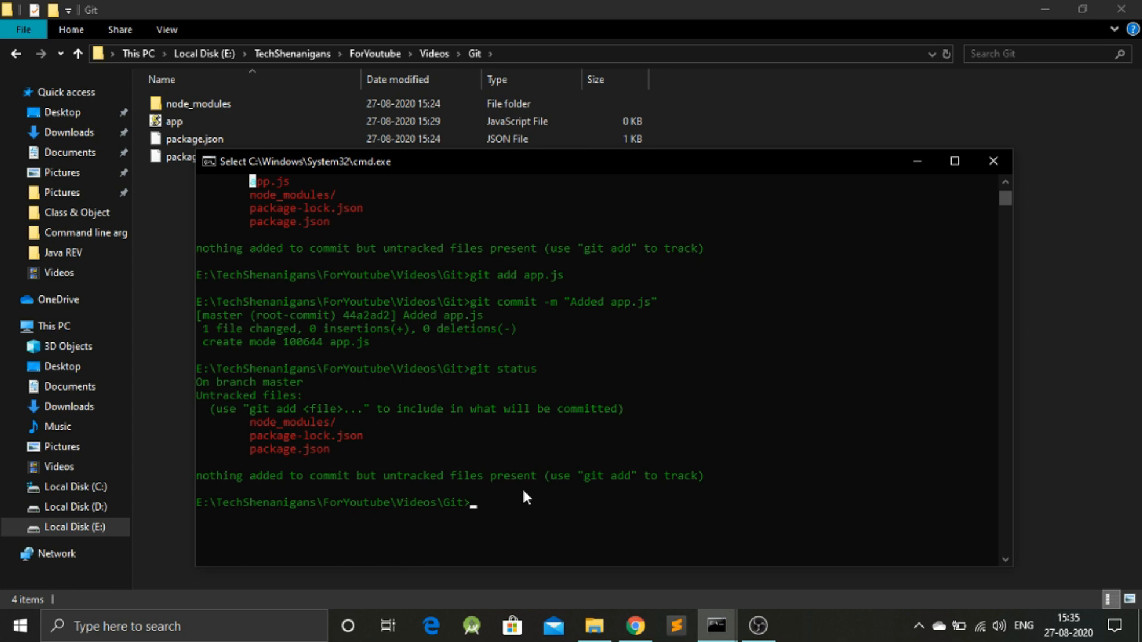
{"action": "type", "text": "git a"}
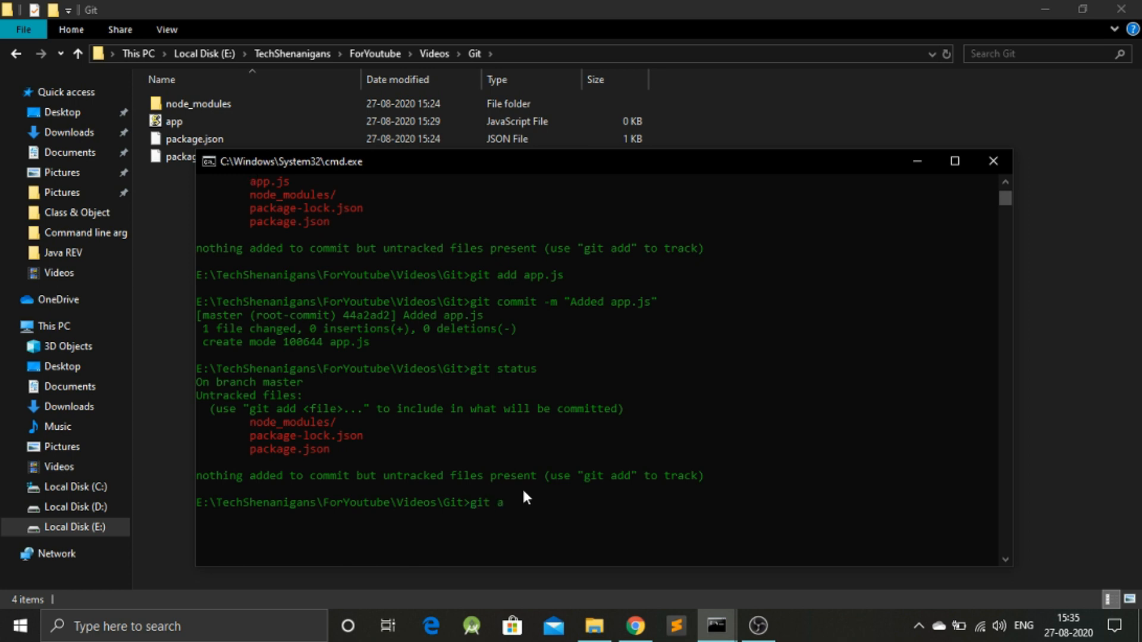
{"action": "type", "text": "dd ."}
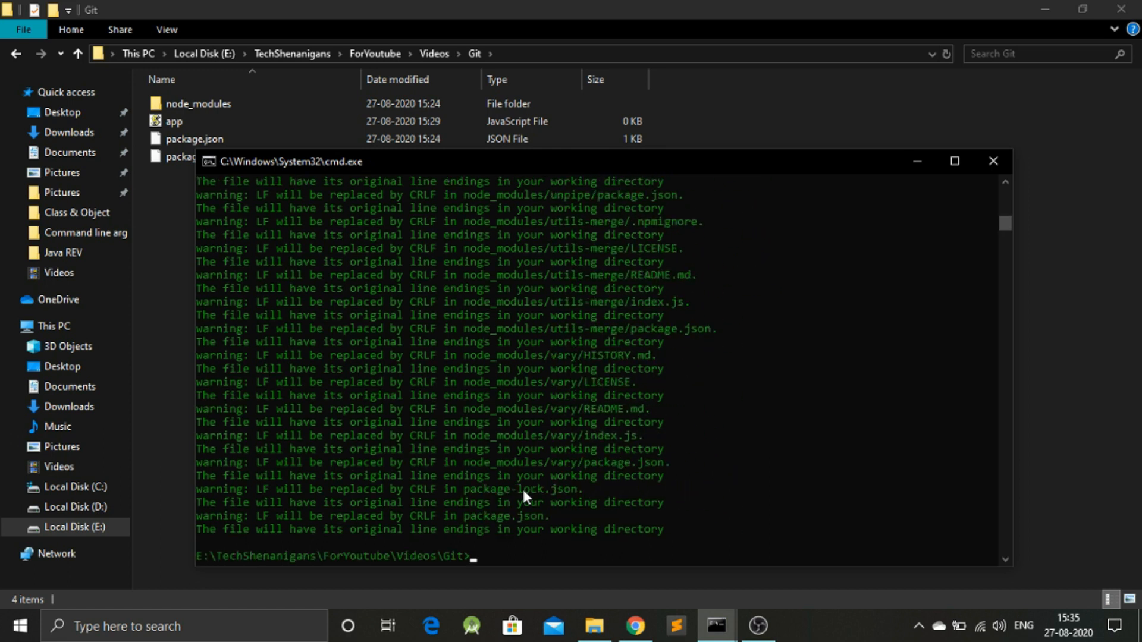
- Commit them as "All other files" and confirm a clean tree with git status
{"action": "type", "text": "git commit -m"}
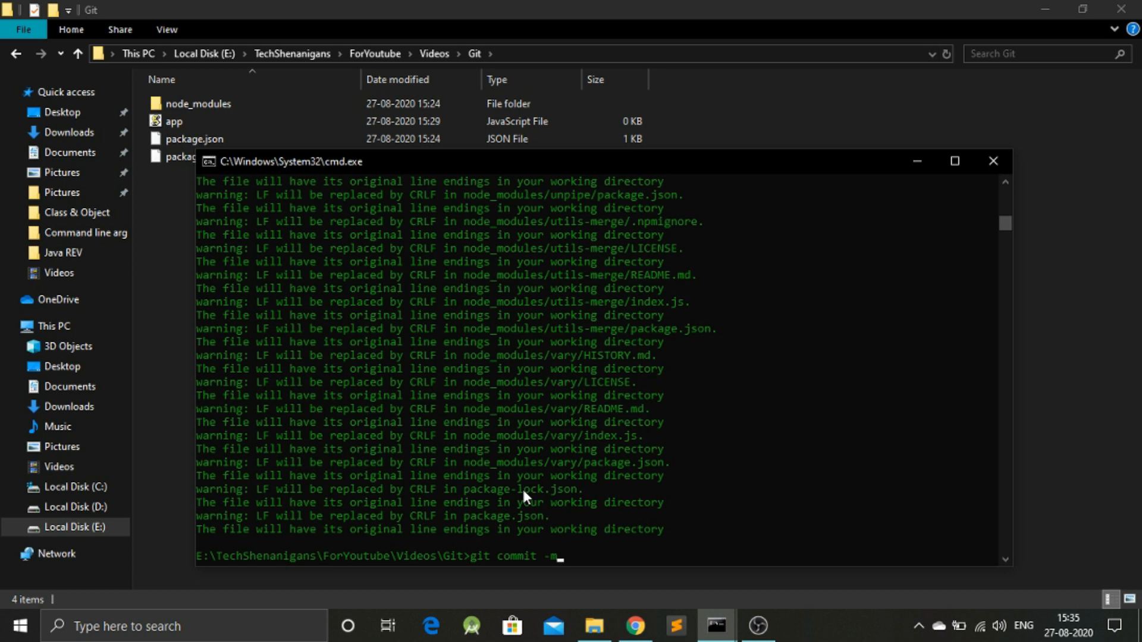
{"action": "type", "text": "\"All o"}
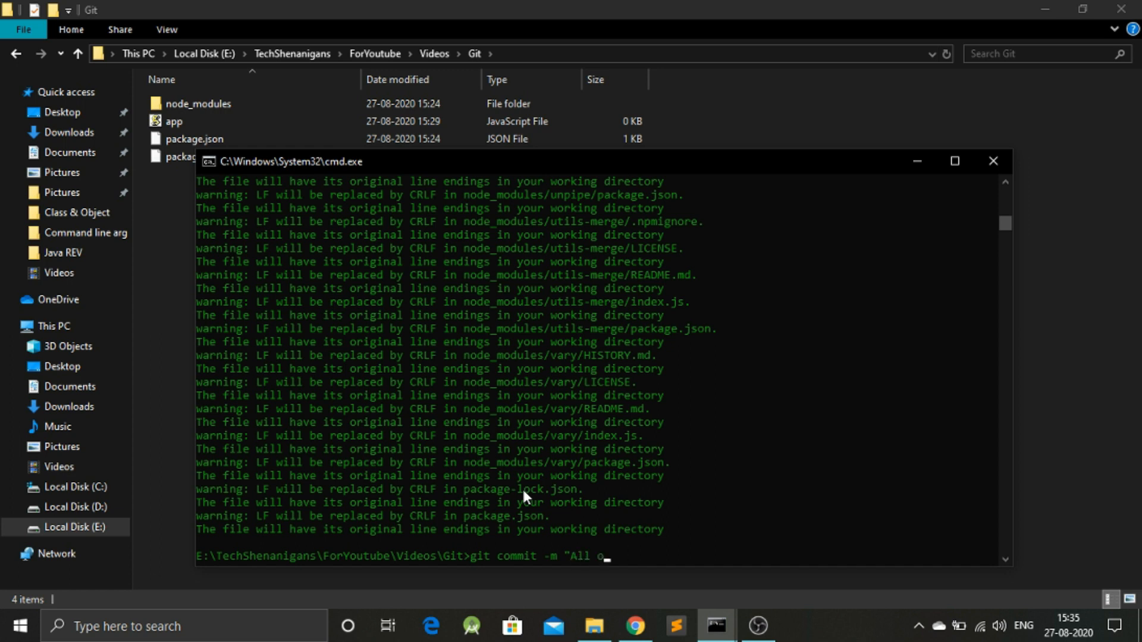
{"action": "type", "text": "ther files"}
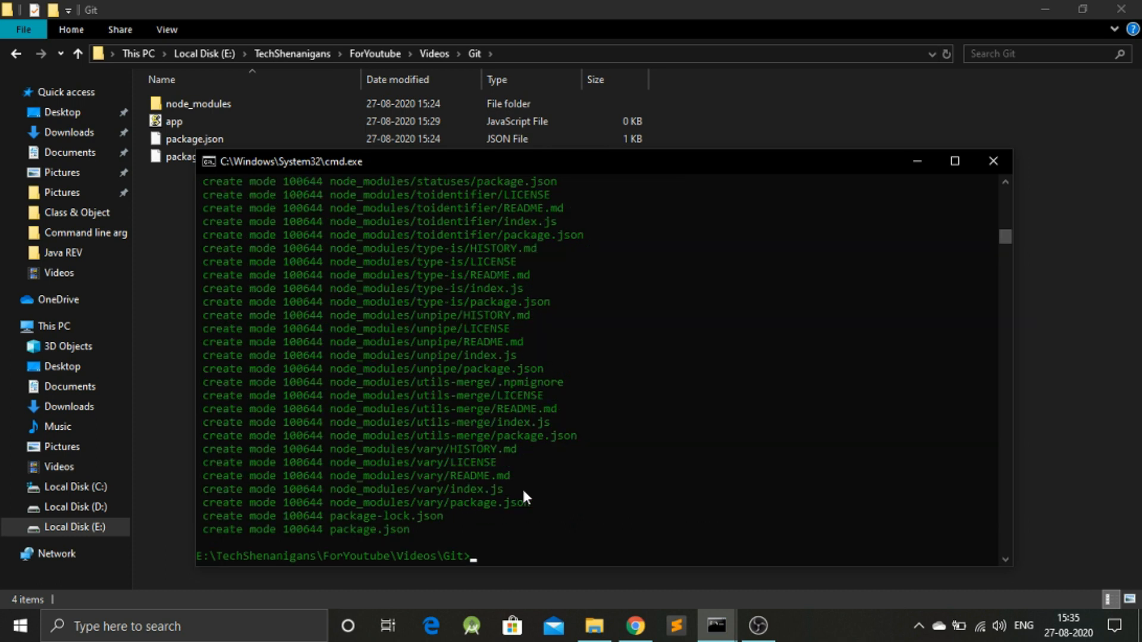
{"action": "type", "text": "git status"}
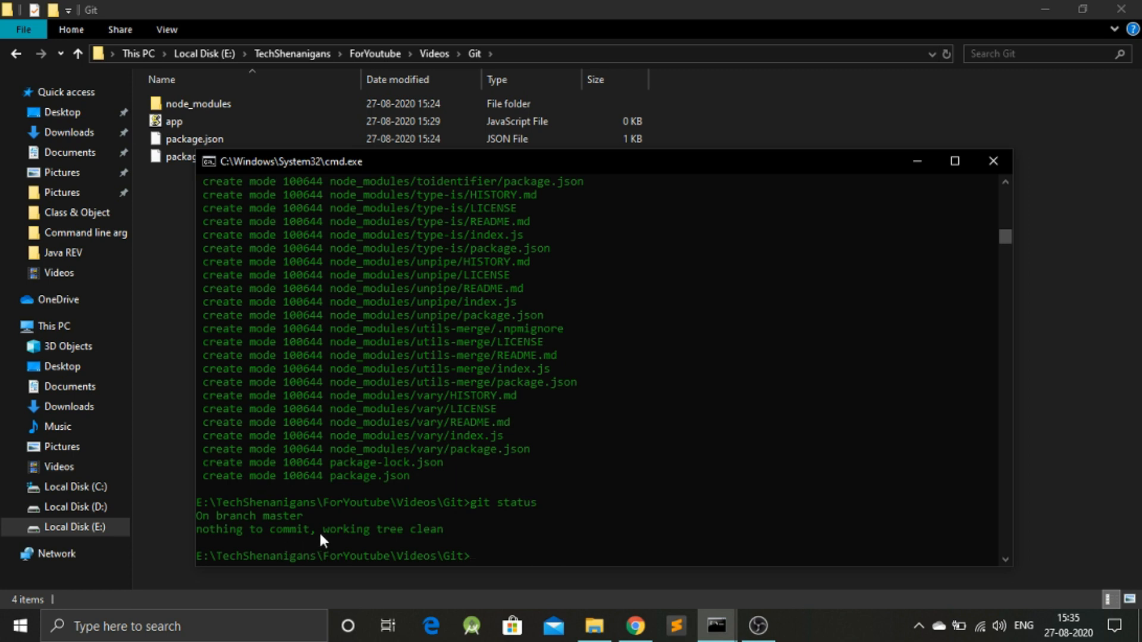
{"action": "left_click_drag", "start_coordinate": [322, 529], "coordinate": [423, 529]}
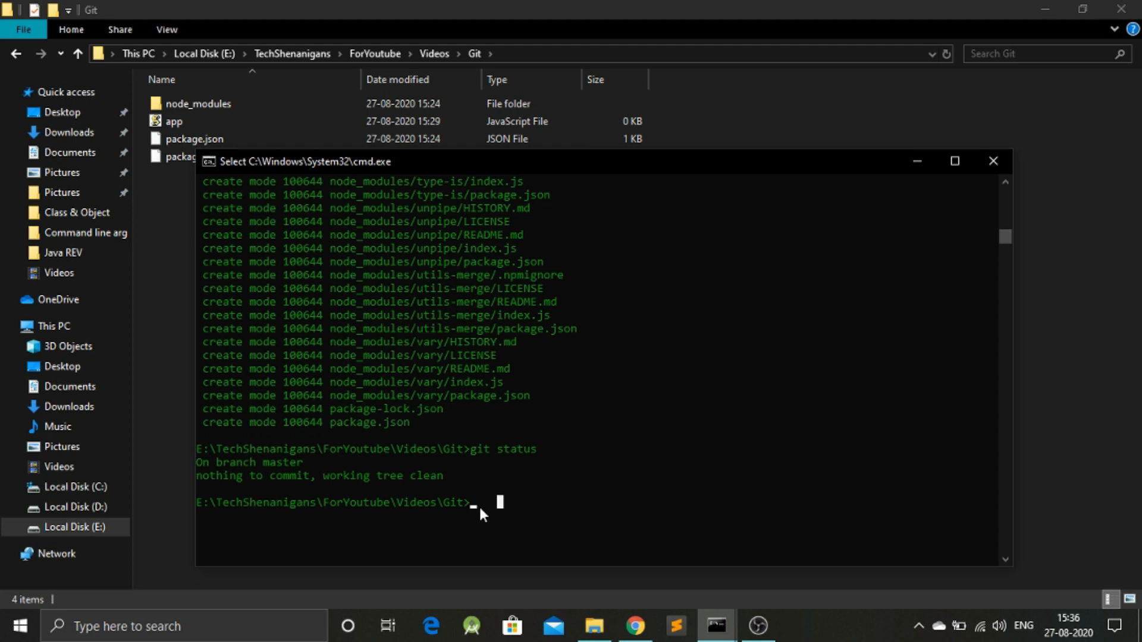
{"action": "type", "text": "git"}
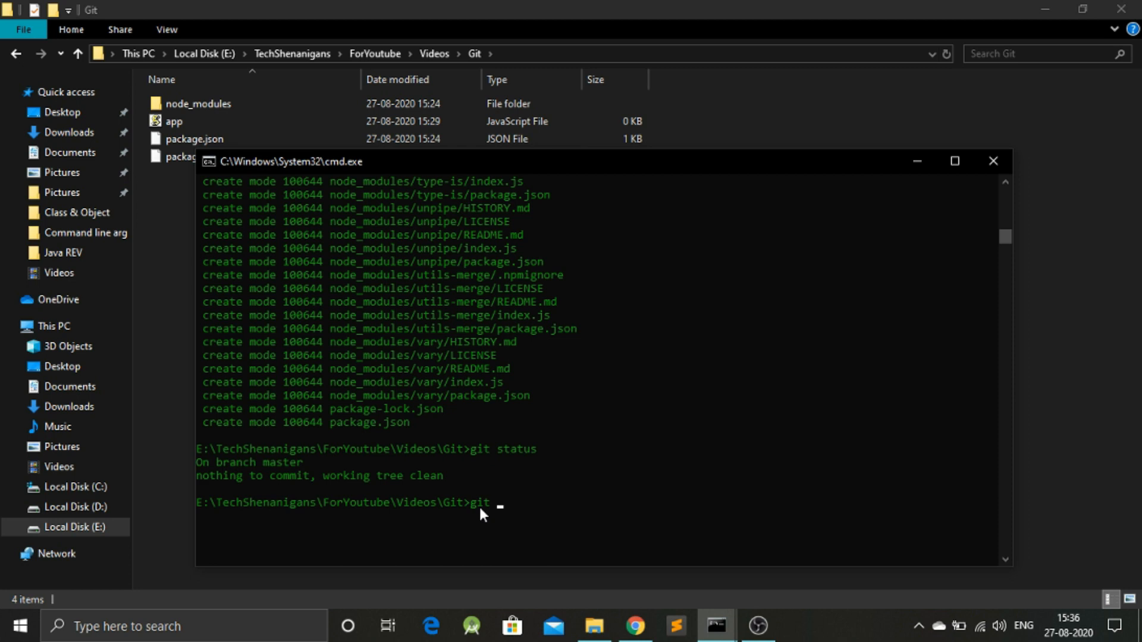
{"action": "type", "text": "remote add"}
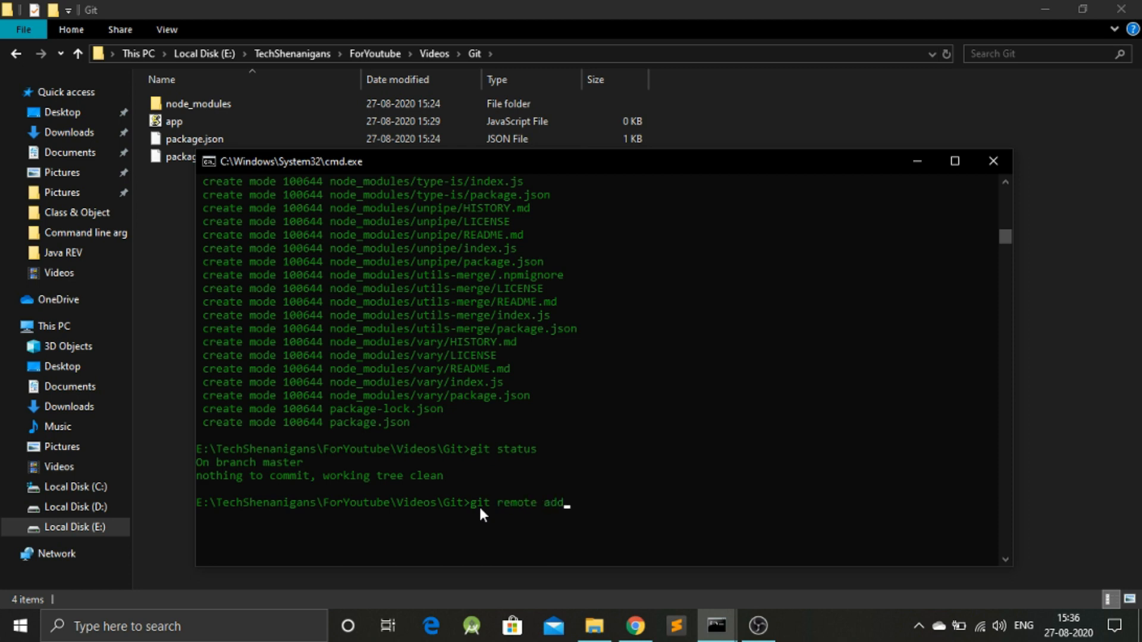
{"action": "type", "text": "gith"}
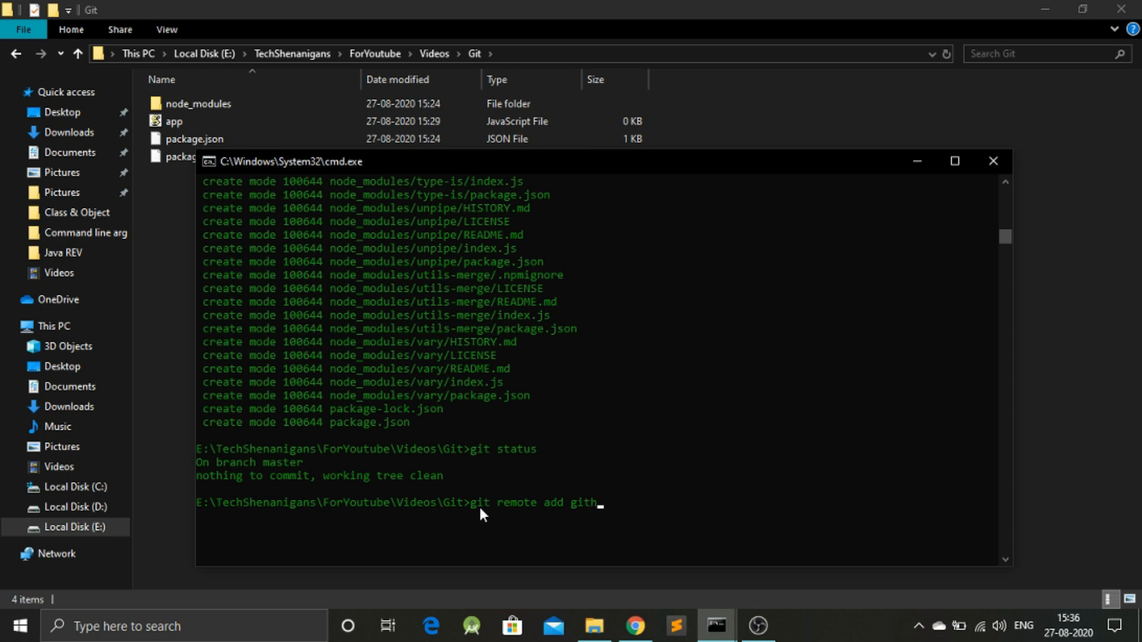
{"action": "type", "text": "ub"}
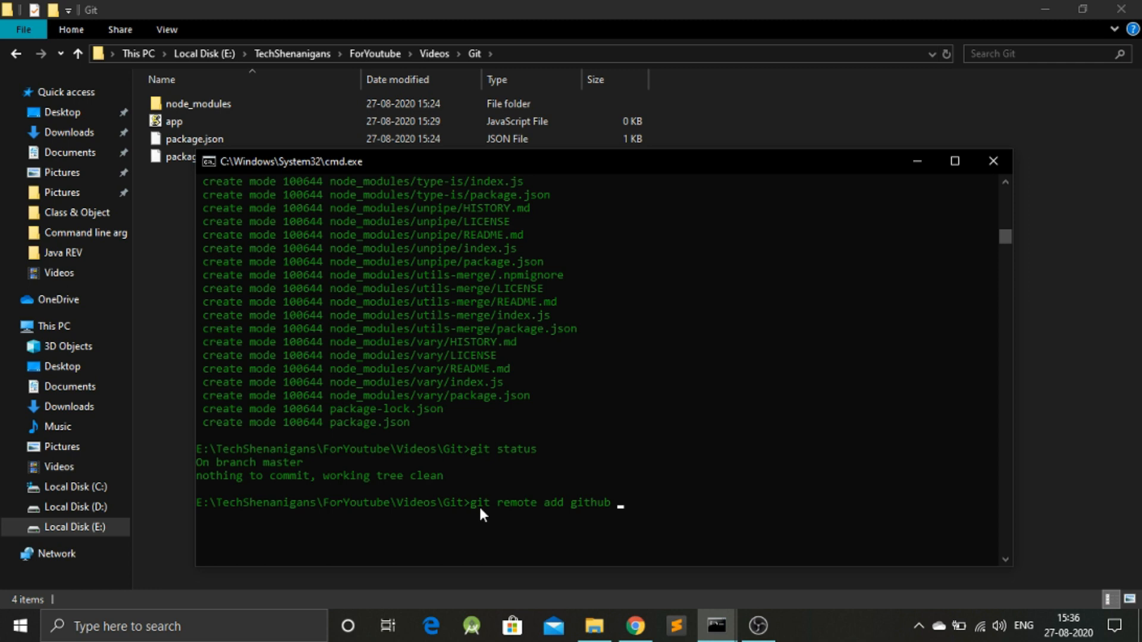
{"action": "type", "text": "http"}
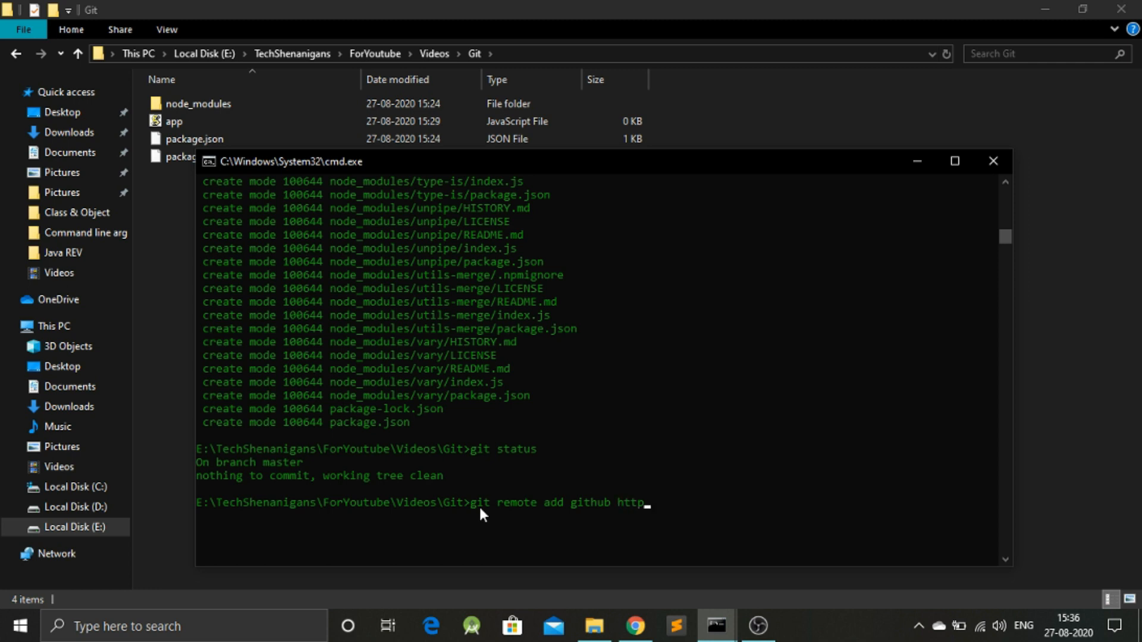
{"action": "type", "text": "s://"}
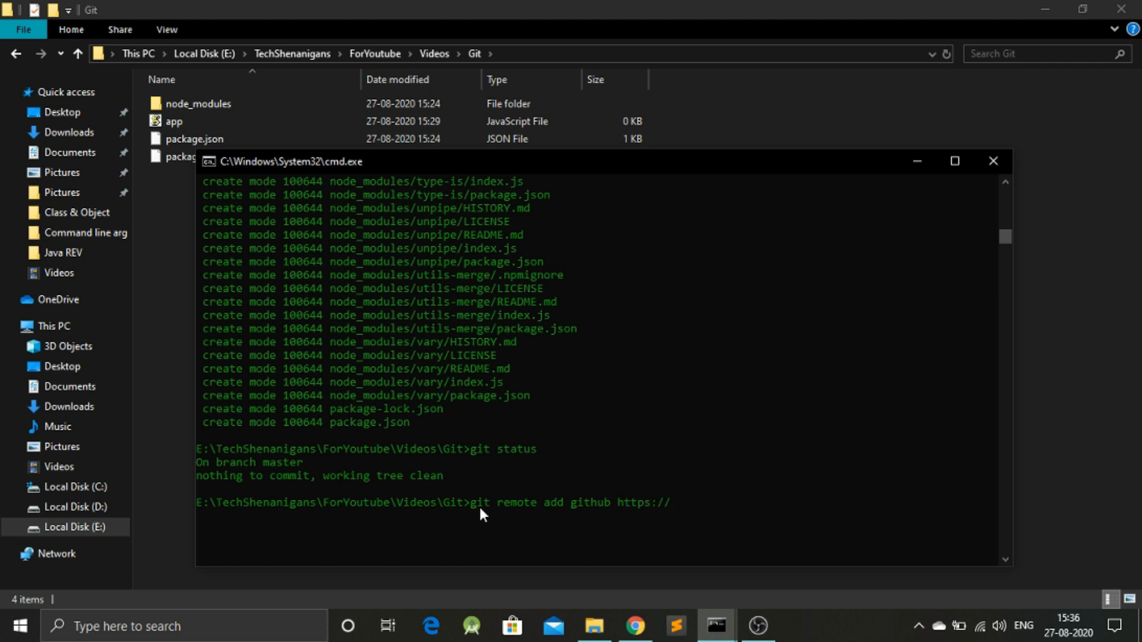
{"action": "type", "text": "github"}
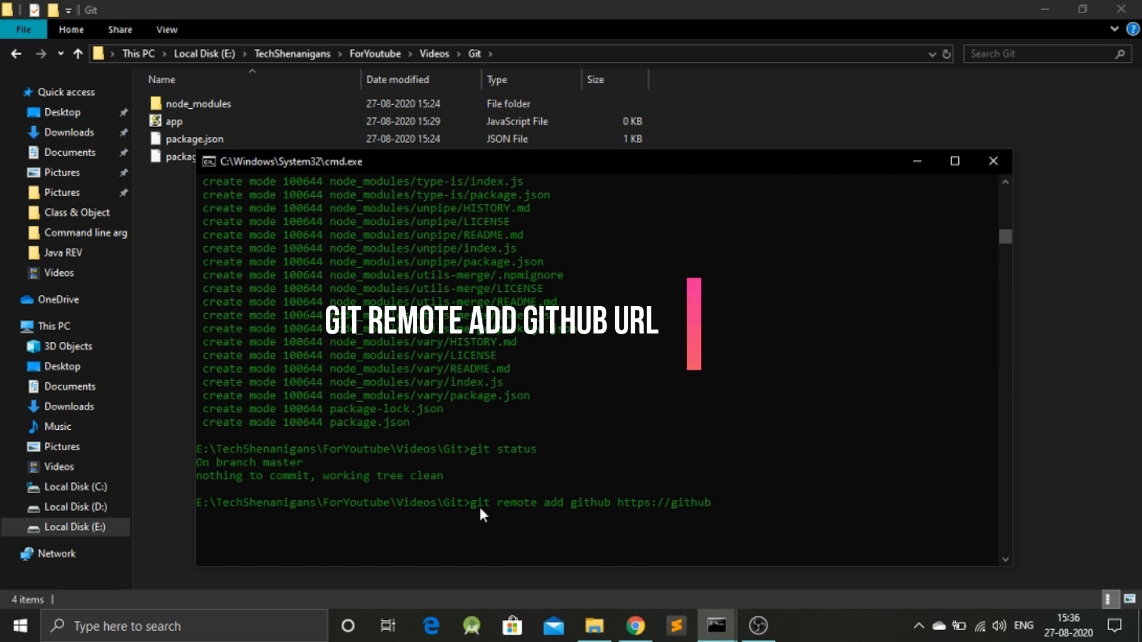
{"action": "type", "text": ".com"}
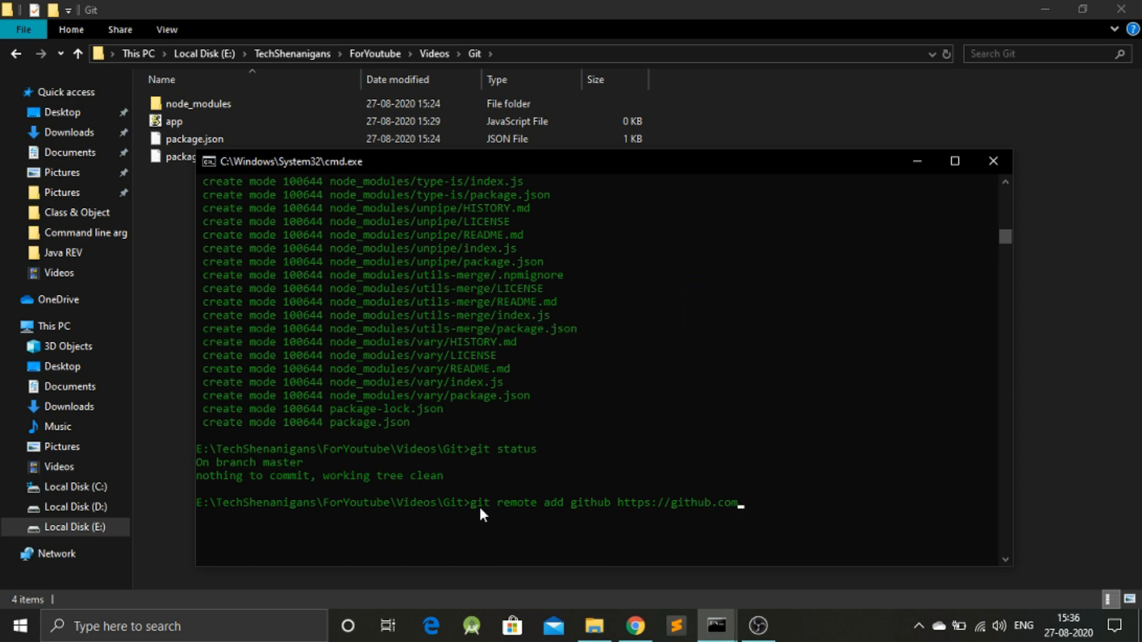
{"action": "type", "text": "/Y"}
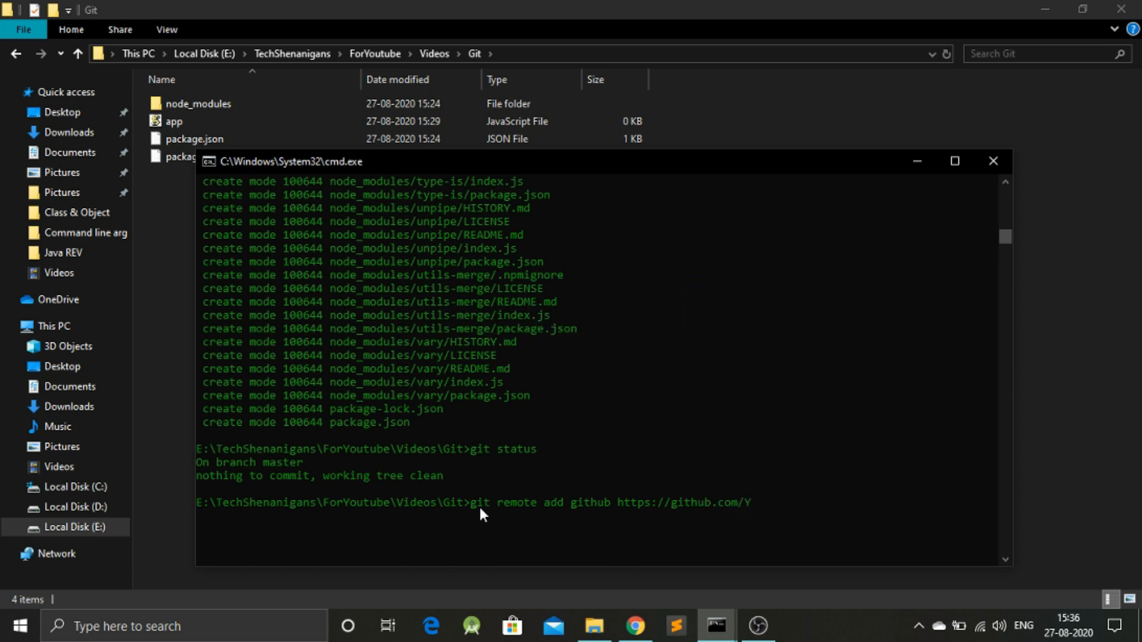
{"action": "type", "text": "750-"}
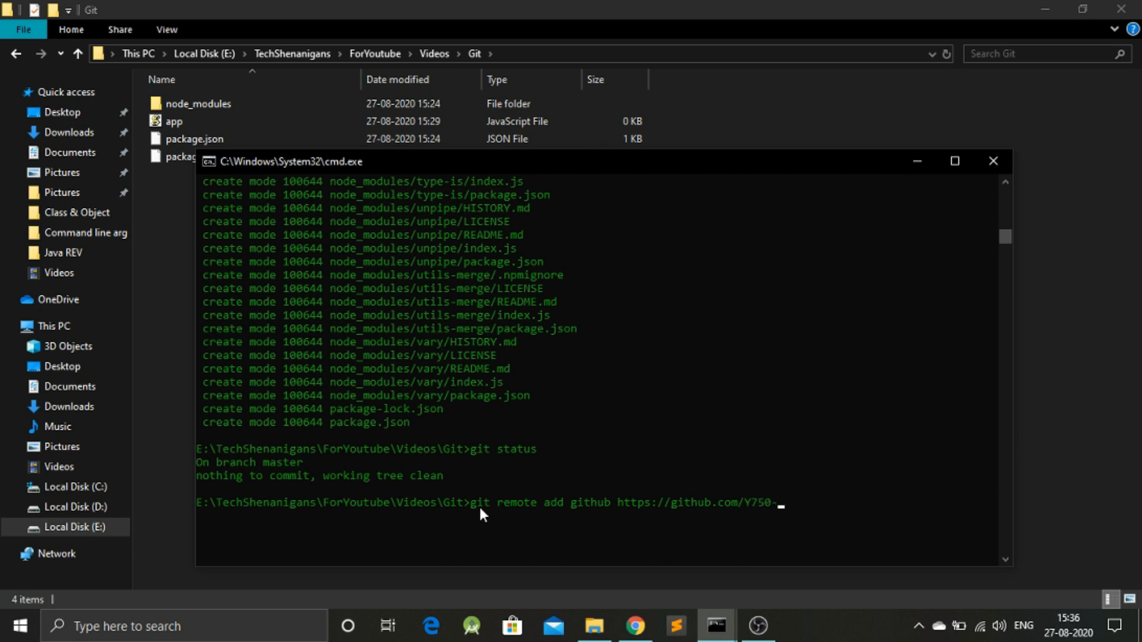
{"action": "type", "text": "beep"}
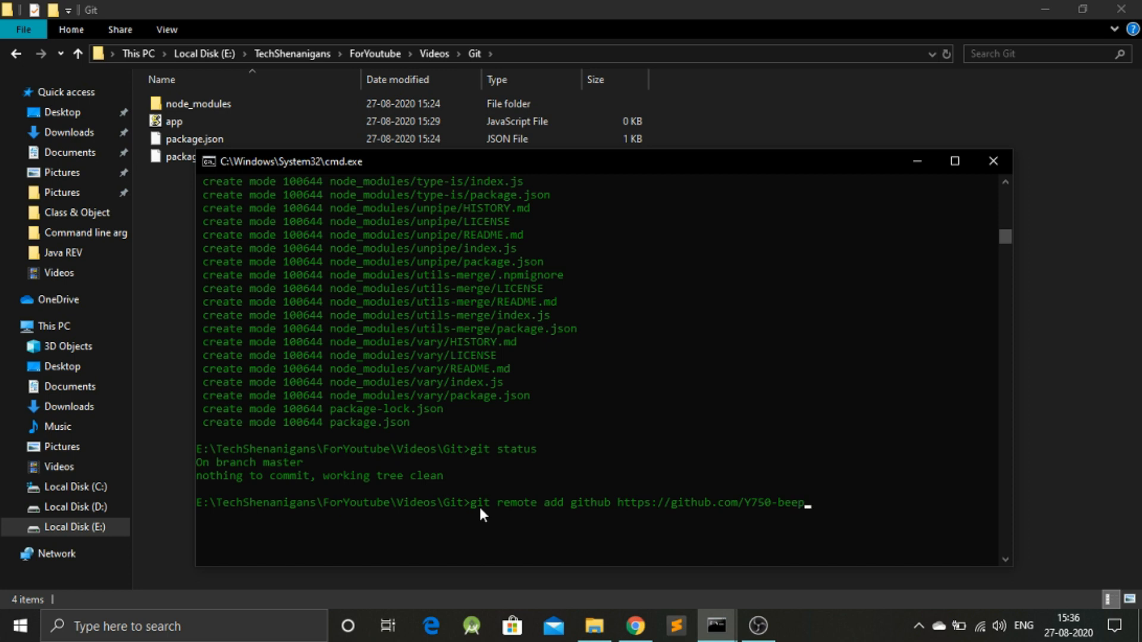
{"action": "type", "text": "/"}
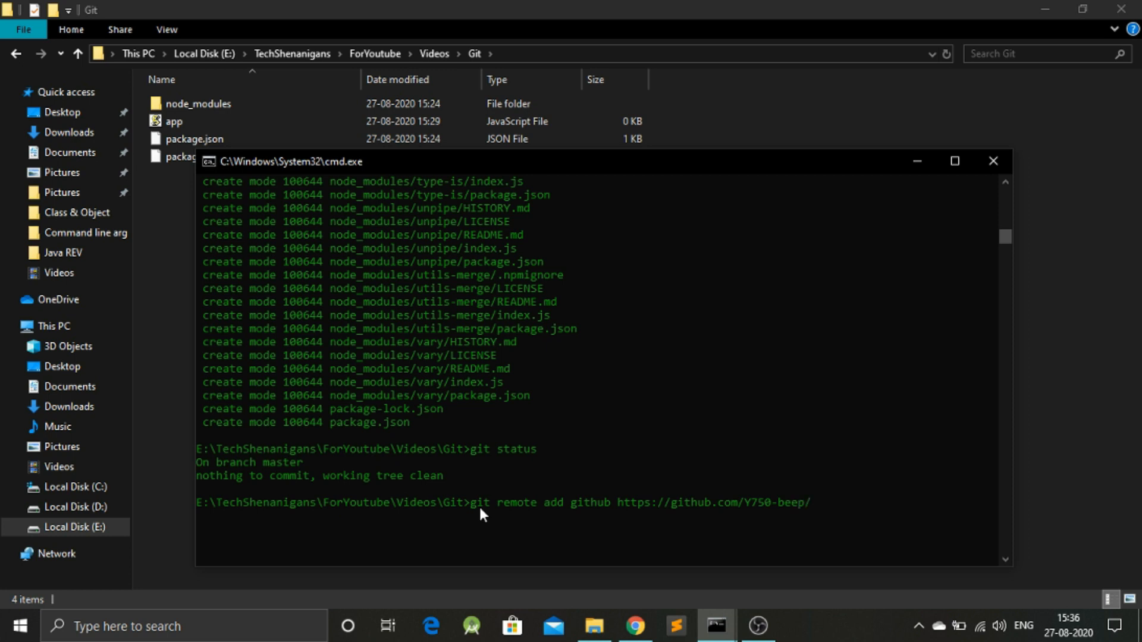
{"action": "type", "text": "N"}
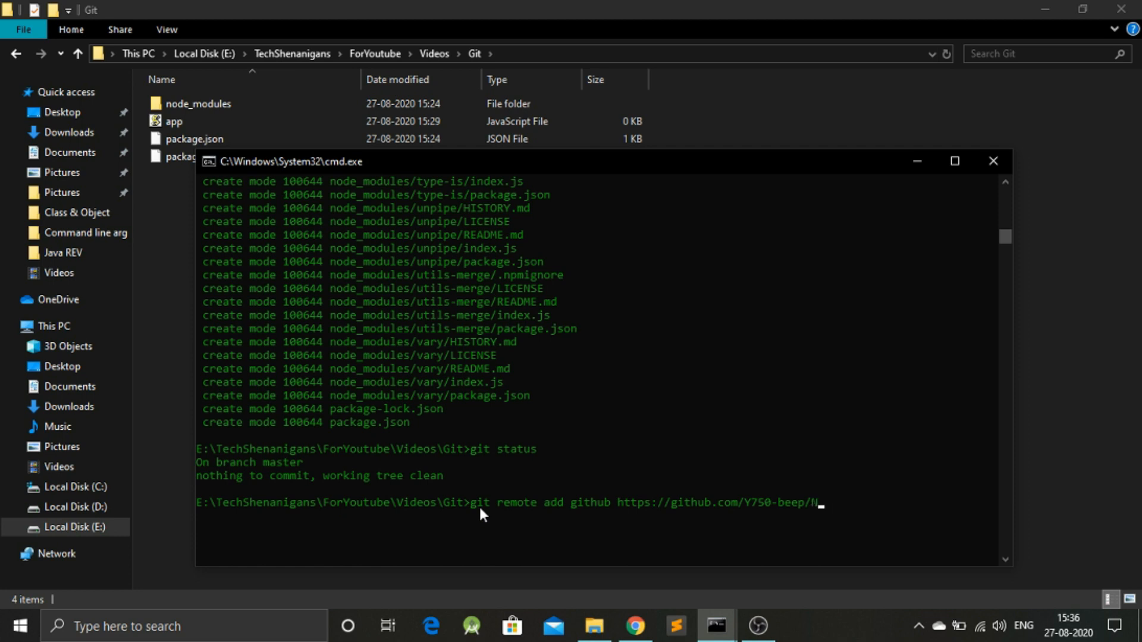
{"action": "type", "text": "eu"}
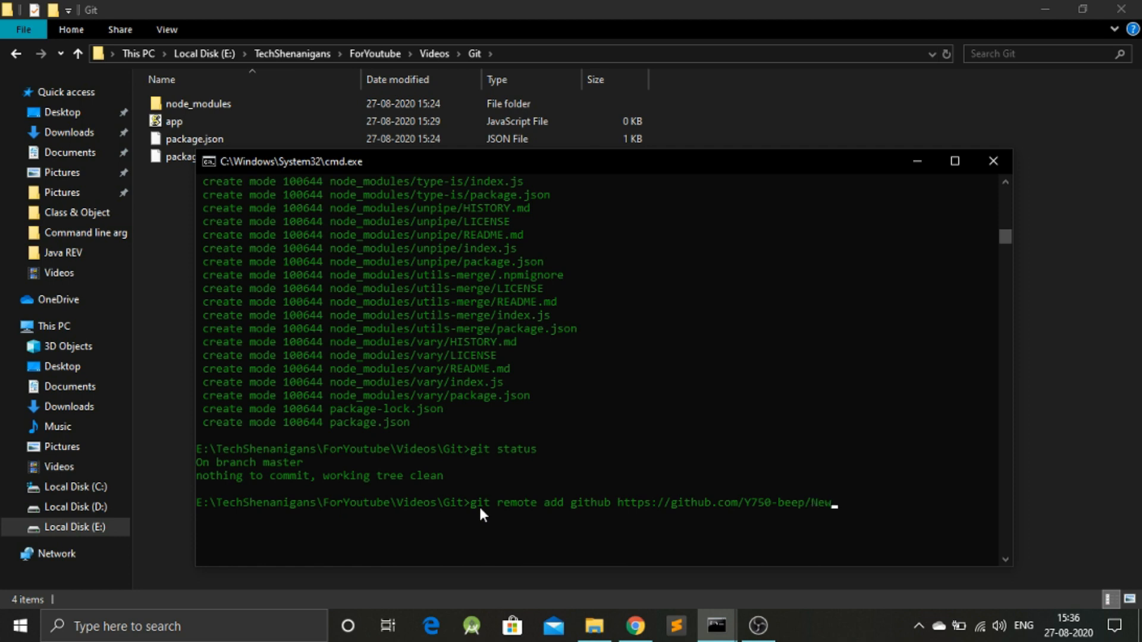
{"action": "type", "text": "wProj"}
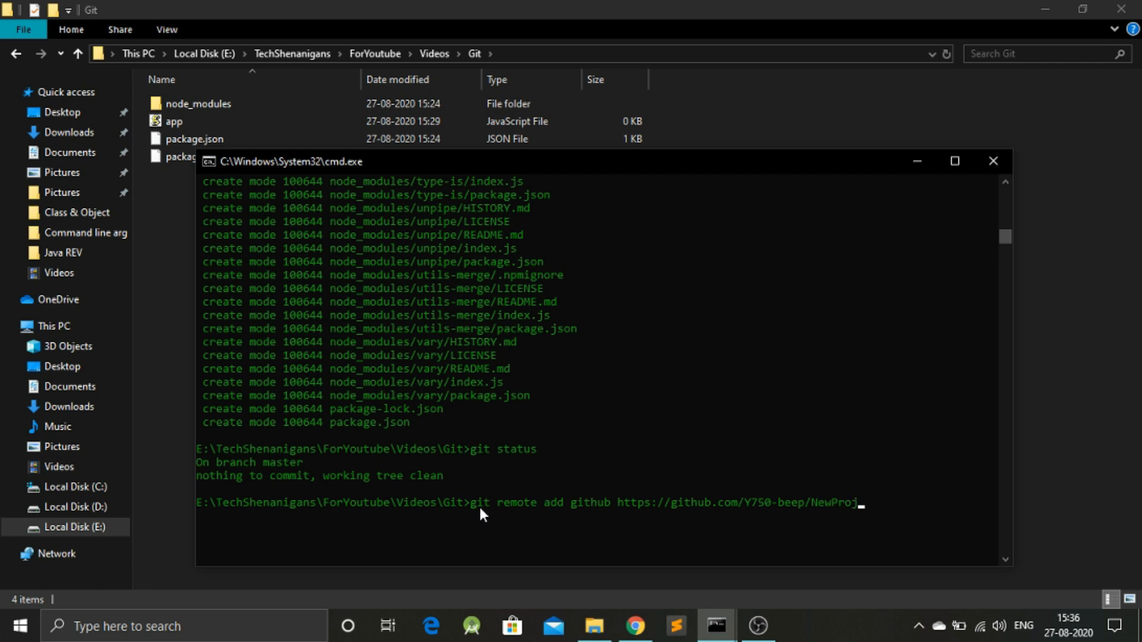
{"action": "type", "text": "ForDd"}
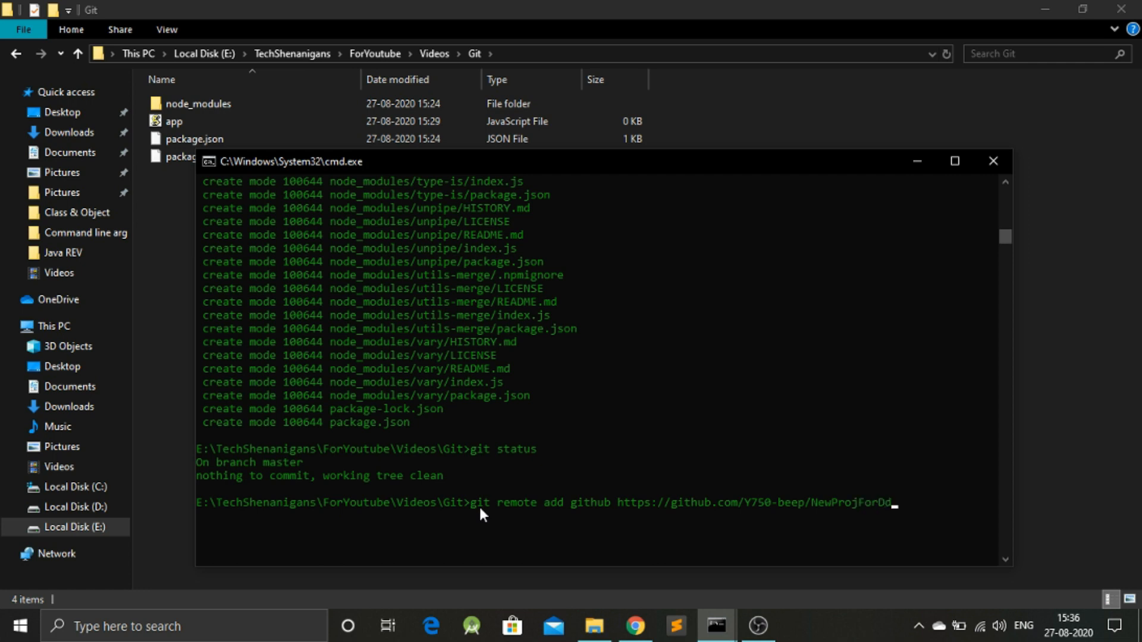
{"action": "type", "text": "emonstr"}
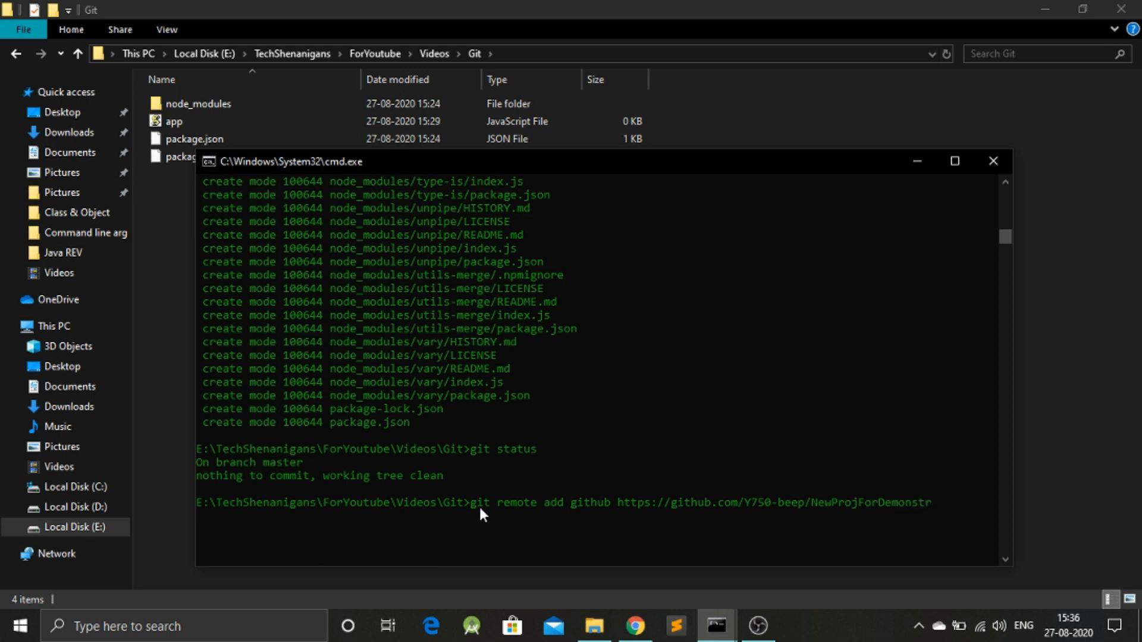
{"action": "type", "text": "ation.git"}
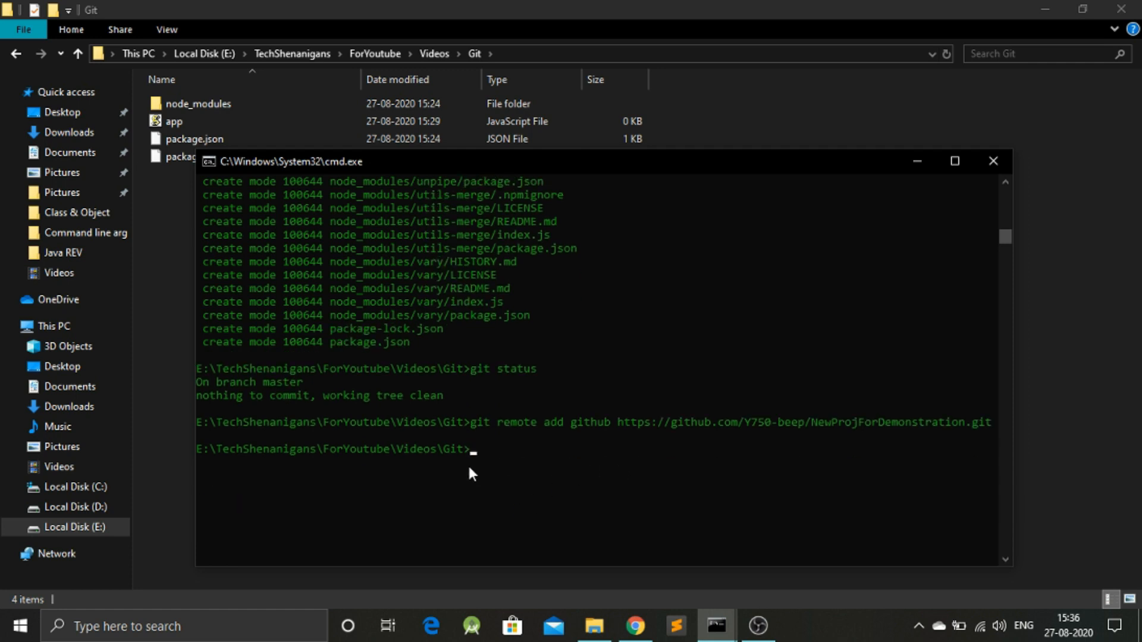
- Force-push the master branch to the github remote with git push -f github master
{"action": "type", "text": "git push"}
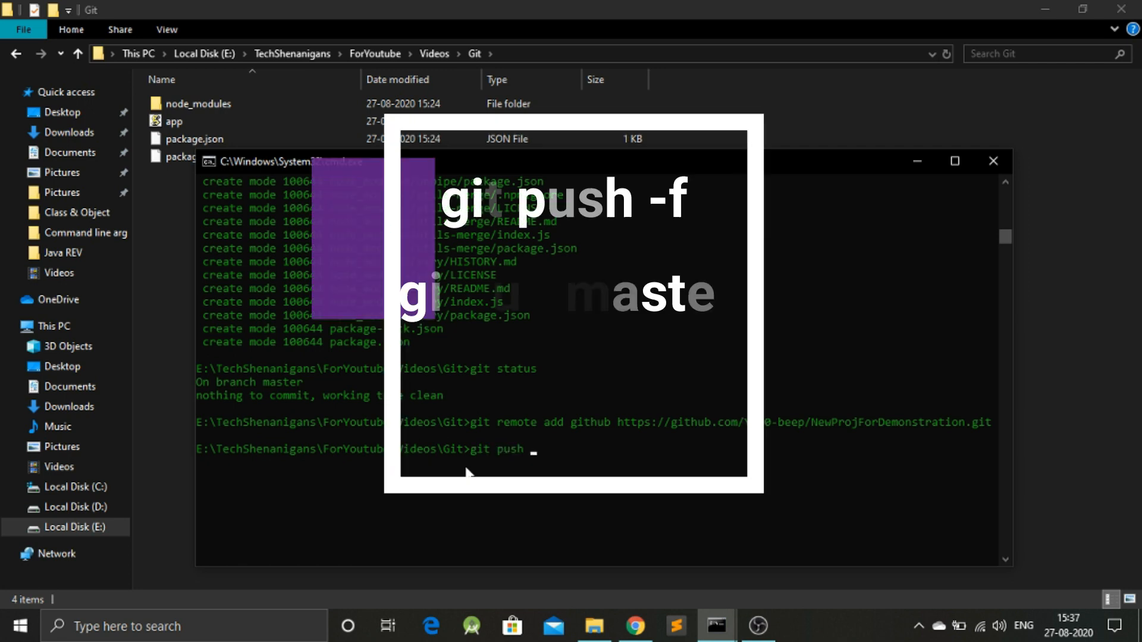
{"action": "type", "text": "-f"}
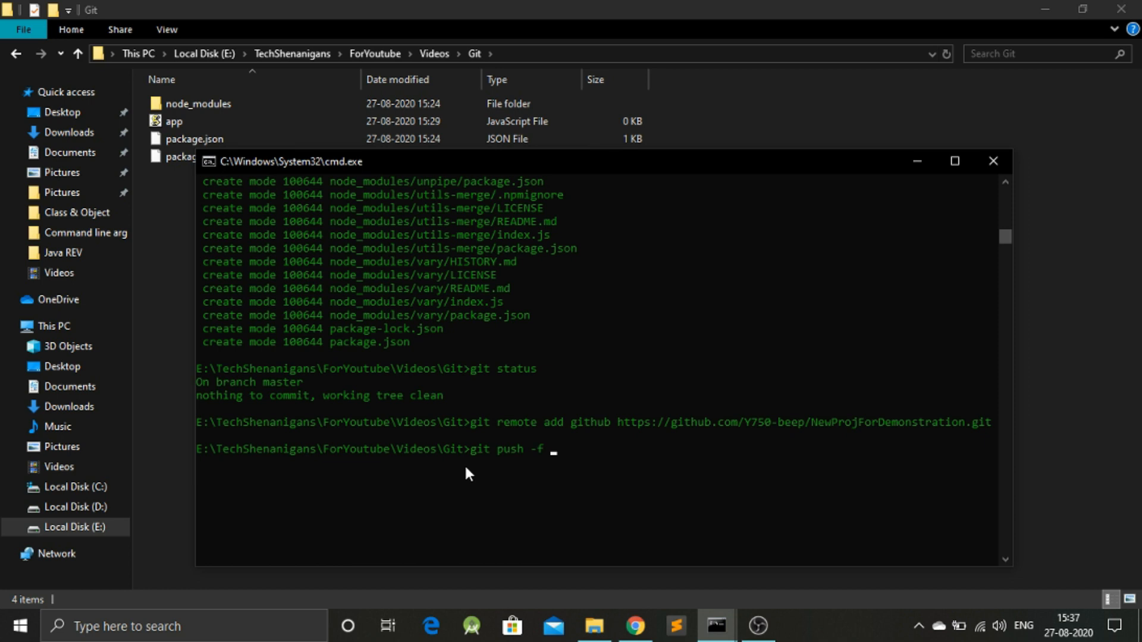
{"action": "type", "text": "github ms"}
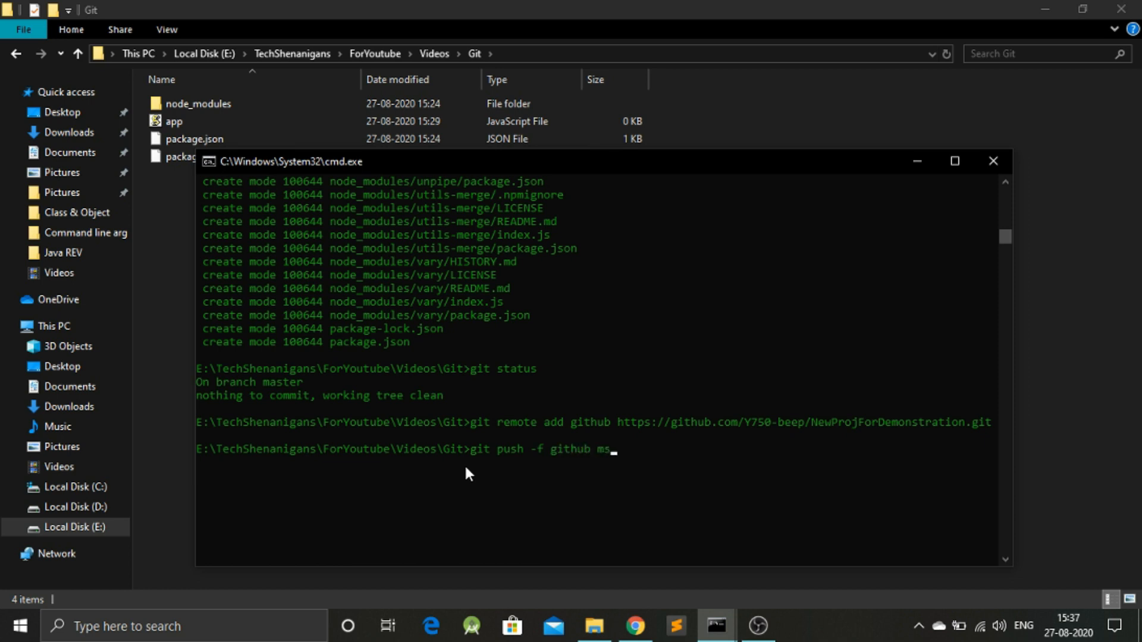
{"action": "key", "text": "Backspace"}
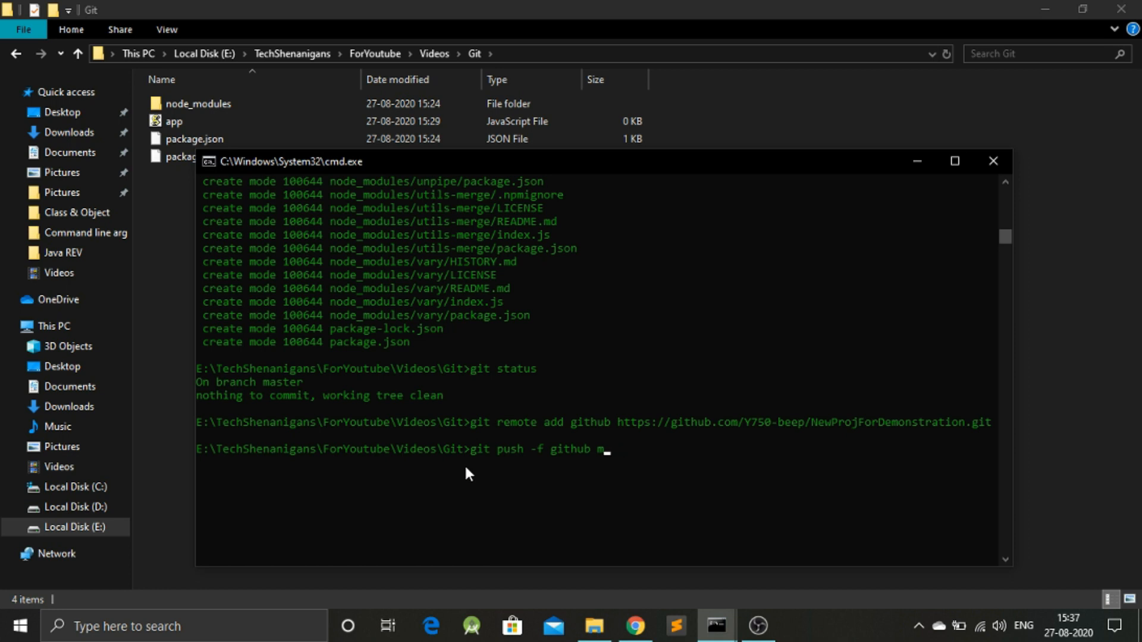
{"action": "type", "text": "aster"}
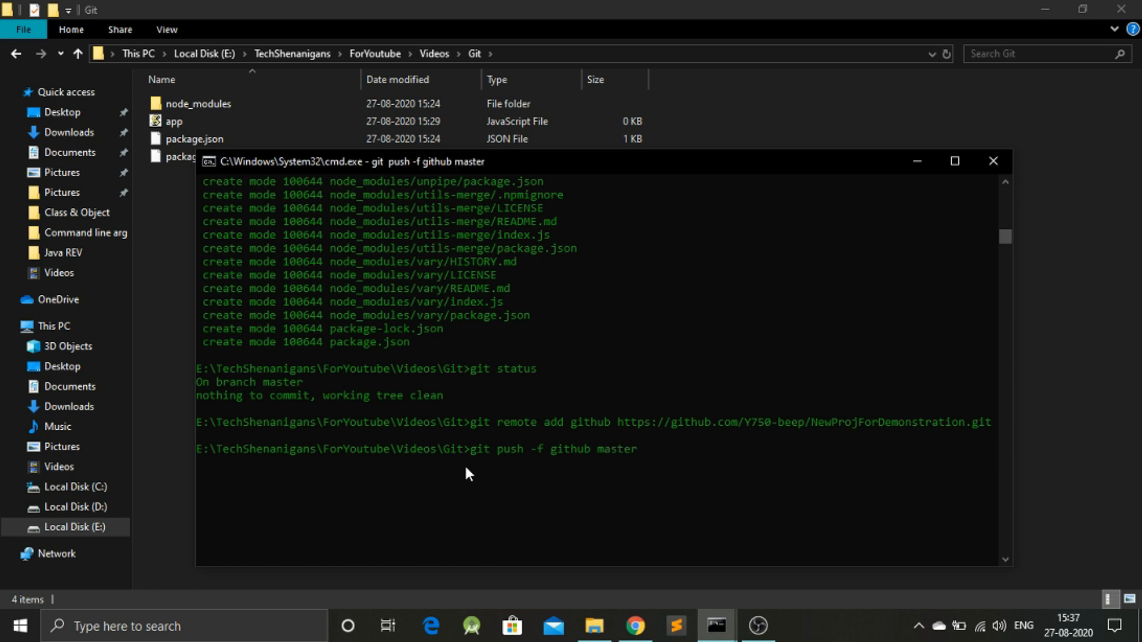
{"action": "mouse_move", "coordinate": [579, 466]}
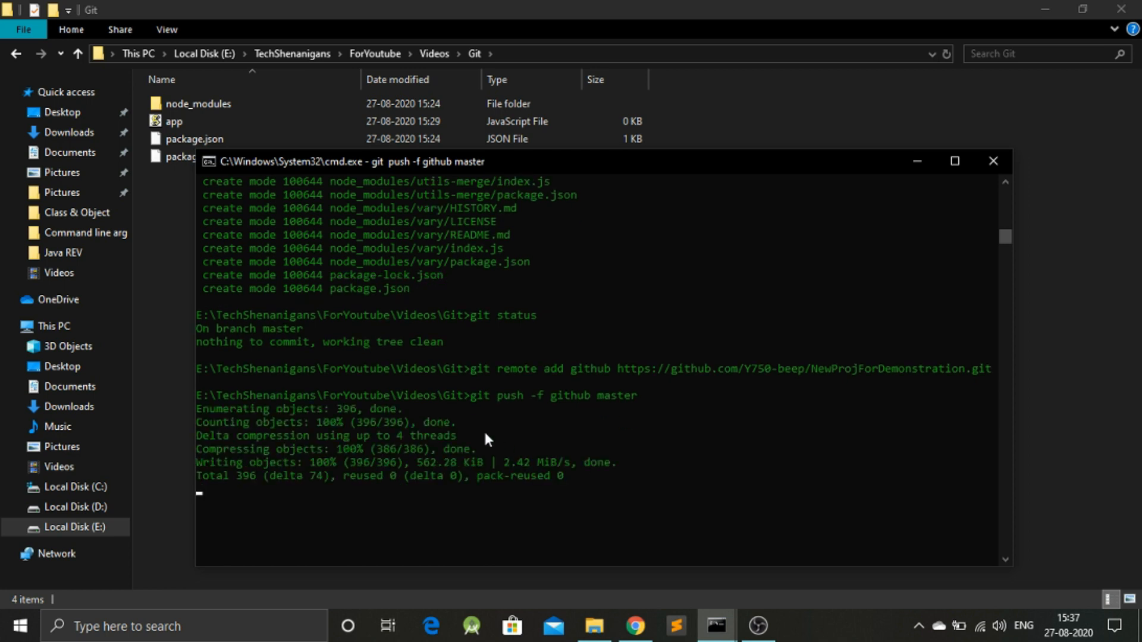
{"action": "scroll", "scroll_direction": "down", "scroll_amount": 3}
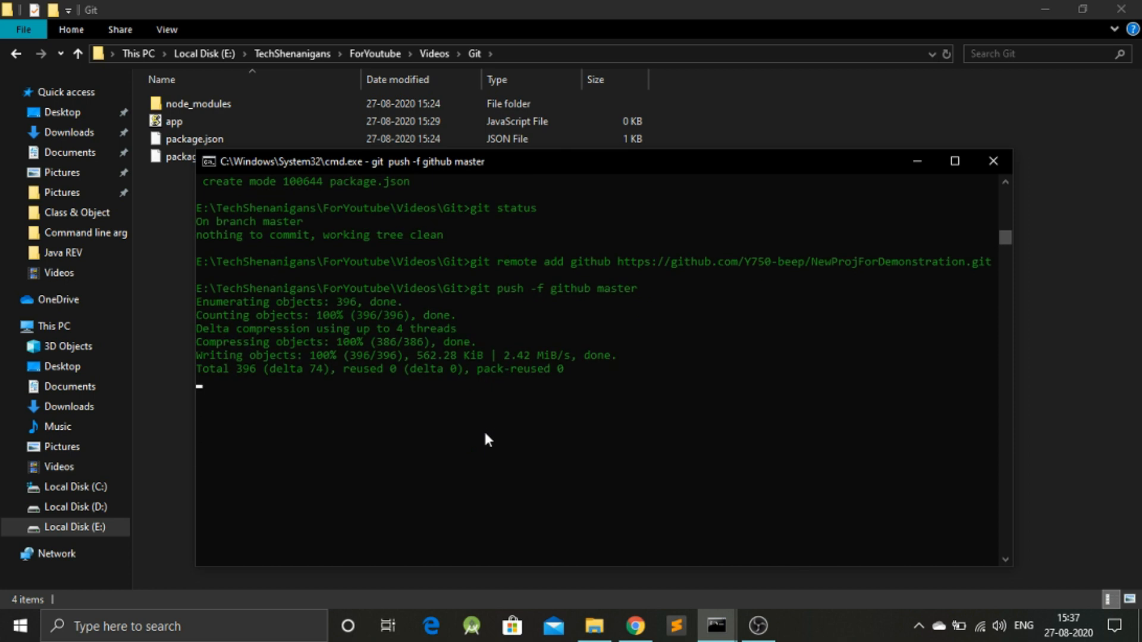
{"action": "mouse_move", "coordinate": [293, 363]}
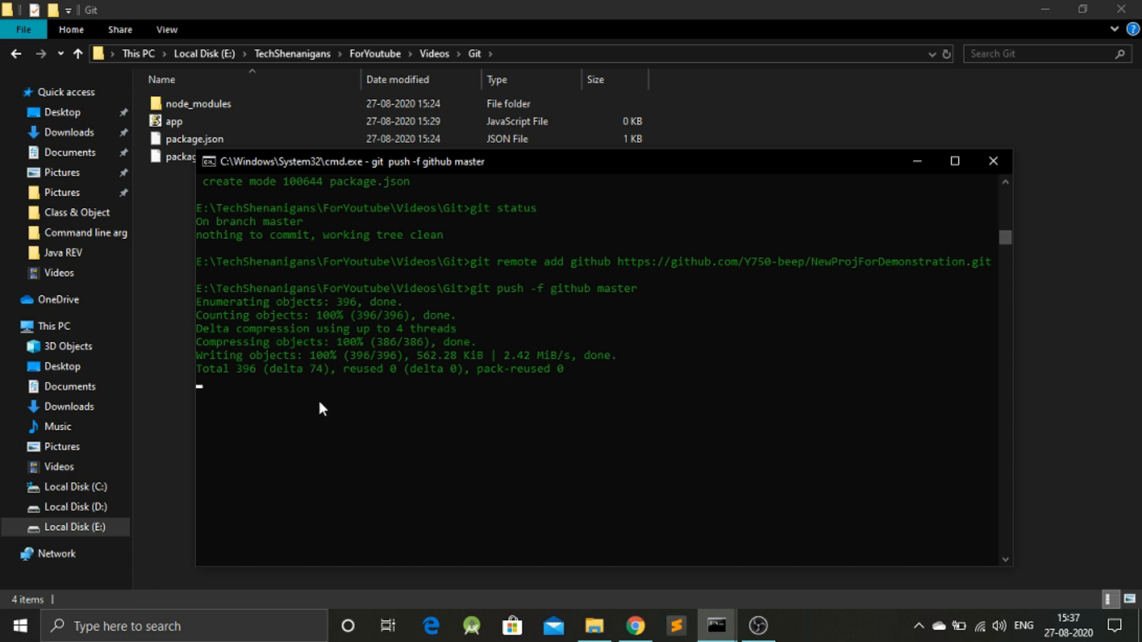
{"action": "mouse_move", "coordinate": [465, 435]}
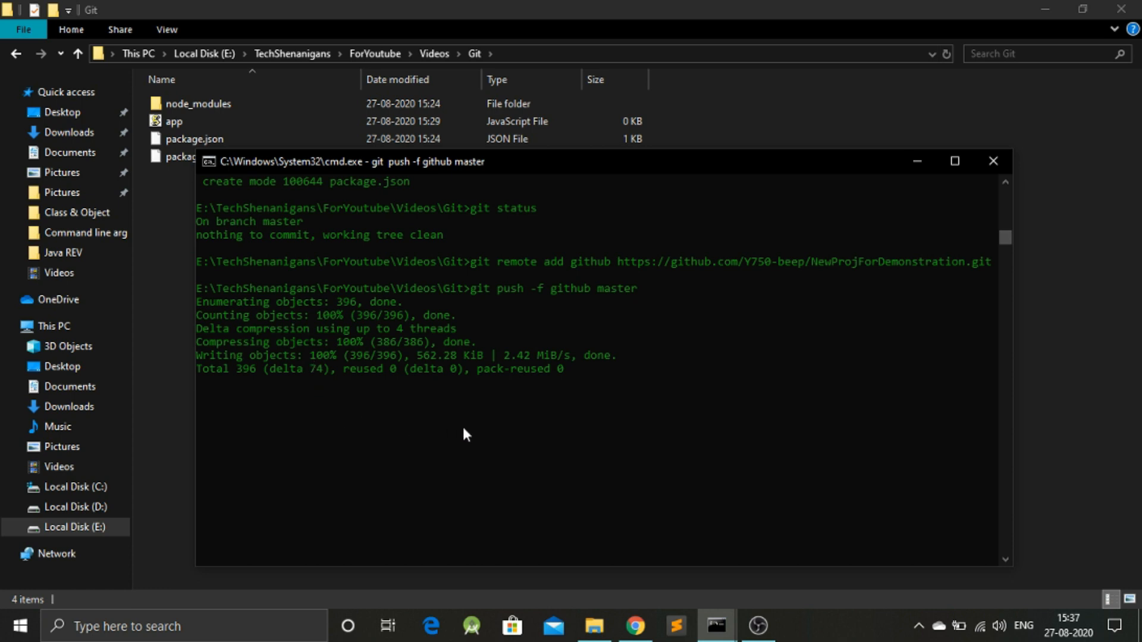
{"action": "mouse_move", "coordinate": [634, 626]}
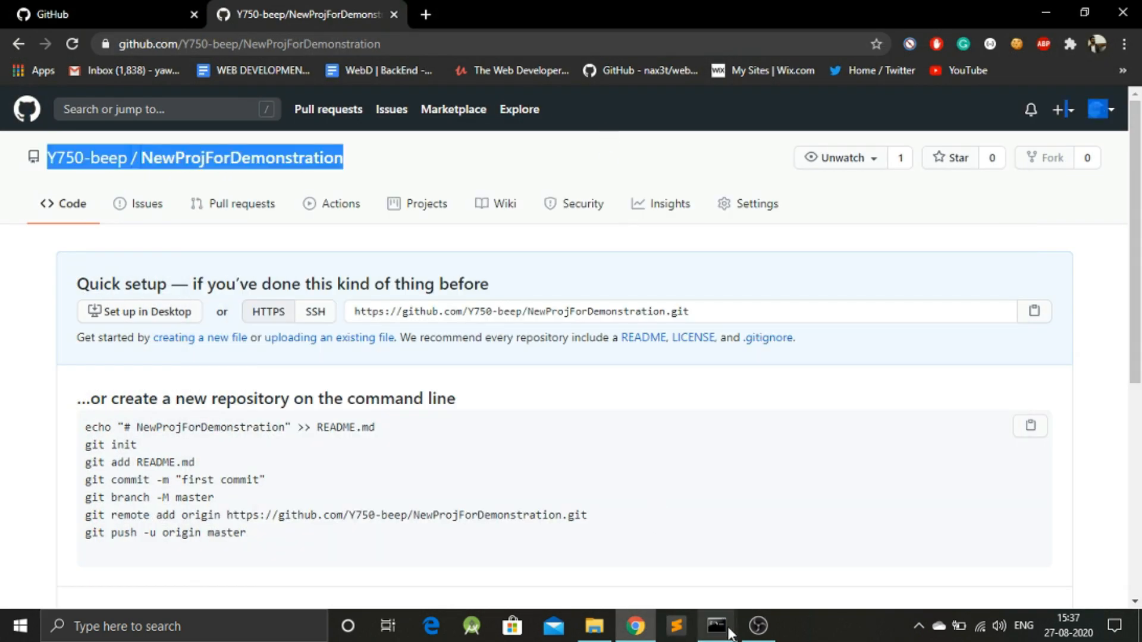
- Bring Command Prompt back, confirm the master push to NewProjForDemonstration completed, return to Chrome
{"action": "left_click", "coordinate": [715, 626]}
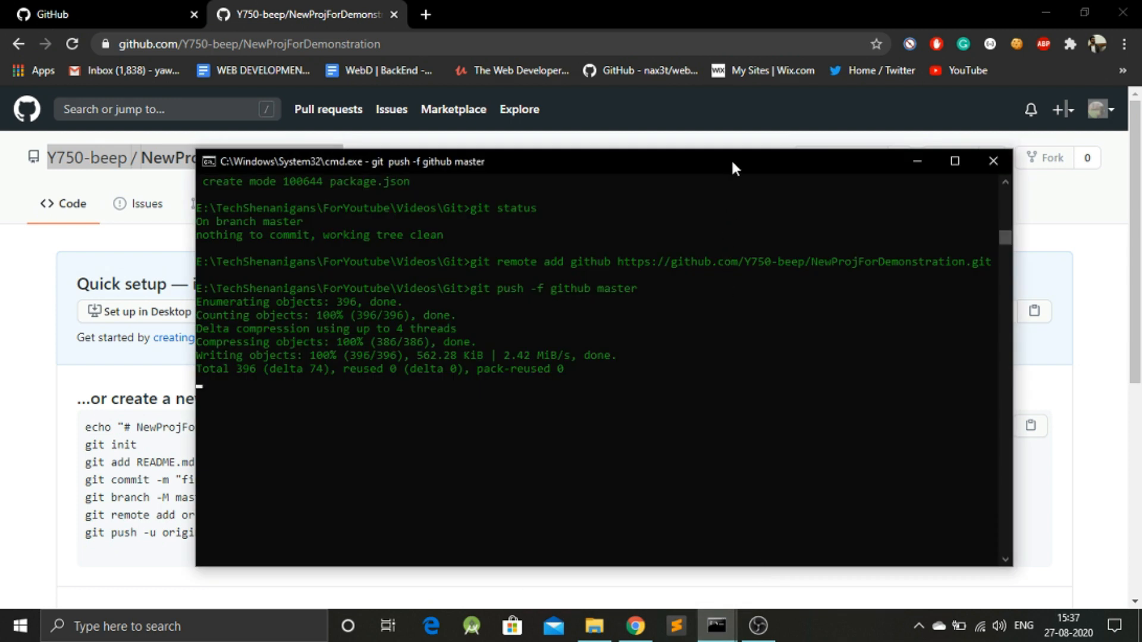
{"action": "left_click_drag", "start_coordinate": [733, 161], "coordinate": [1002, 180]}
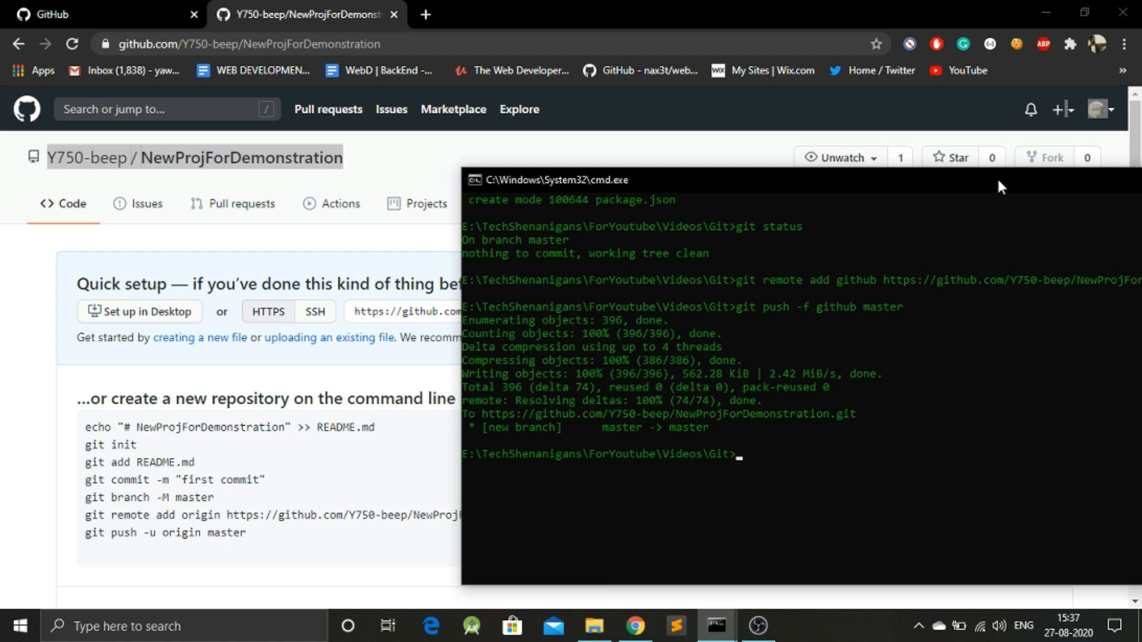
{"action": "mouse_move", "coordinate": [536, 428]}
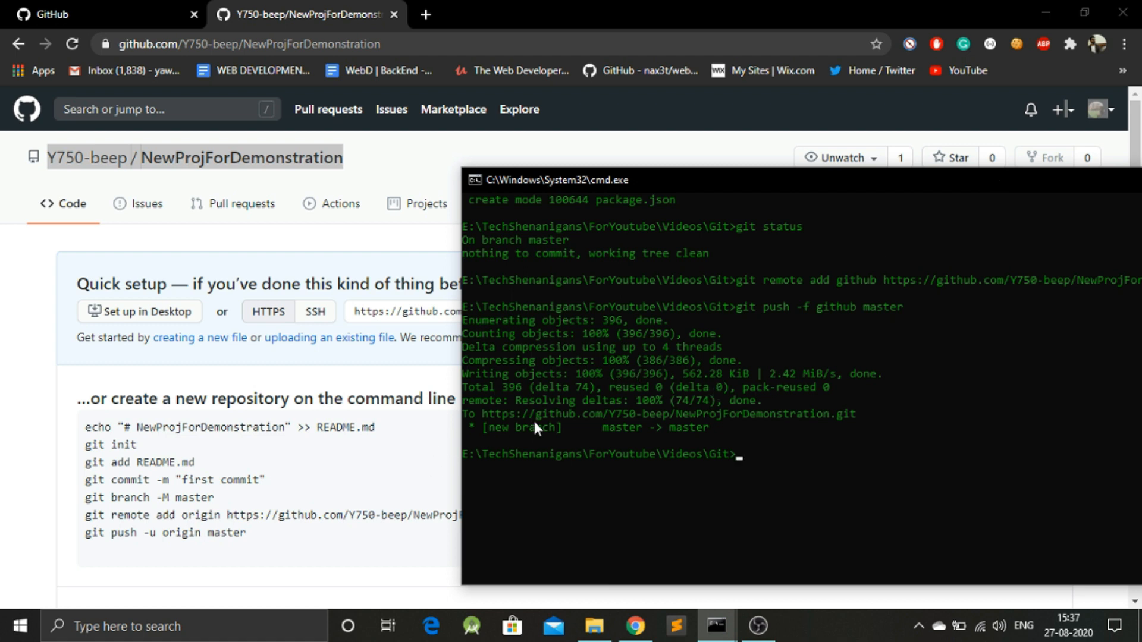
{"action": "left_click_drag", "start_coordinate": [525, 414], "coordinate": [856, 414]}
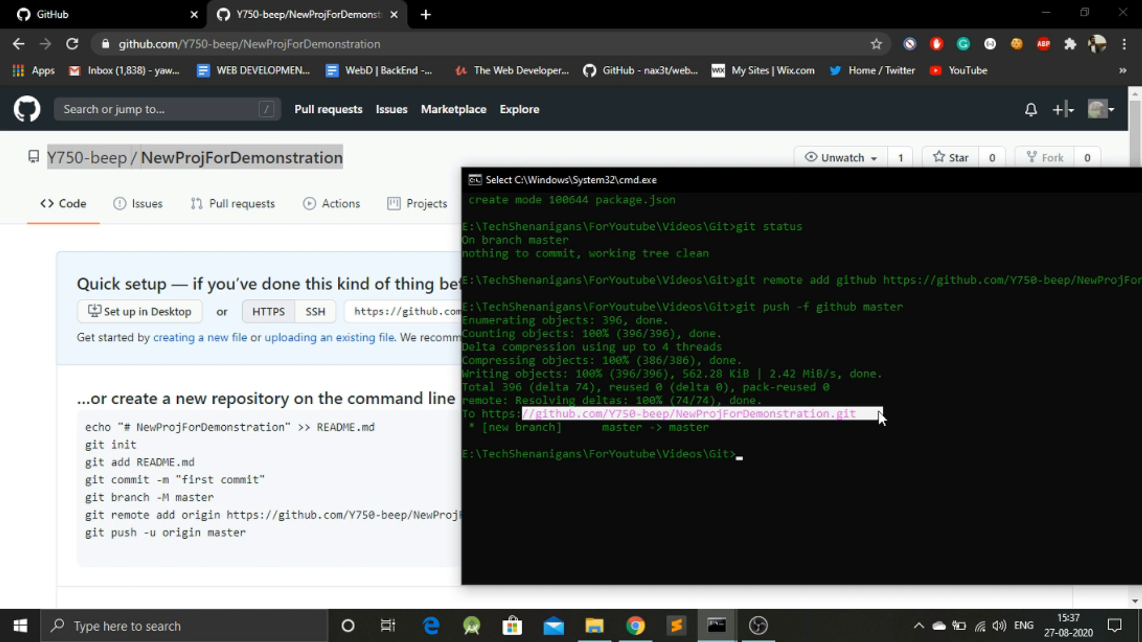
{"action": "mouse_move", "coordinate": [247, 129]}
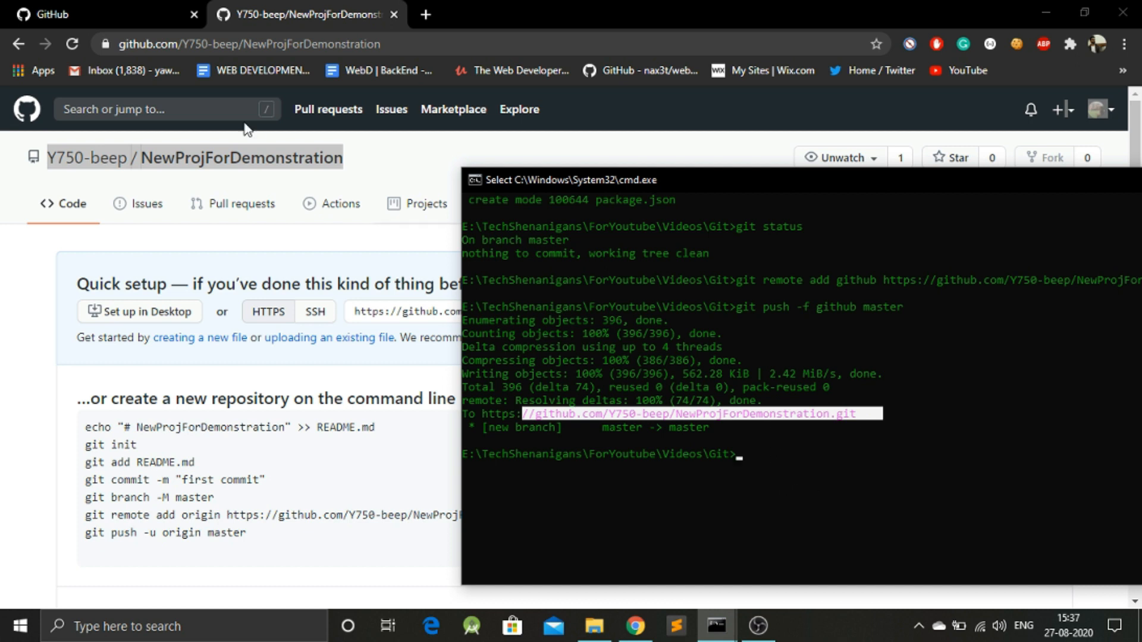
{"action": "left_click", "coordinate": [70, 43]}
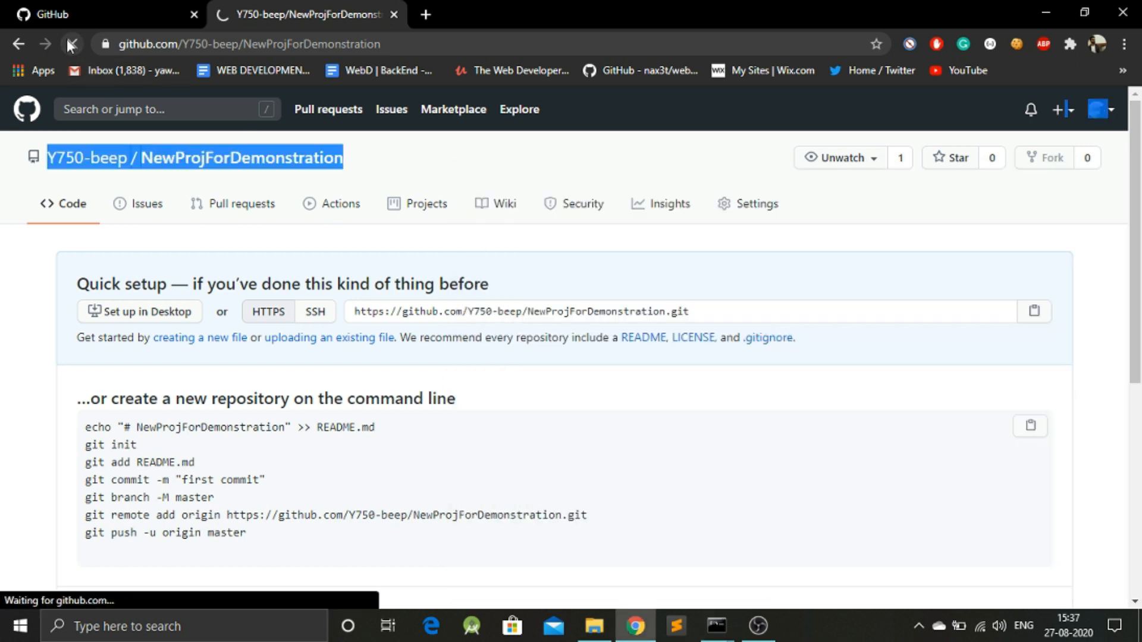
- Reload the NewProjForDemonstration page to show app.js, node_modules and package files
{"action": "left_click", "coordinate": [70, 43]}
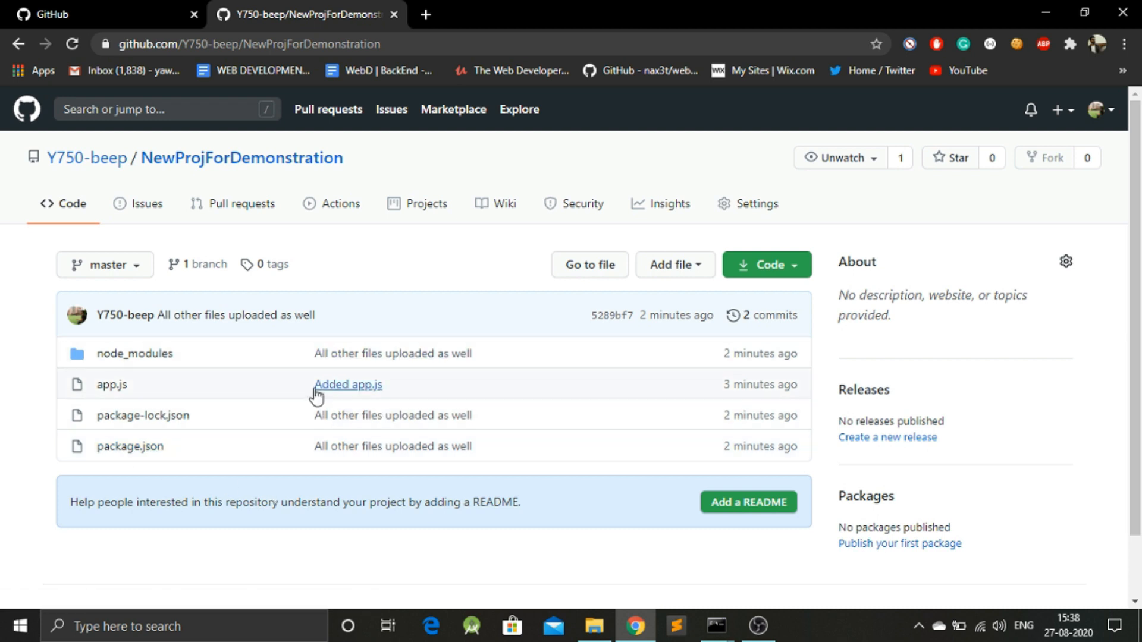
{"action": "mouse_move", "coordinate": [311, 396]}
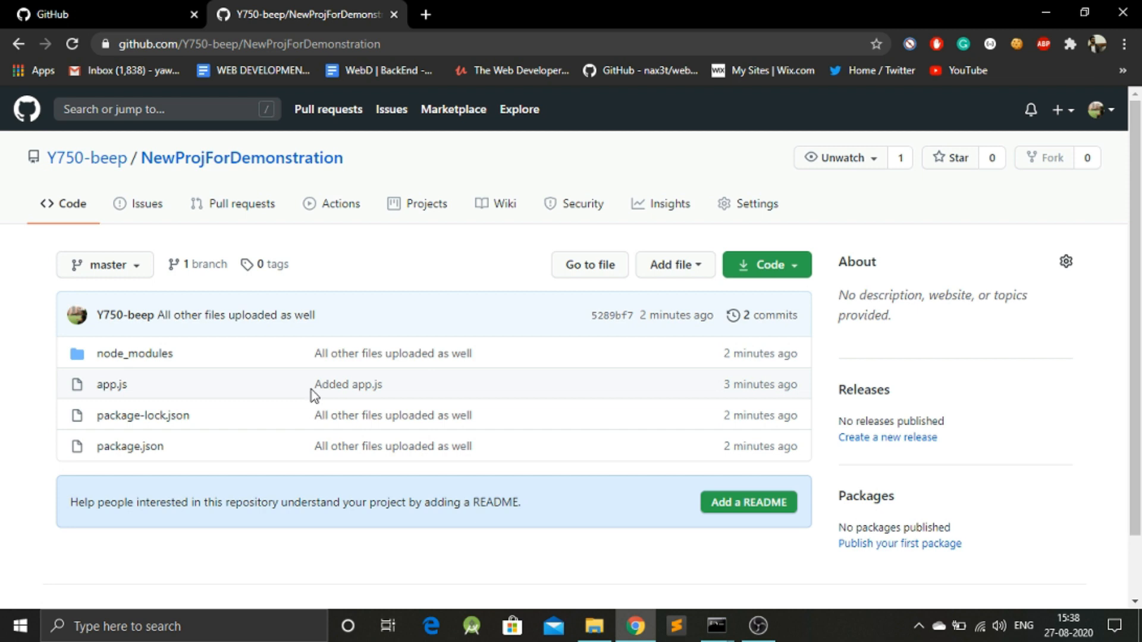
{"action": "mouse_move", "coordinate": [392, 393]}
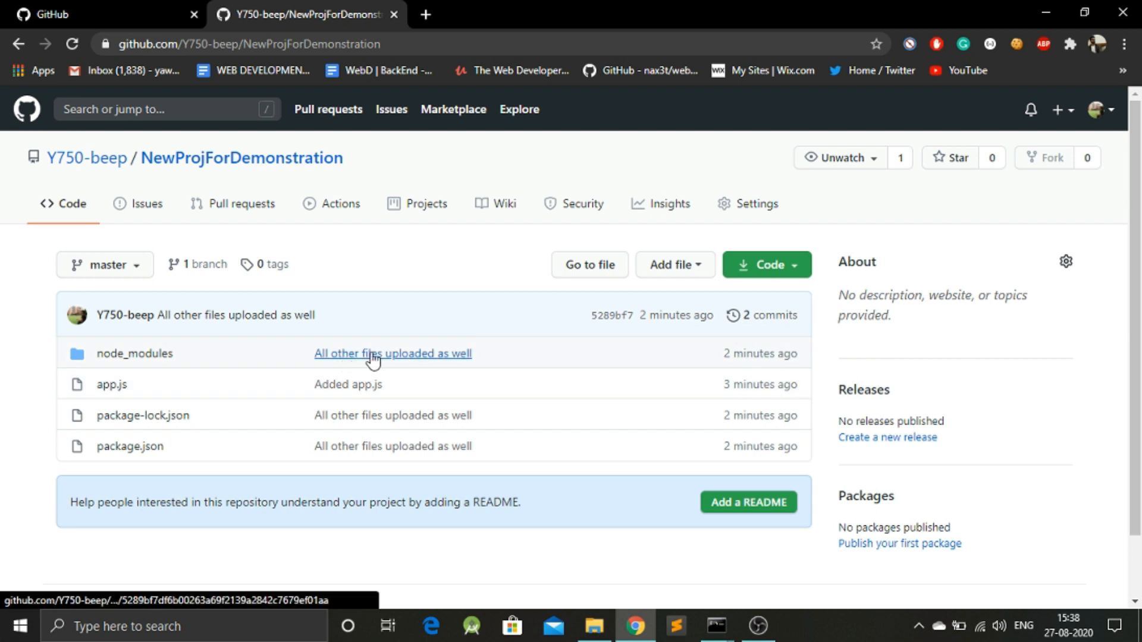
{"action": "mouse_move", "coordinate": [447, 454]}
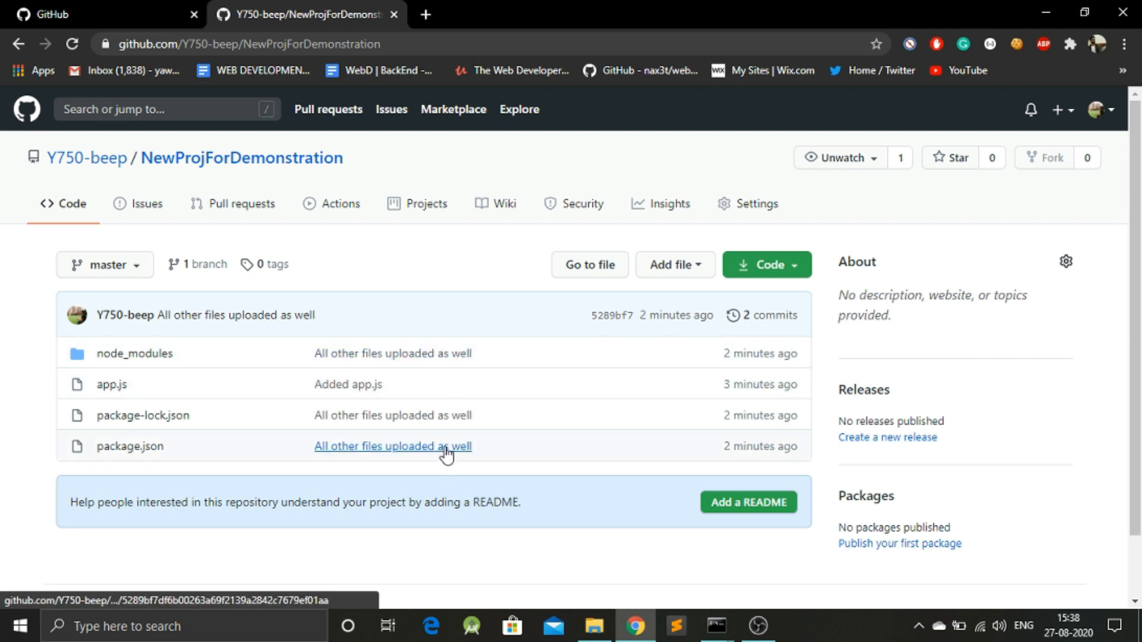